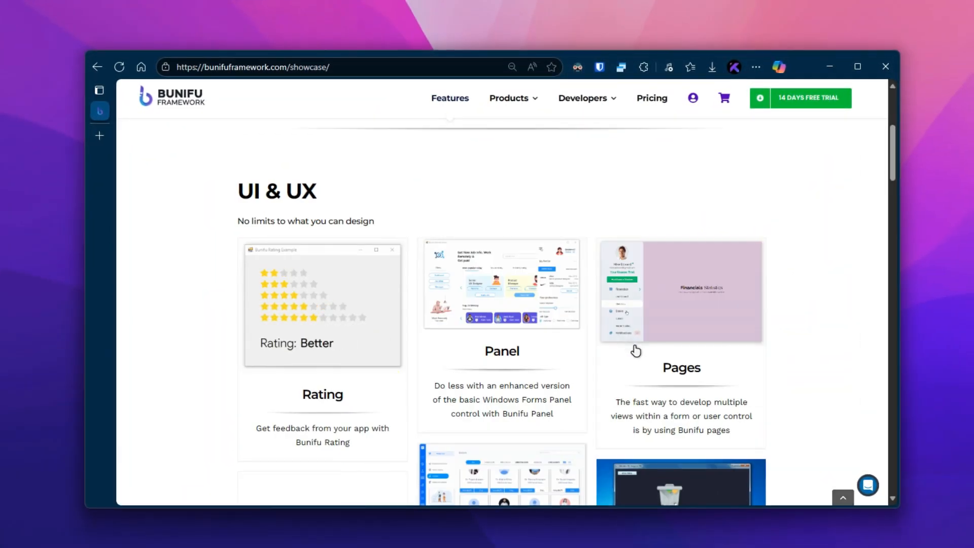
Type user as username, enter bunifu as first name, and start the last name.
{"action": "scroll", "scroll_direction": "down", "scroll_amount": 3}
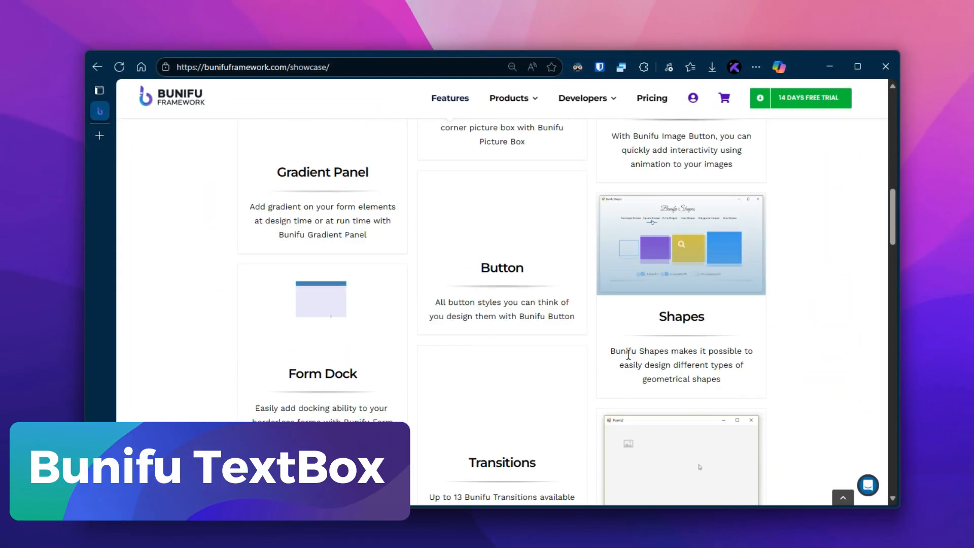
{"action": "scroll", "scroll_direction": "down", "scroll_amount": 3}
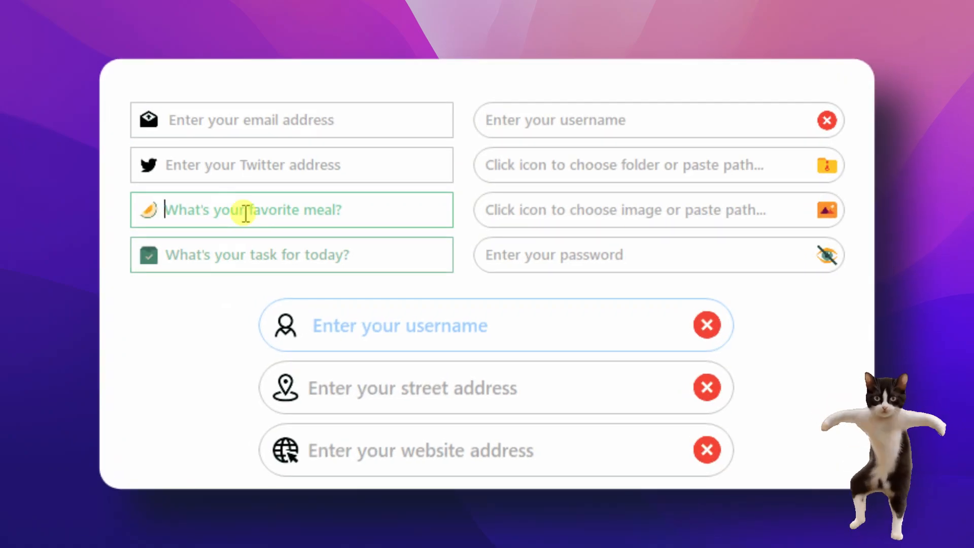
{"action": "type", "text": "sds"}
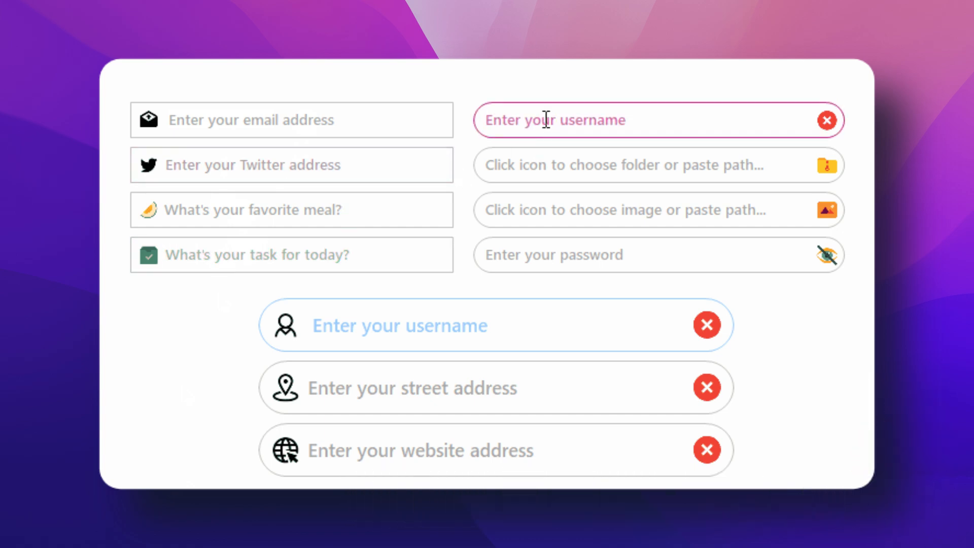
{"action": "type", "text": "user"}
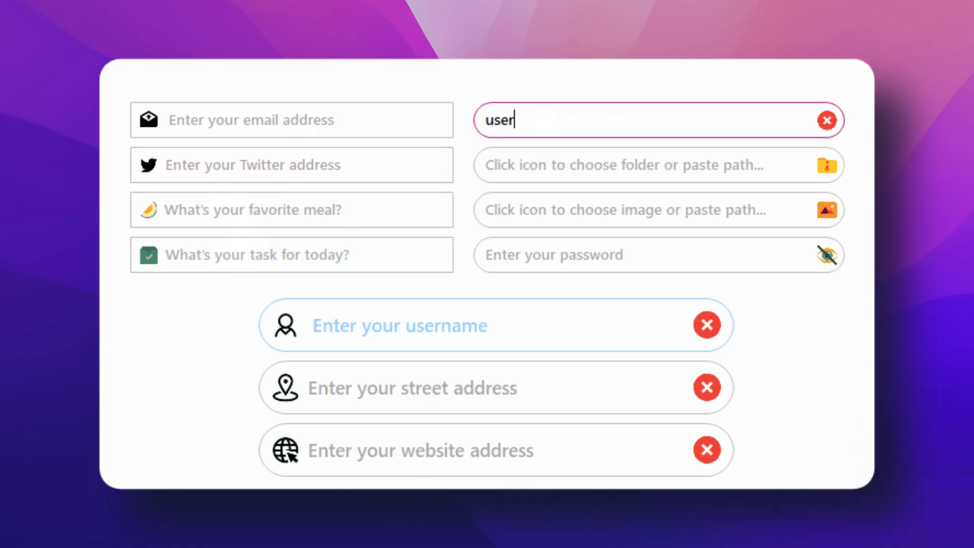
{"action": "type", "text": "1"}
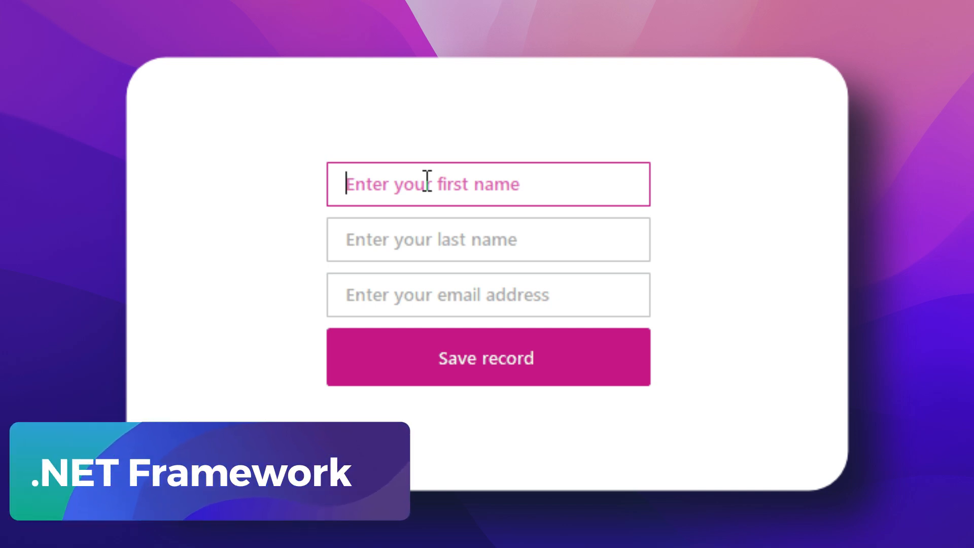
{"action": "type", "text": "bunif"}
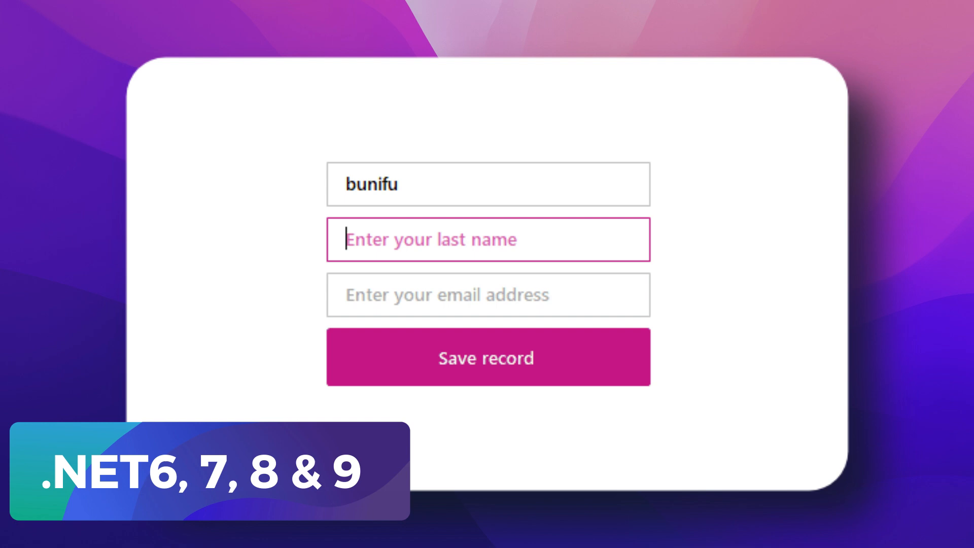
{"action": "type", "text": "ue"}
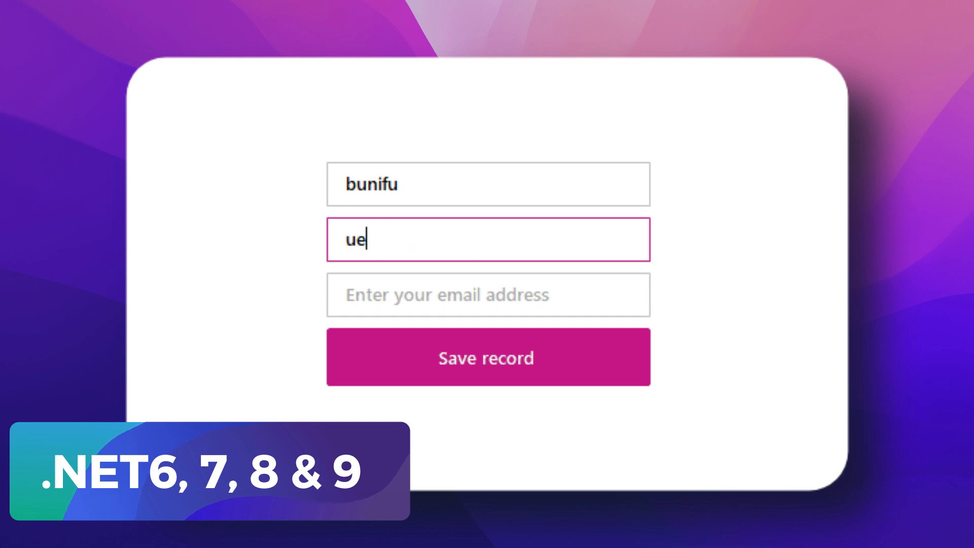
{"action": "type", "text": "sr"}
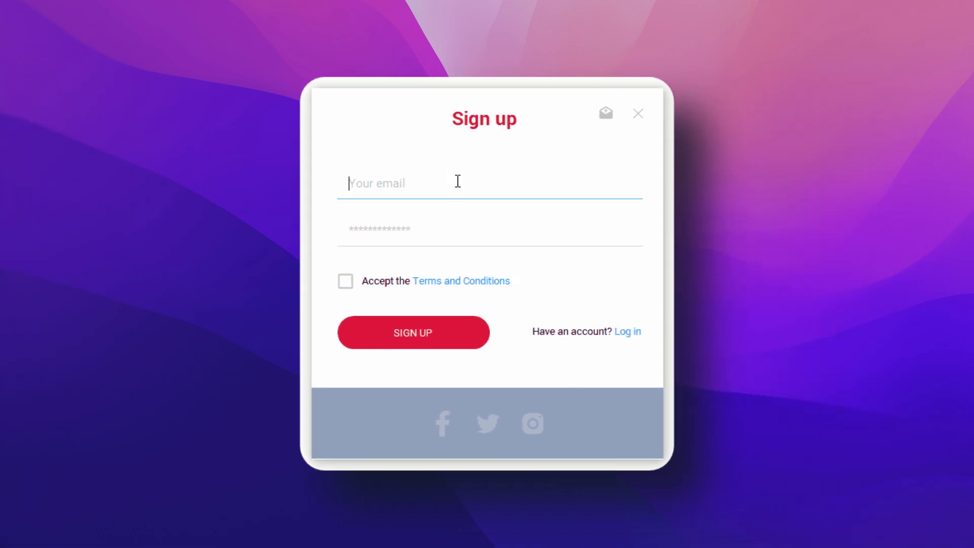
Enter a gmail address in the Sign up form and choose avatar-3d.jpg as profile picture.
{"action": "type", "text": "abc"}
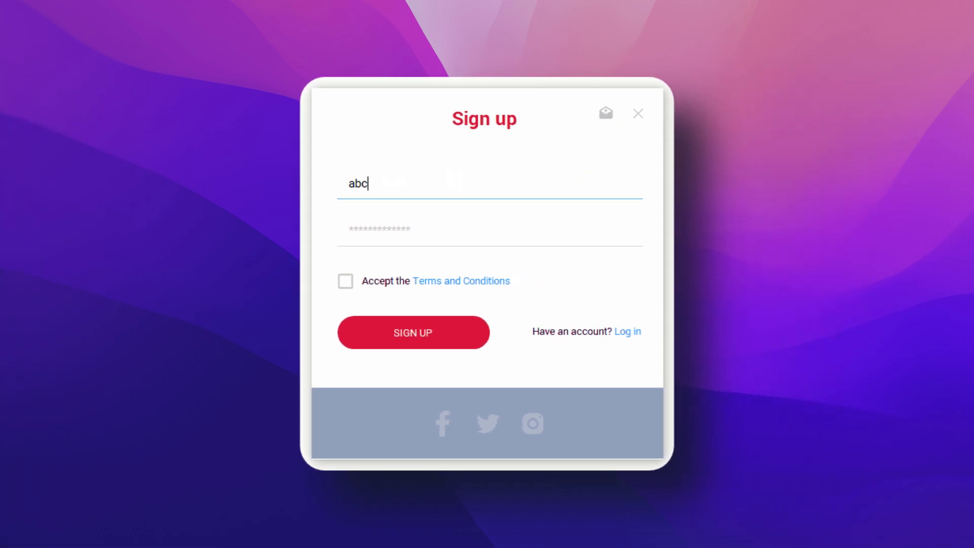
{"action": "type", "text": "@gmail"}
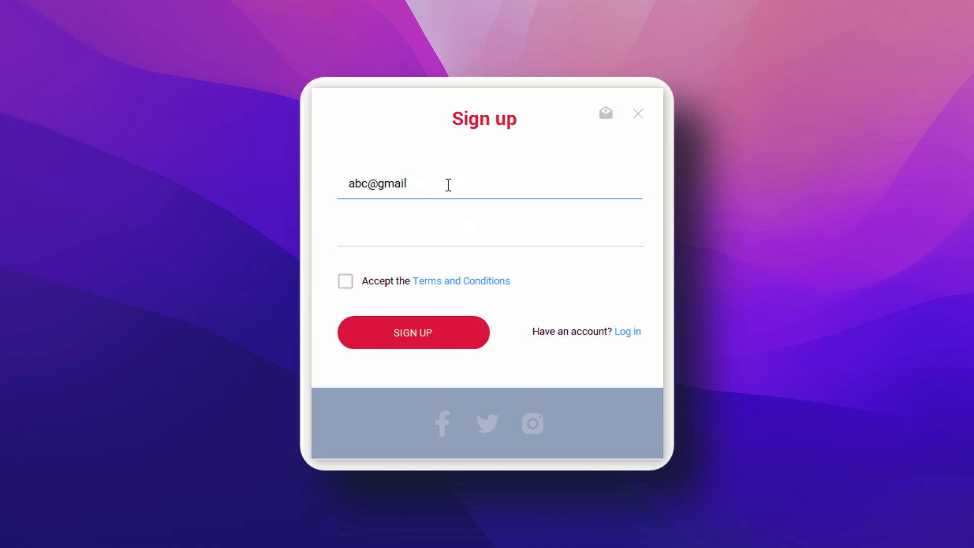
{"action": "left_click", "coordinate": [487, 238]}
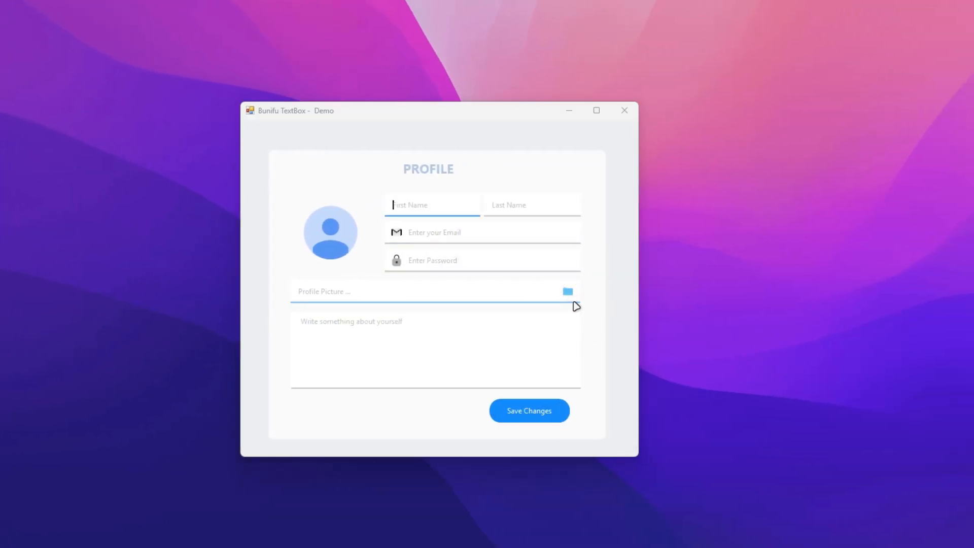
{"action": "left_click", "coordinate": [566, 291]}
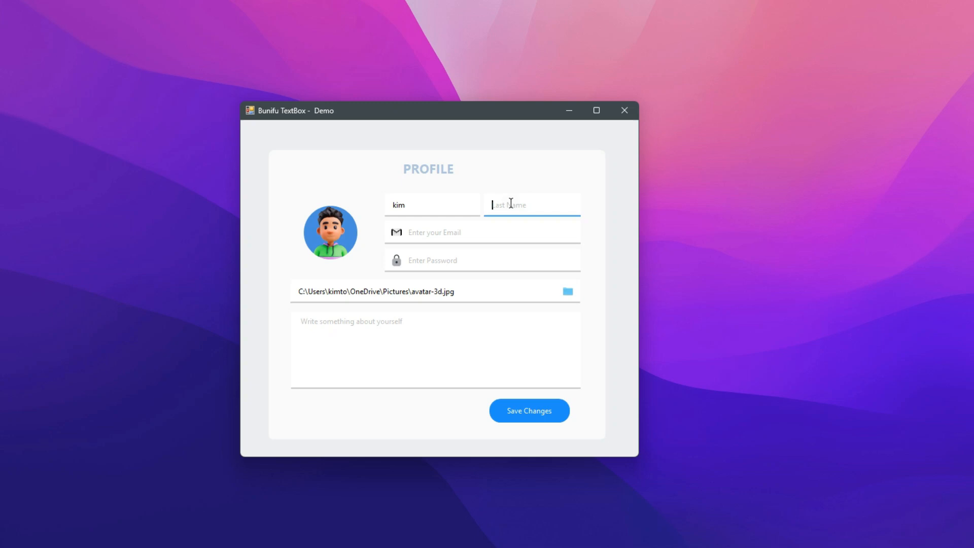
{"action": "type", "text": "kimtoofi"}
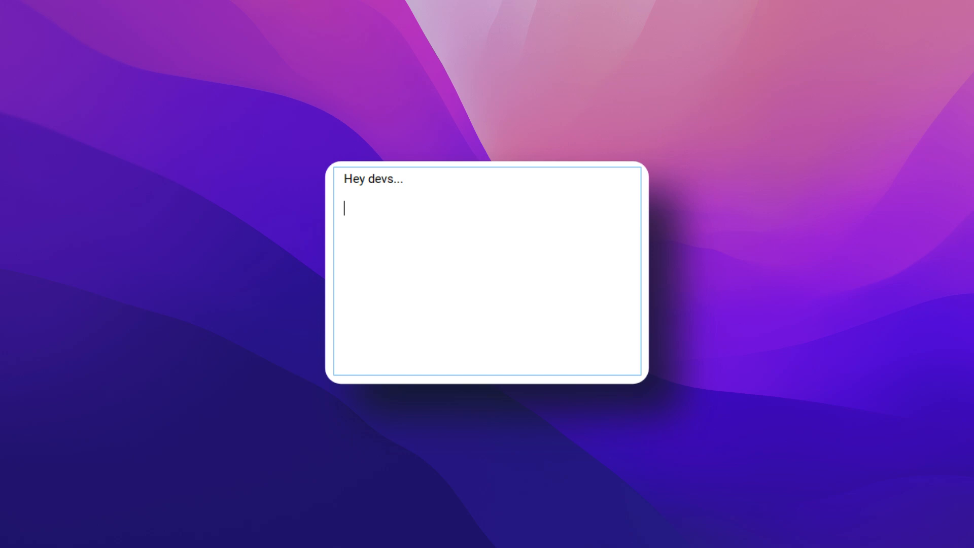
{"action": "type", "text": "I just wanna say Bu"}
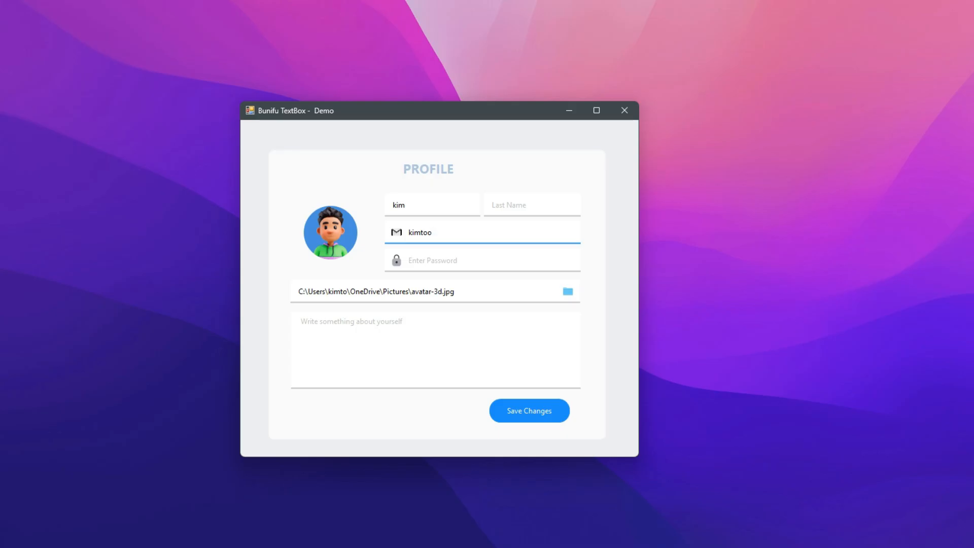
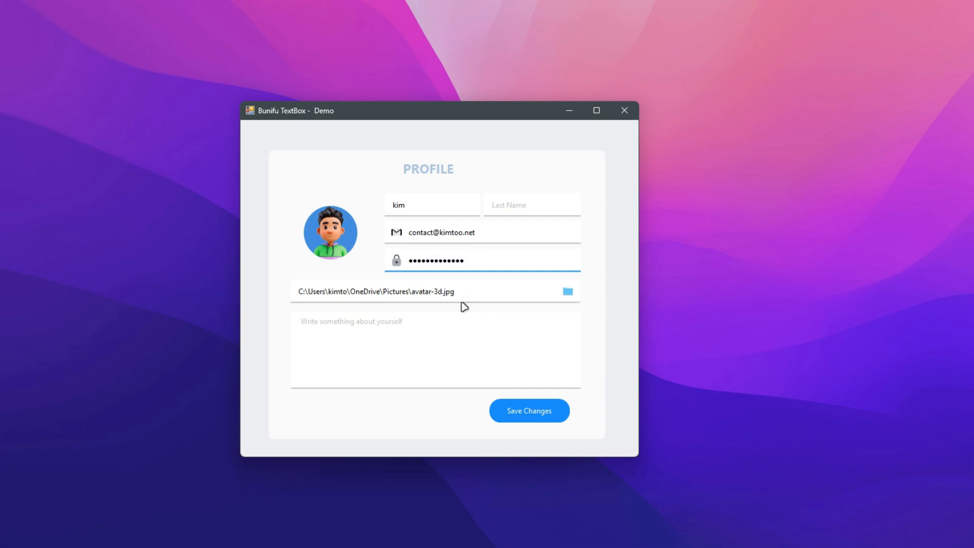
{"action": "type", "text": "This"}
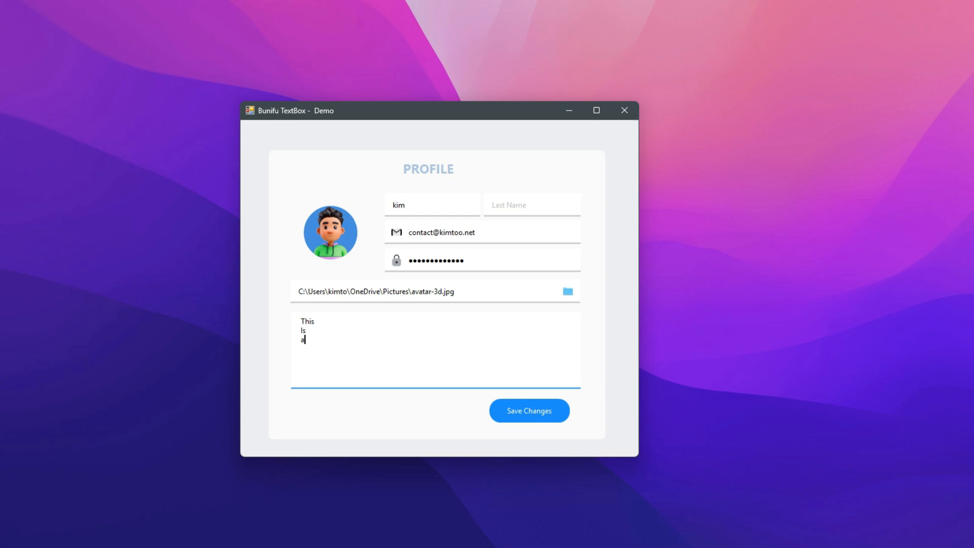
{"action": "type", "text": "A"}
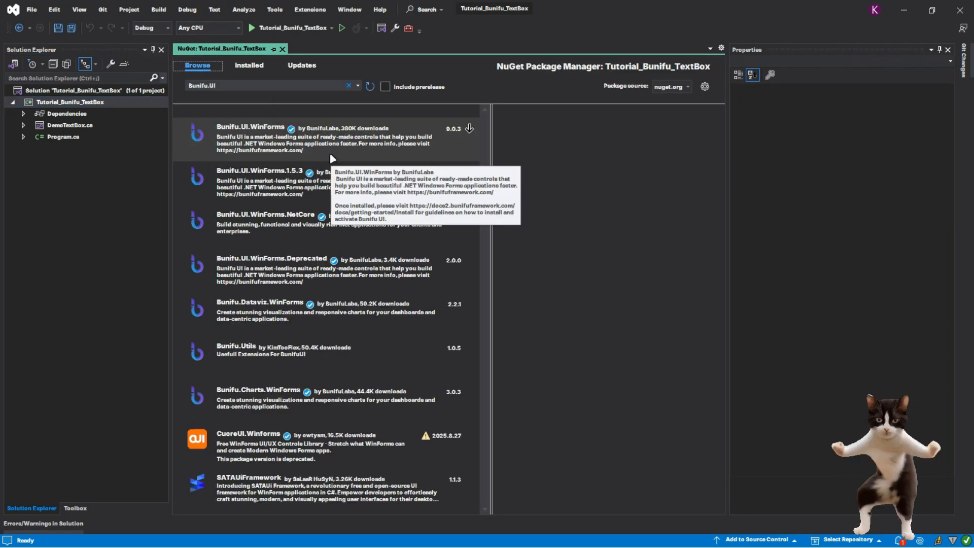
Install the Bunifu.UI.WinForms package from NuGet and start the demo form.
{"action": "left_click", "coordinate": [252, 137]}
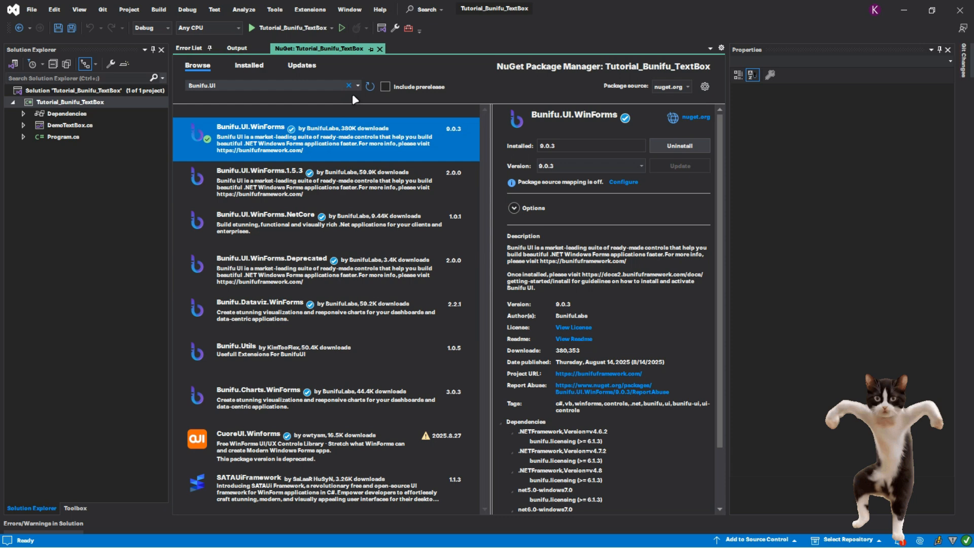
{"action": "left_click", "coordinate": [295, 49]}
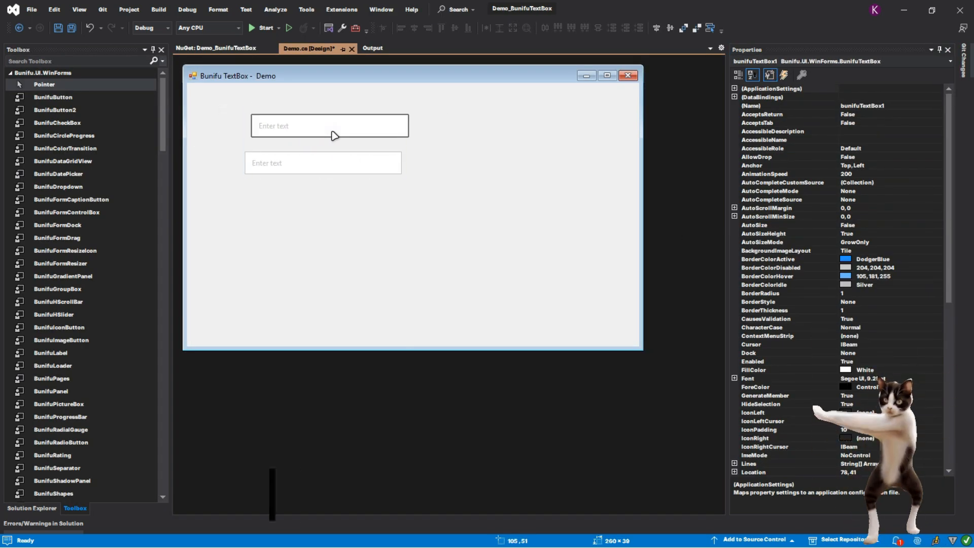
{"action": "left_click", "coordinate": [263, 28]}
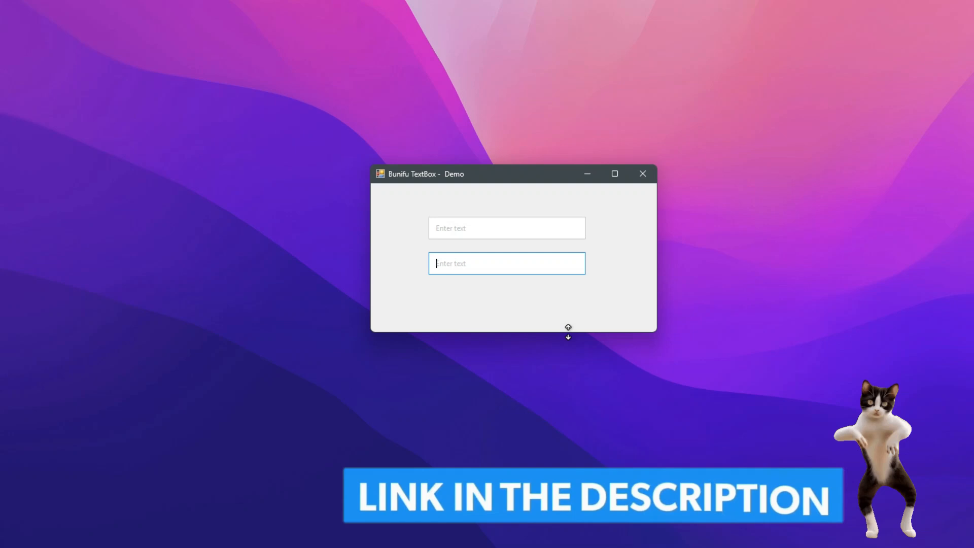
Type 'Aqwesooooome' into the running form's Bunifu text boxes.
{"action": "left_click", "coordinate": [506, 227]}
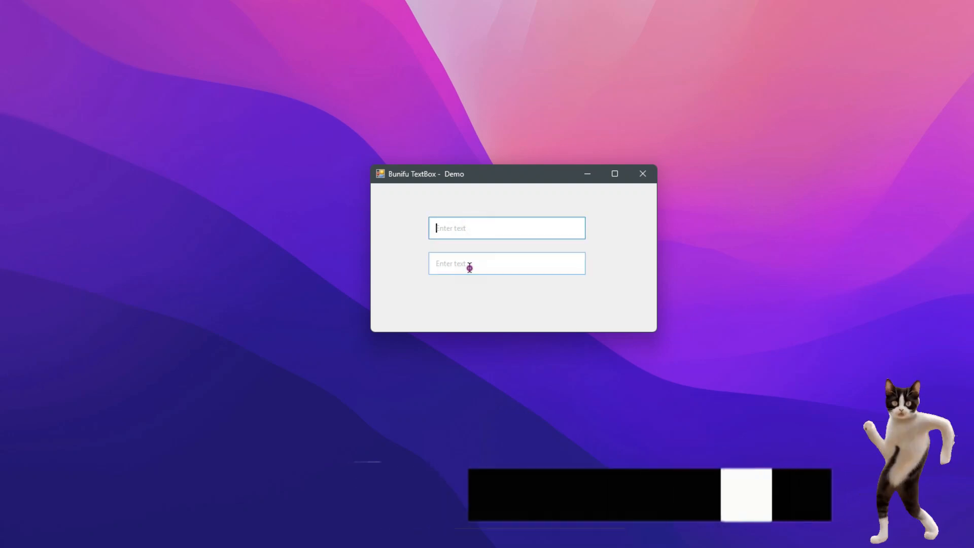
{"action": "left_click", "coordinate": [506, 228]}
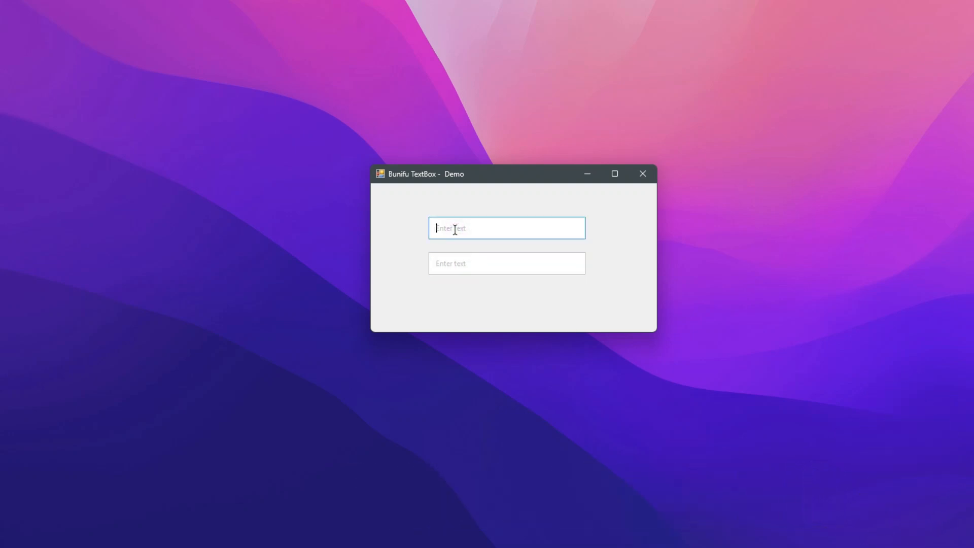
{"action": "type", "text": "Aq"}
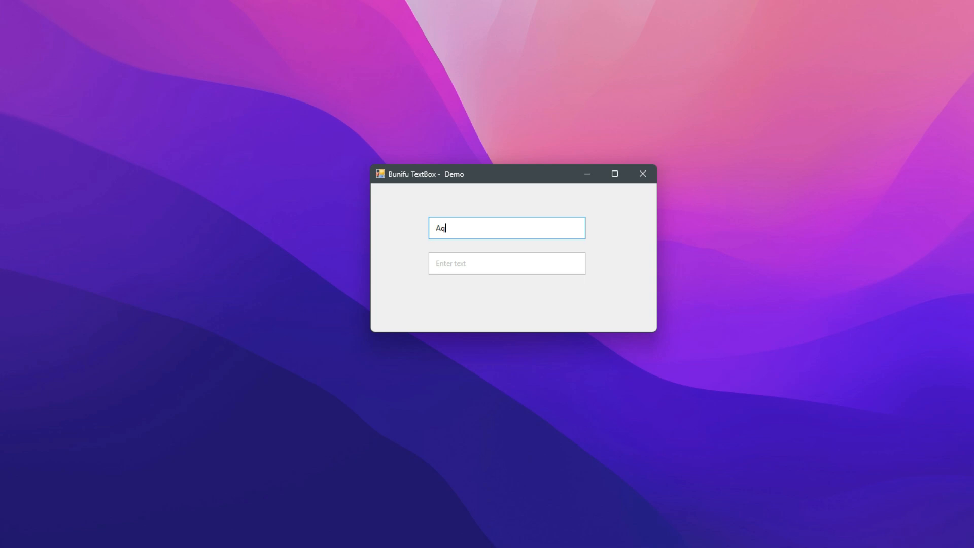
{"action": "type", "text": "wesooooome"}
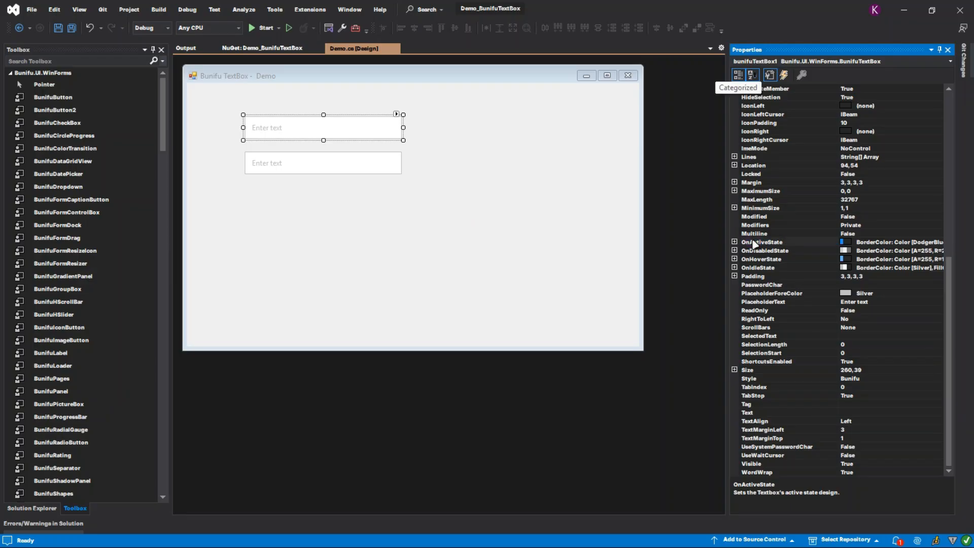
{"action": "left_click", "coordinate": [761, 241]}
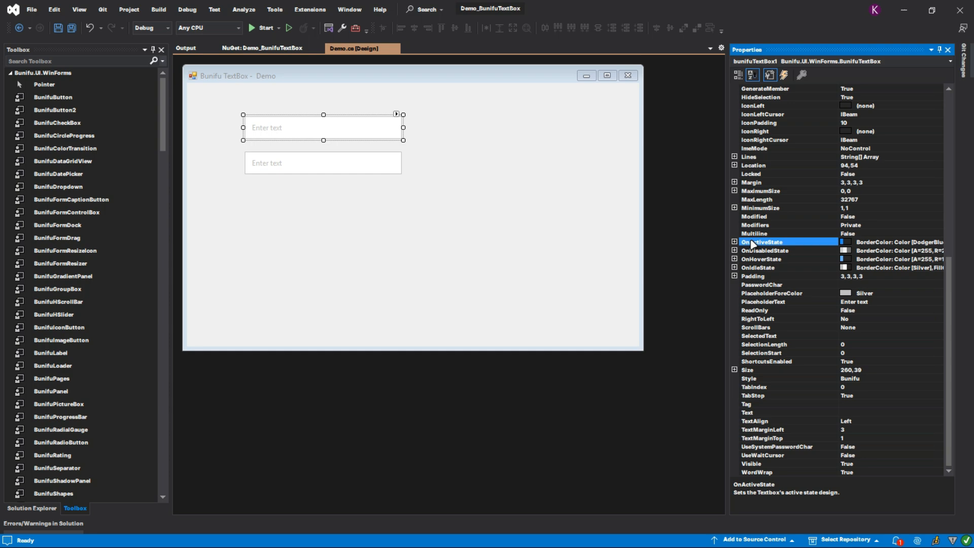
{"action": "left_click", "coordinate": [766, 250]}
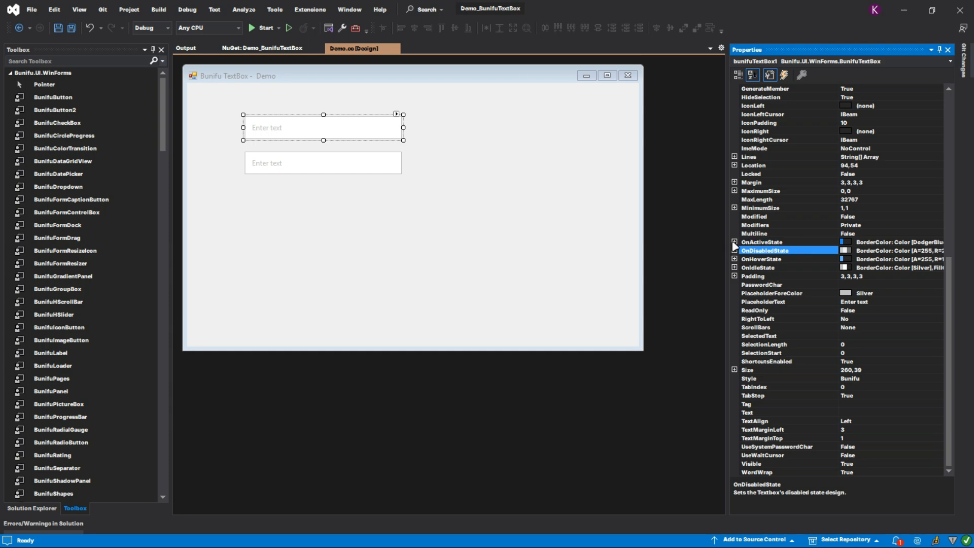
{"action": "left_click", "coordinate": [736, 241]}
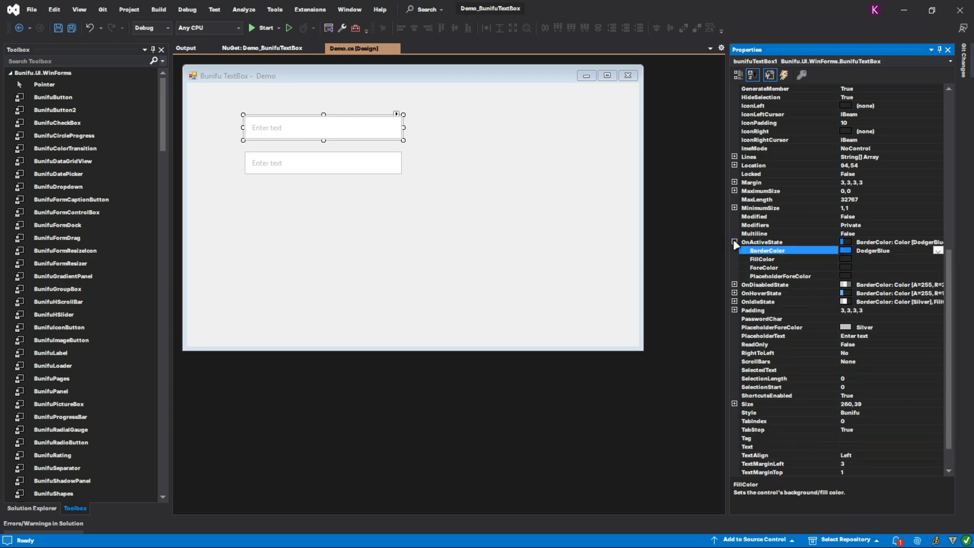
{"action": "left_click", "coordinate": [735, 284]}
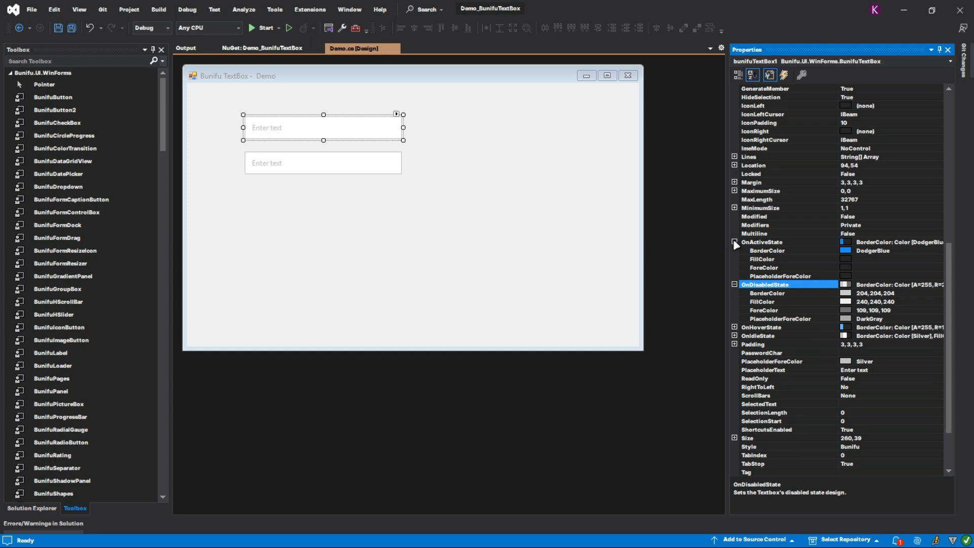
{"action": "left_click", "coordinate": [761, 327]}
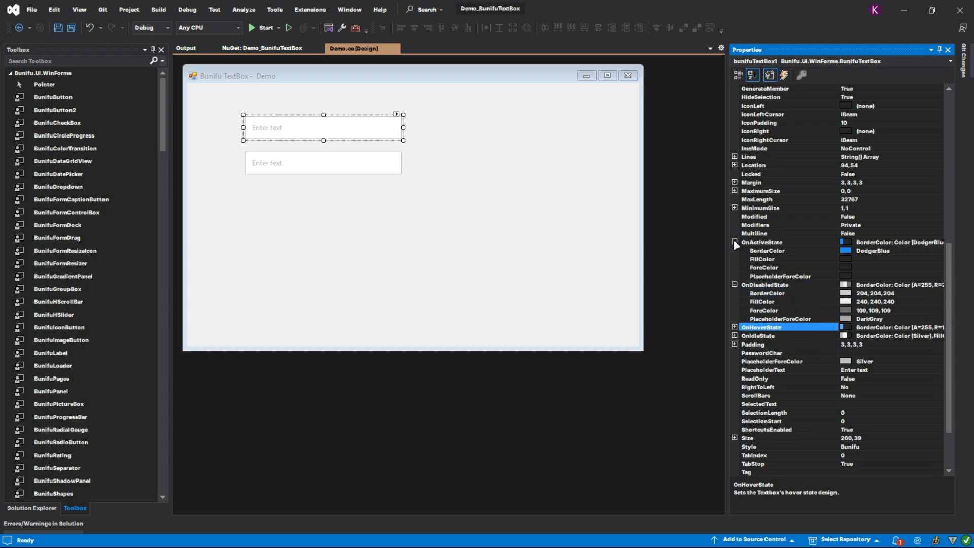
{"action": "left_click", "coordinate": [736, 327]}
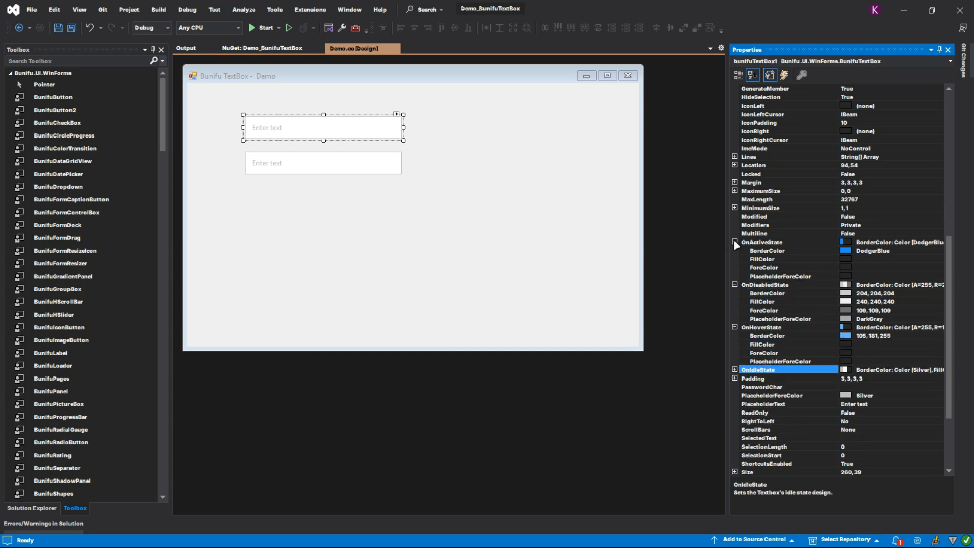
{"action": "left_click", "coordinate": [734, 370]}
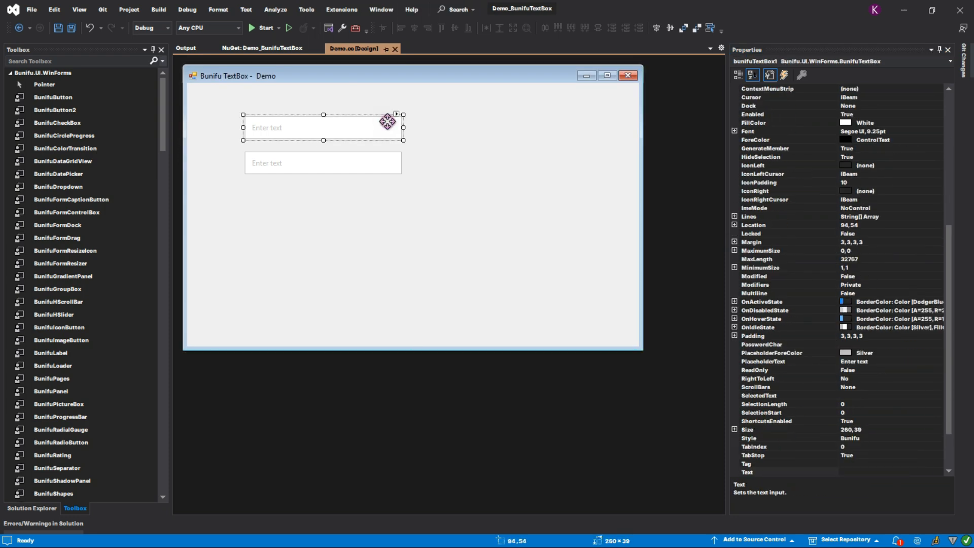
Set the Bunifu text boxes' Style to Material through the smart tag.
{"action": "left_click", "coordinate": [396, 115]}
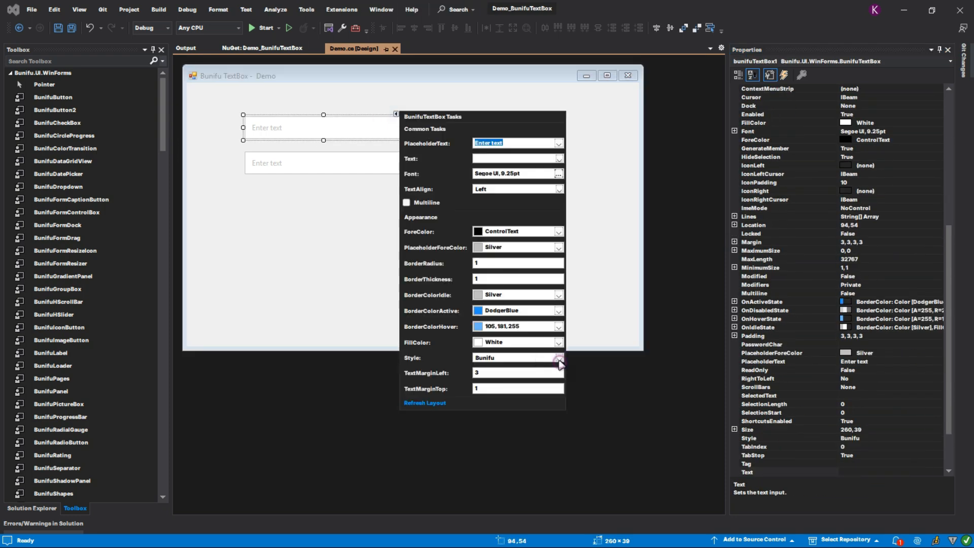
{"action": "left_click", "coordinate": [557, 360]}
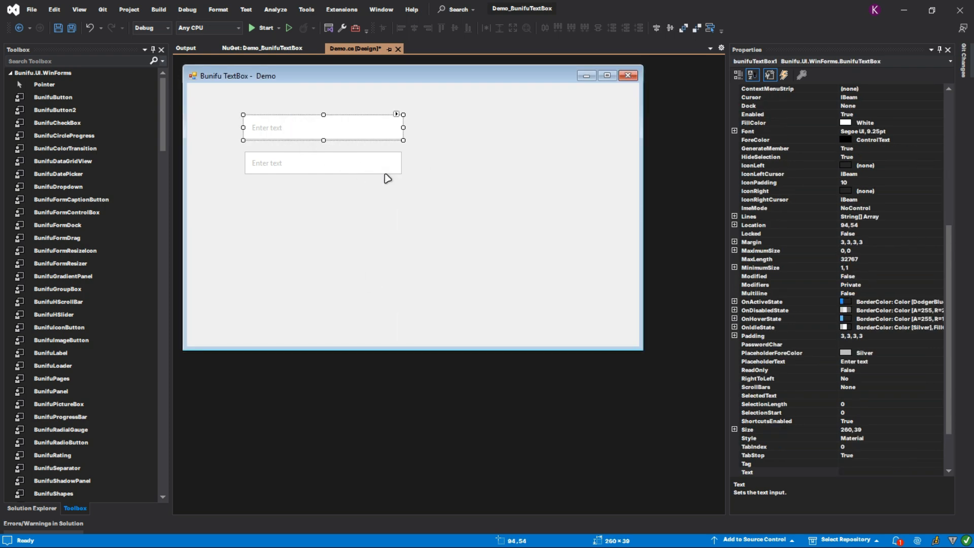
{"action": "left_click", "coordinate": [395, 150]}
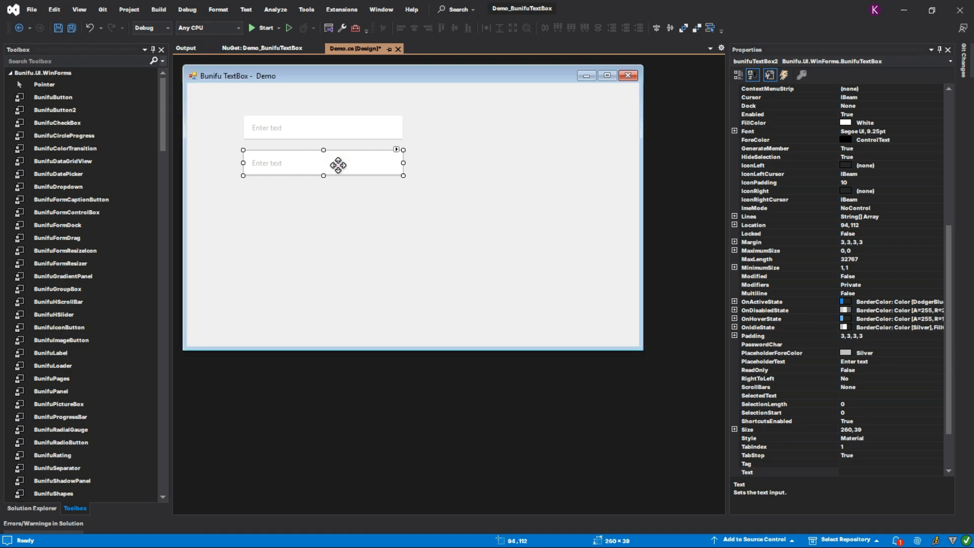
Run the app, type Hello and World into the fields, then close it.
{"action": "left_click", "coordinate": [261, 28]}
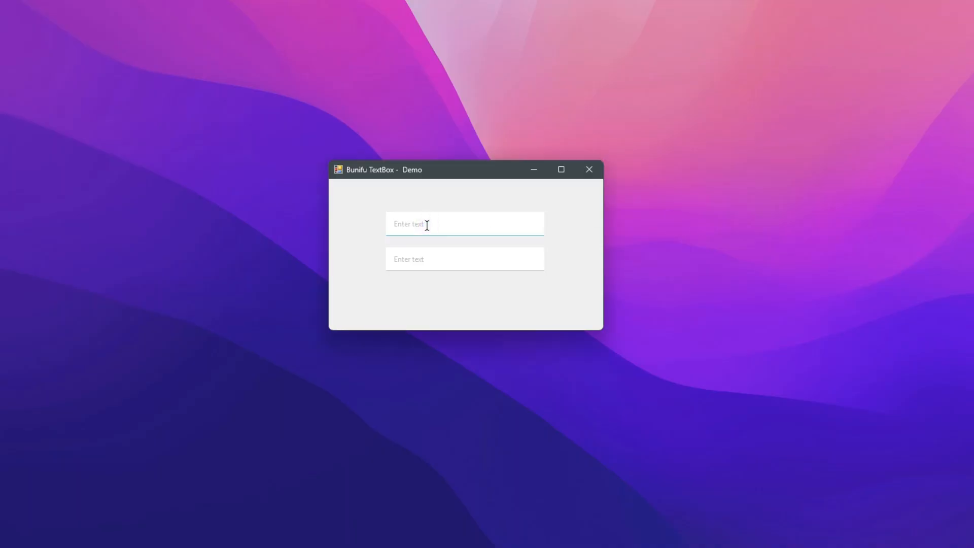
{"action": "type", "text": "Hello"}
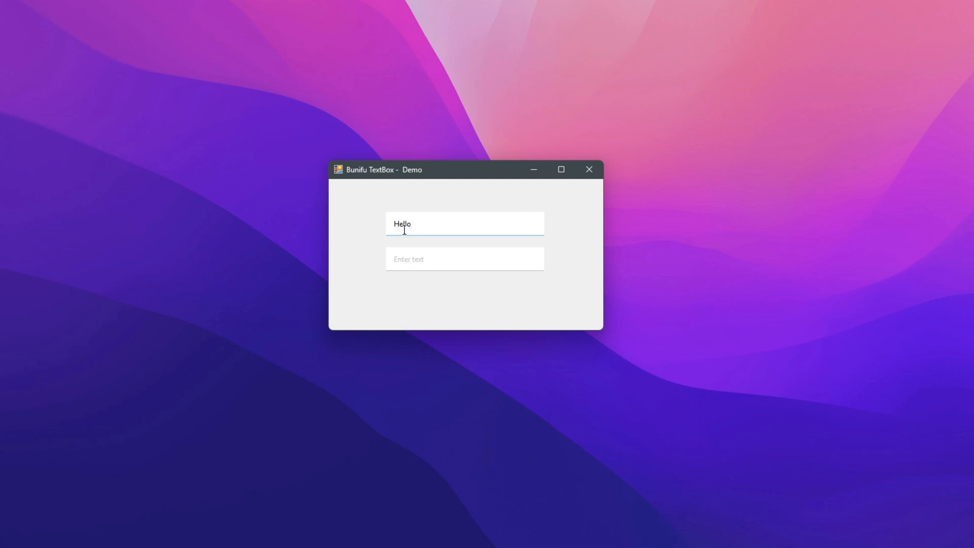
{"action": "type", "text": "World"}
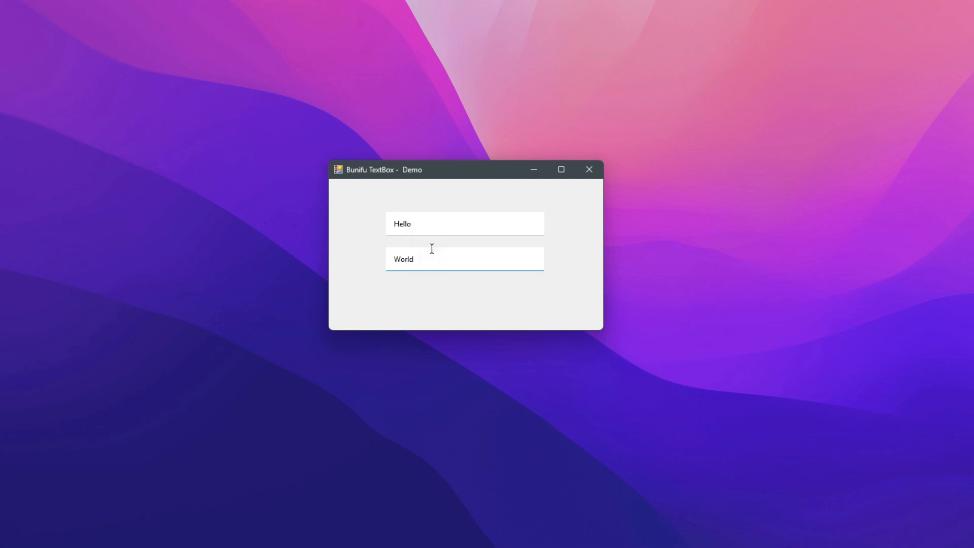
{"action": "left_click", "coordinate": [464, 223]}
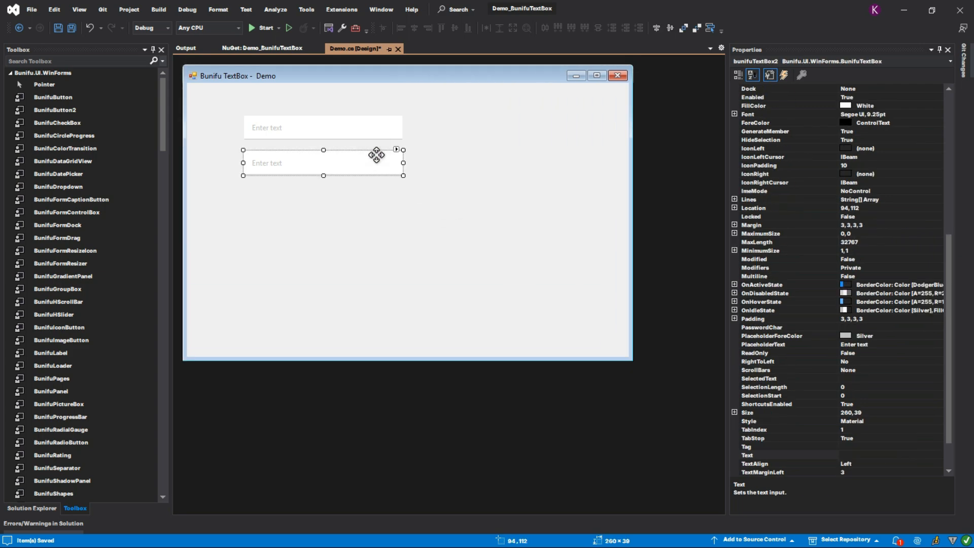
Load the profile form layout into the Bunifu panel and make the form taller.
{"action": "right_click", "coordinate": [323, 163]}
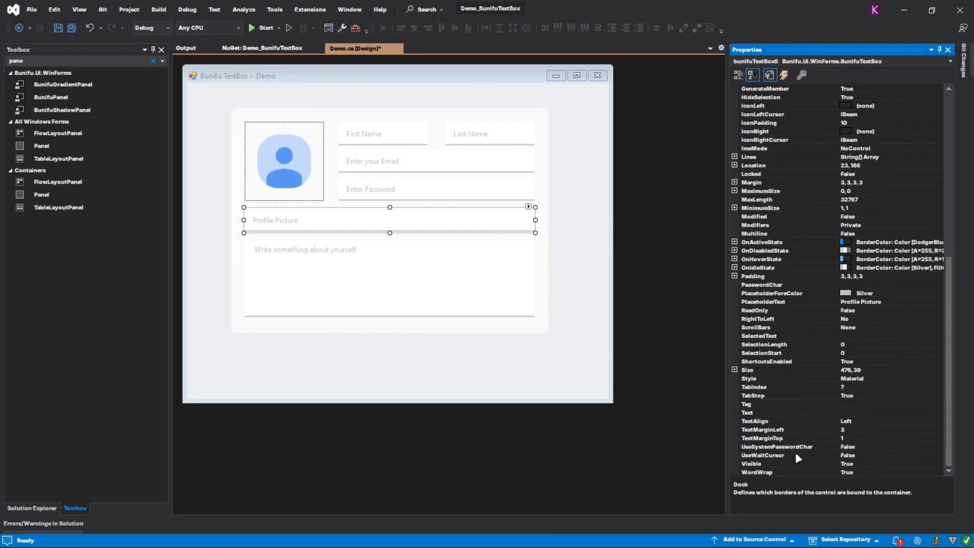
{"action": "mouse_move", "coordinate": [806, 409]}
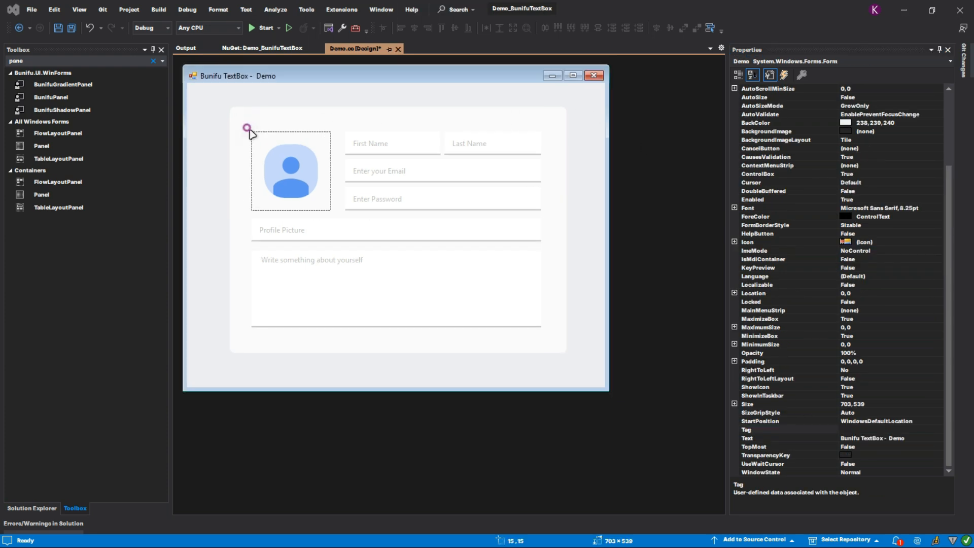
{"action": "left_click", "coordinate": [492, 178]}
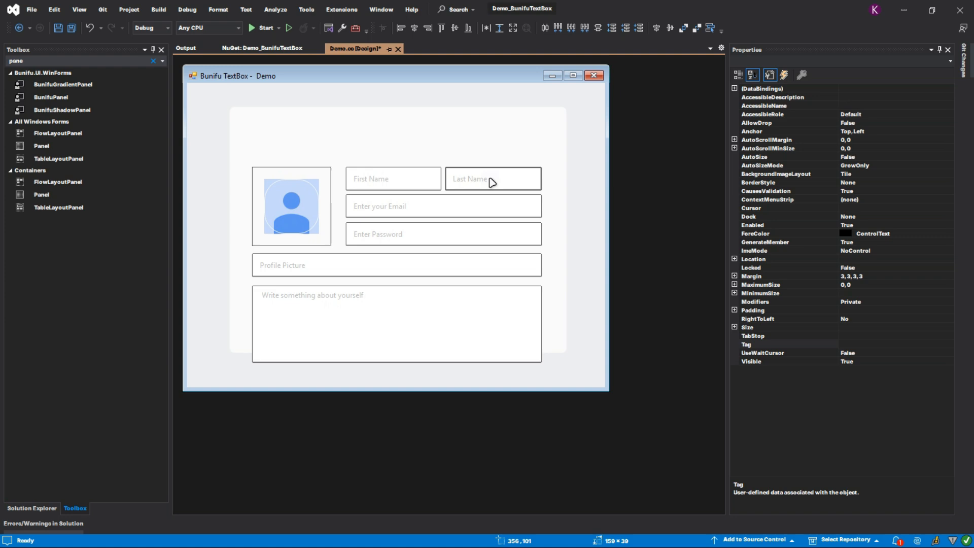
{"action": "left_click", "coordinate": [397, 230]}
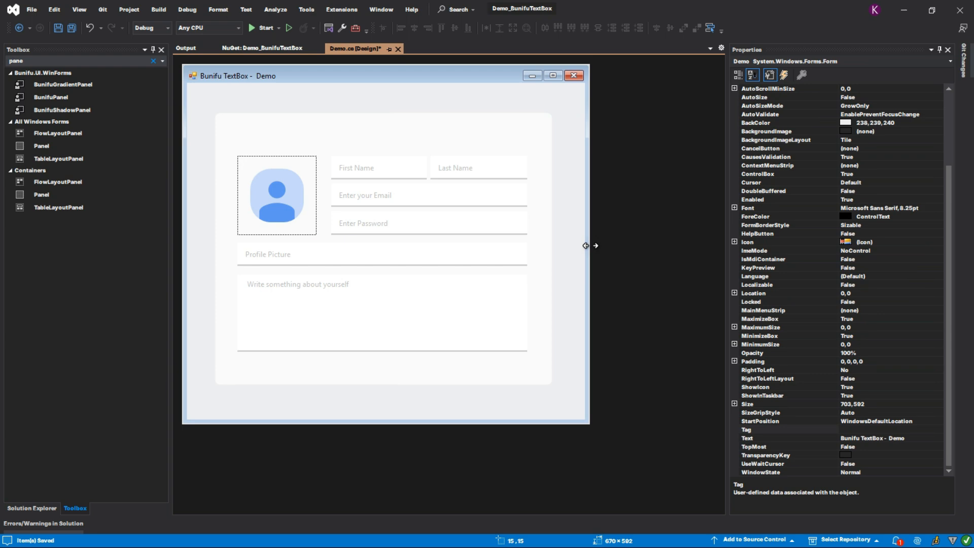
Add a label to the card and set its BackColor to 250,250,250.
{"action": "left_click", "coordinate": [383, 248]}
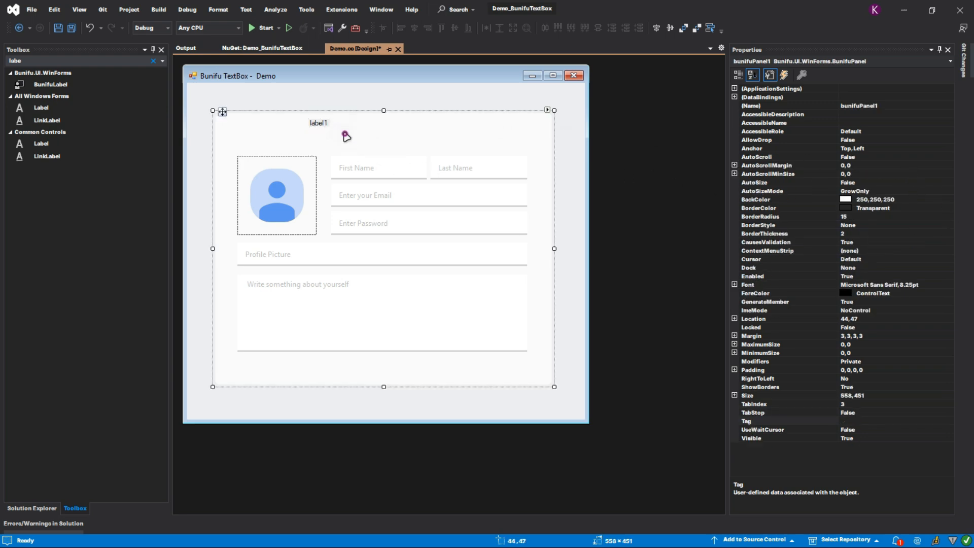
{"action": "left_click", "coordinate": [764, 199]}
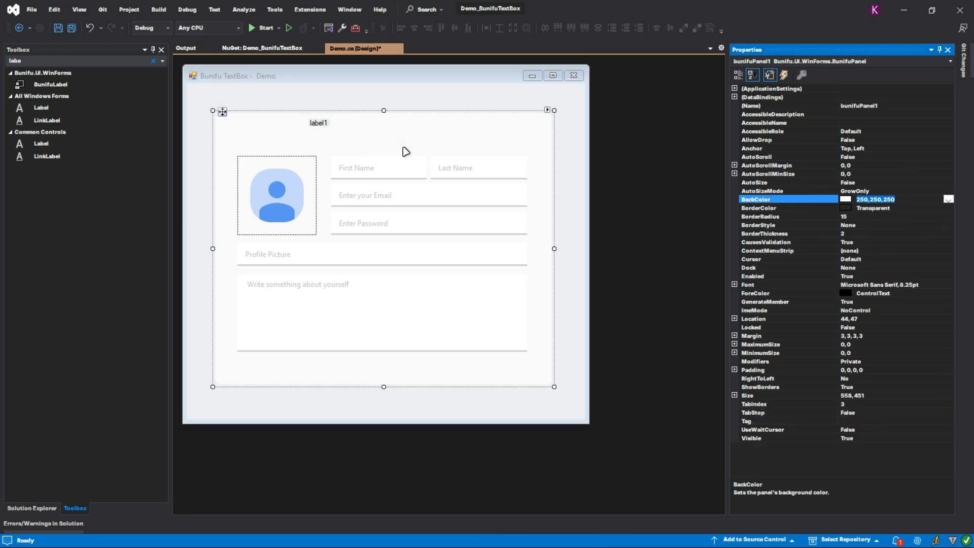
{"action": "left_click", "coordinate": [318, 121]}
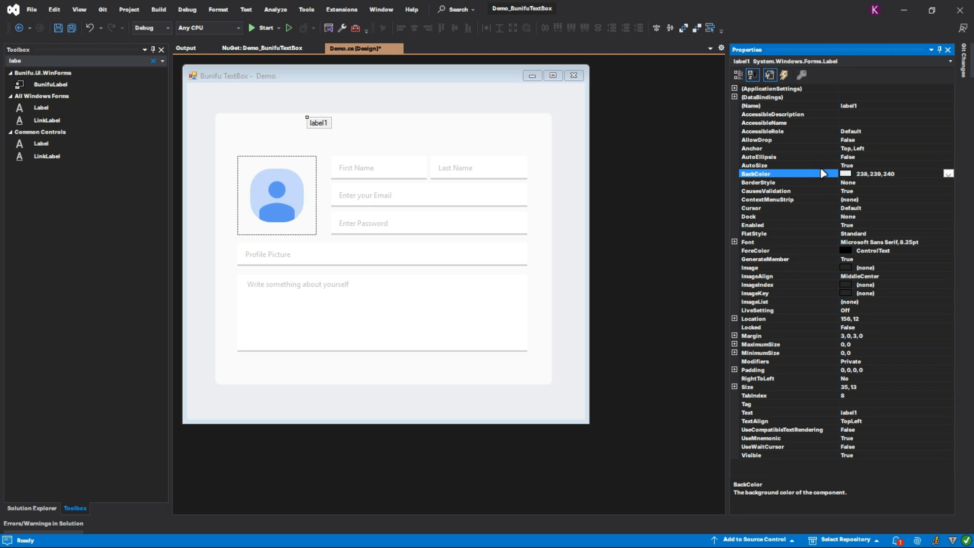
{"action": "left_click", "coordinate": [758, 157]}
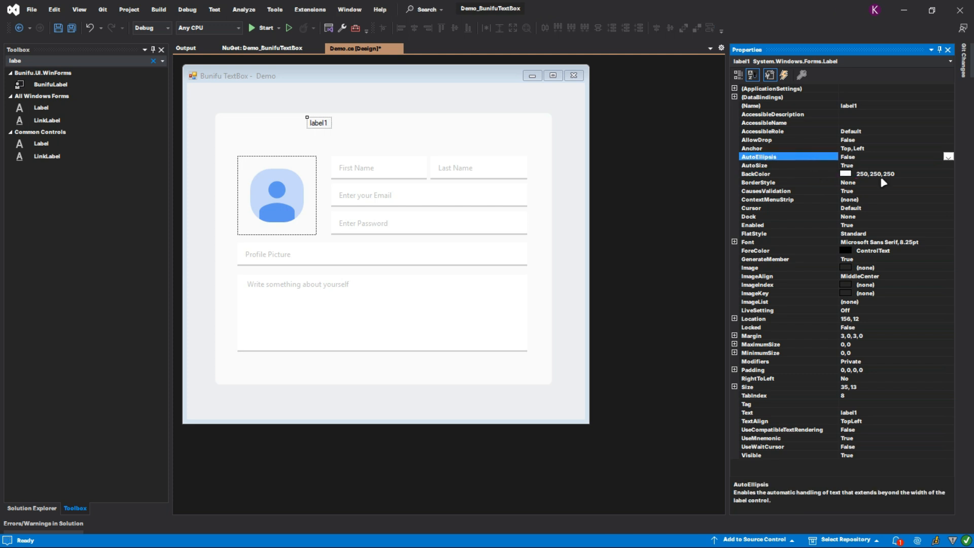
{"action": "mouse_move", "coordinate": [930, 304]}
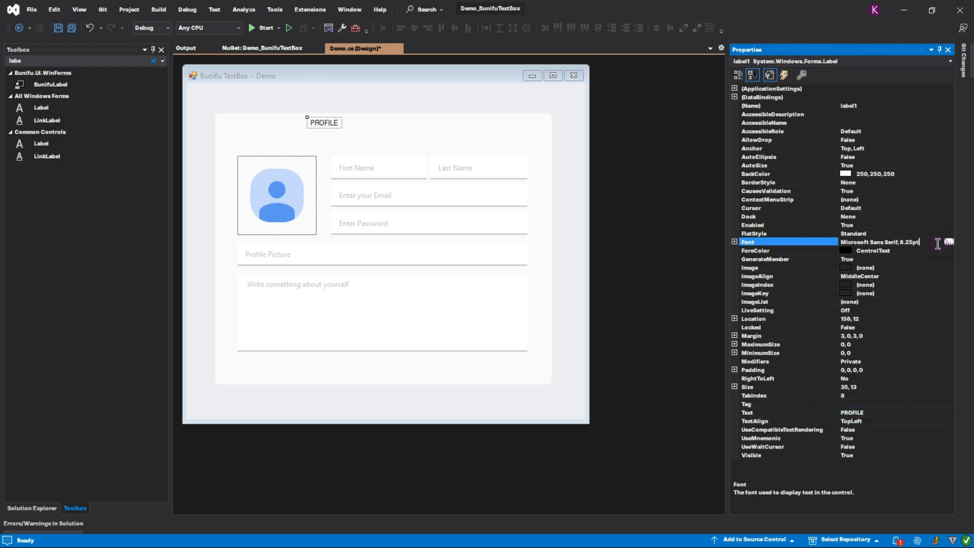
Make the label a gray PROFILE heading in Segoe UI Bold 20, centred at the card's top.
{"action": "left_click", "coordinate": [947, 241]}
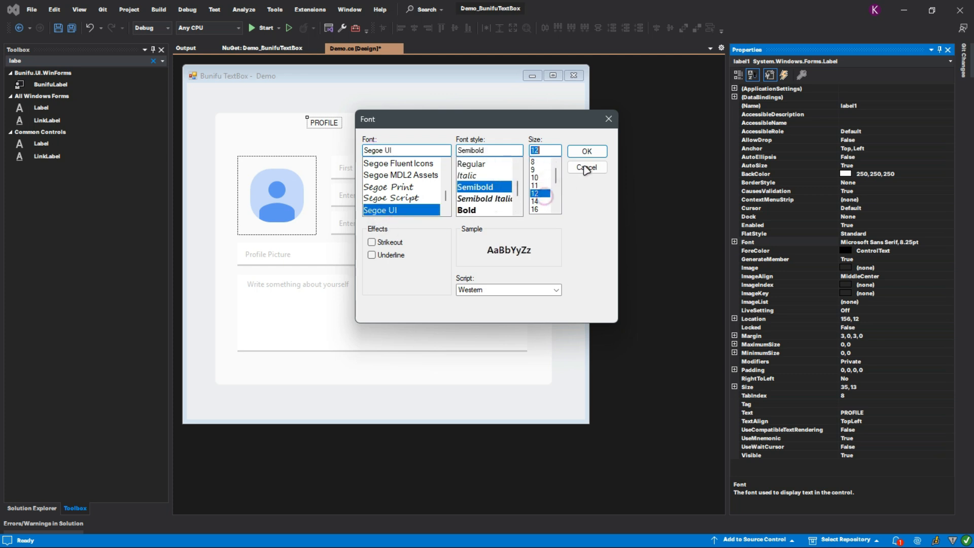
{"action": "left_click", "coordinate": [585, 151]}
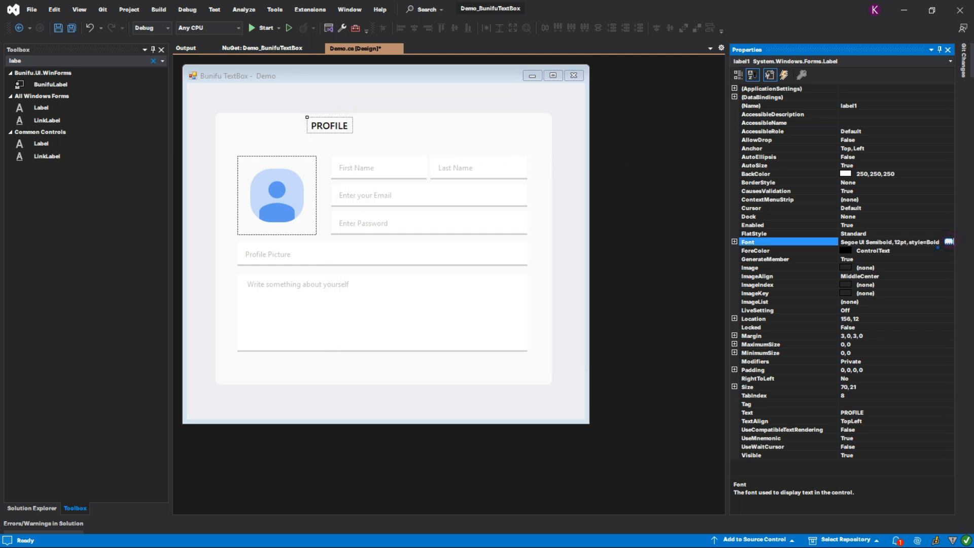
{"action": "left_click", "coordinate": [948, 241]}
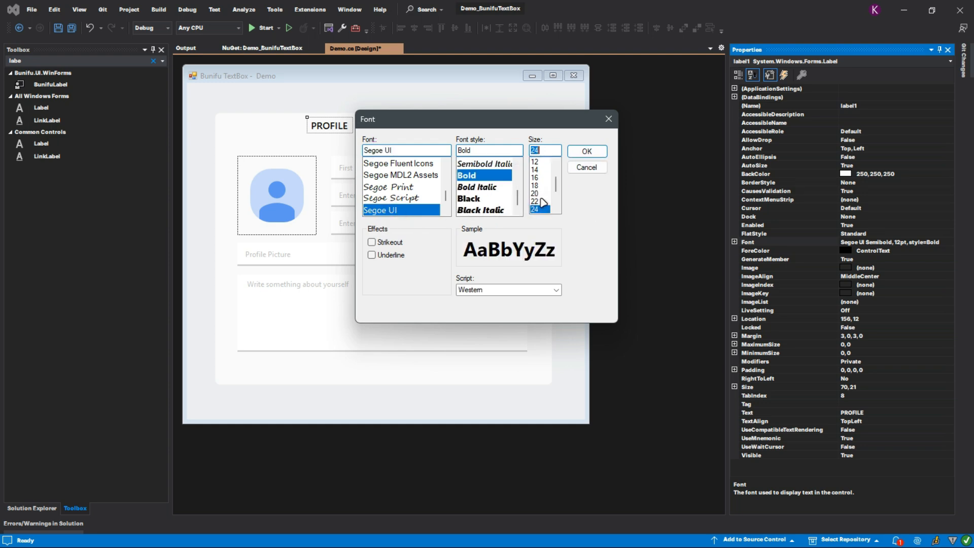
{"action": "left_click", "coordinate": [584, 151]}
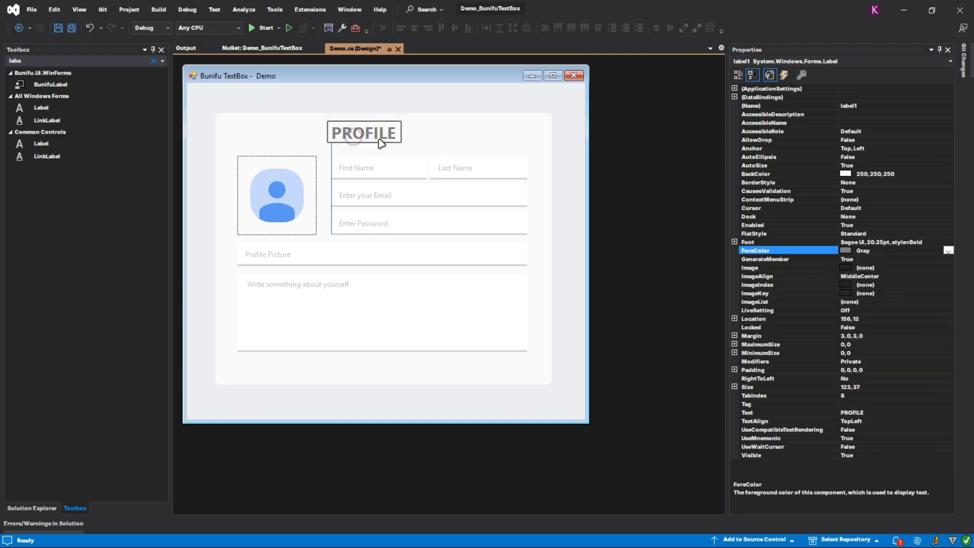
{"action": "left_click_drag", "start_coordinate": [363, 132], "coordinate": [371, 123]}
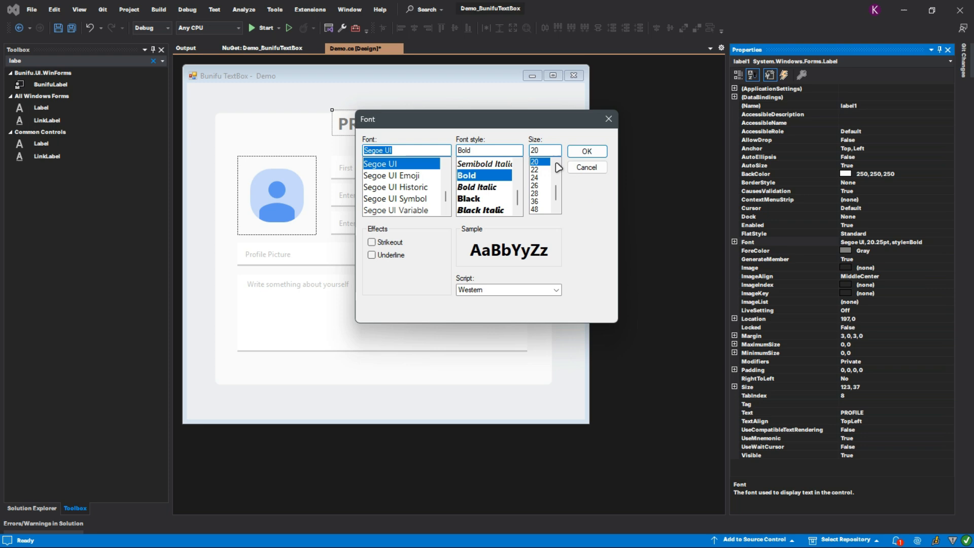
{"action": "left_click", "coordinate": [584, 151]}
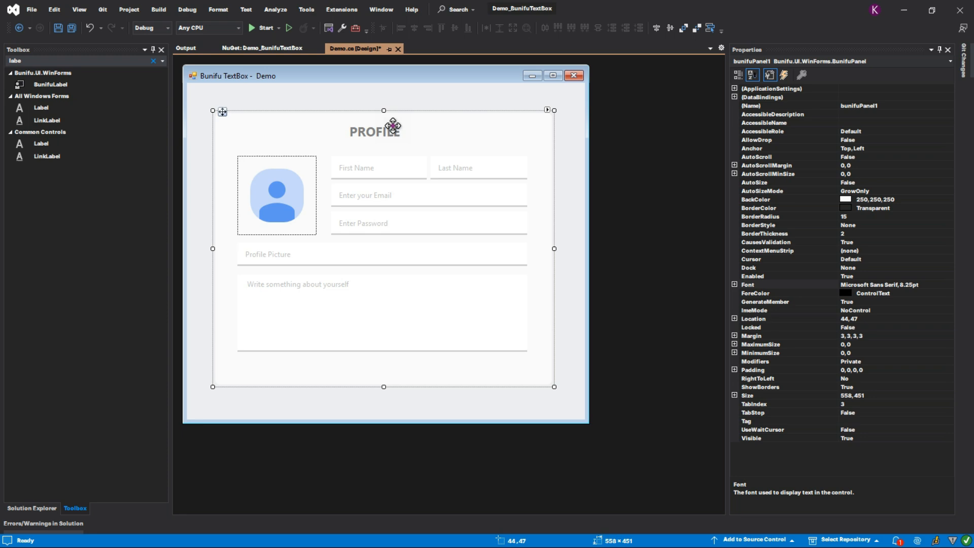
Set the PROFILE heading's ForeColor to CornflowerBlue from the Web colours.
{"action": "left_click", "coordinate": [374, 131]}
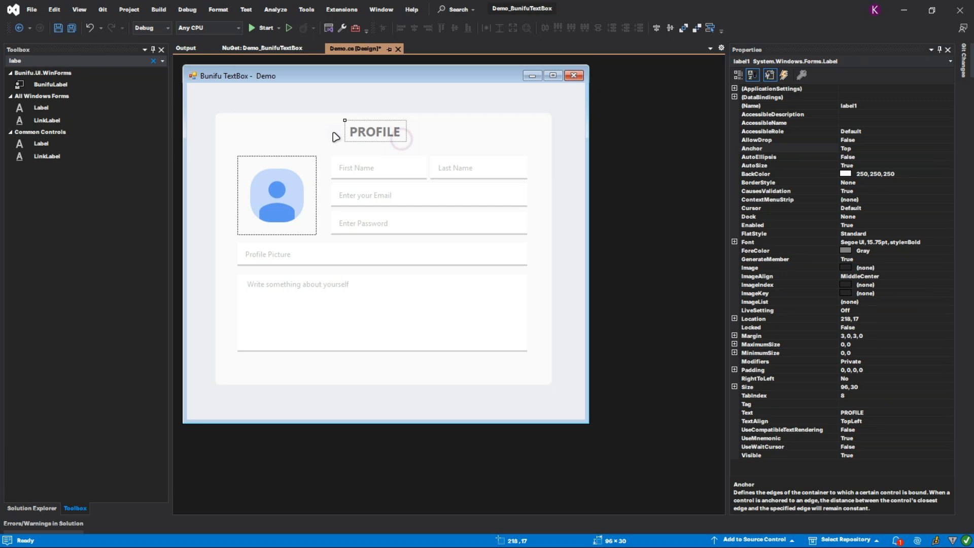
{"action": "left_click", "coordinate": [382, 254]}
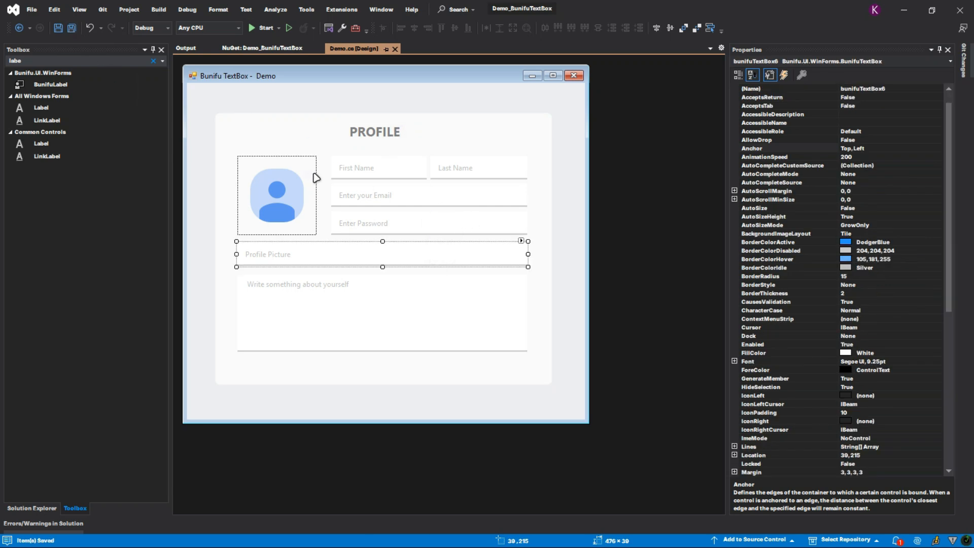
{"action": "left_click", "coordinate": [374, 131]}
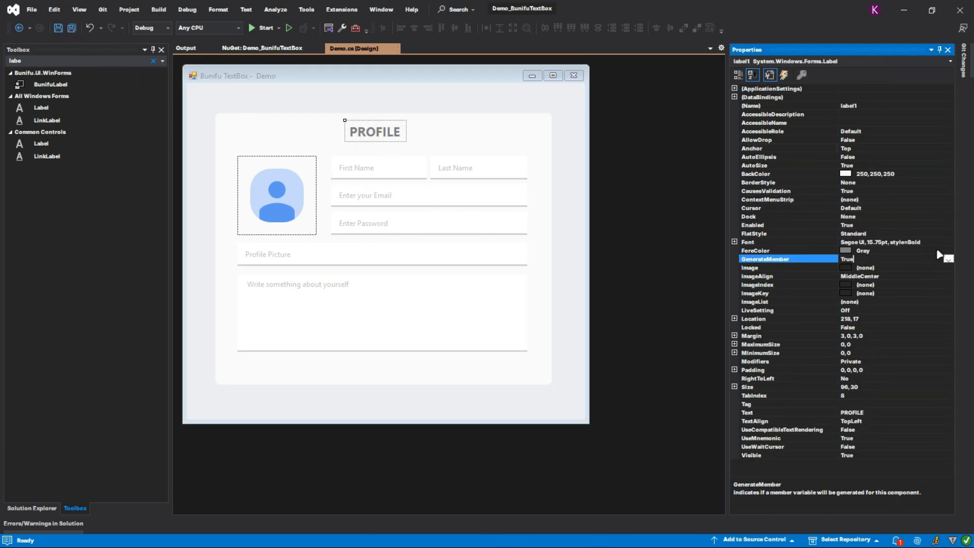
{"action": "left_click", "coordinate": [947, 250]}
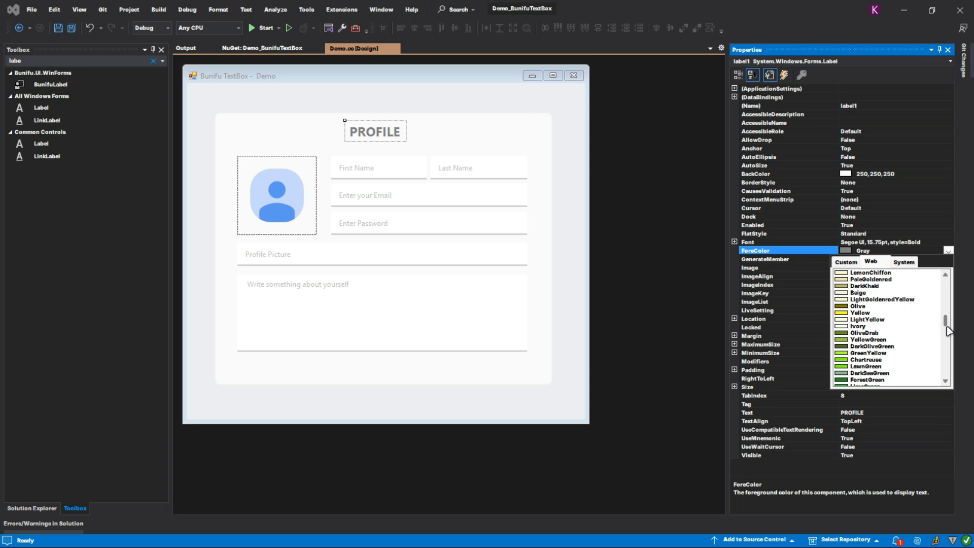
{"action": "scroll", "scroll_direction": "down", "scroll_amount": 3}
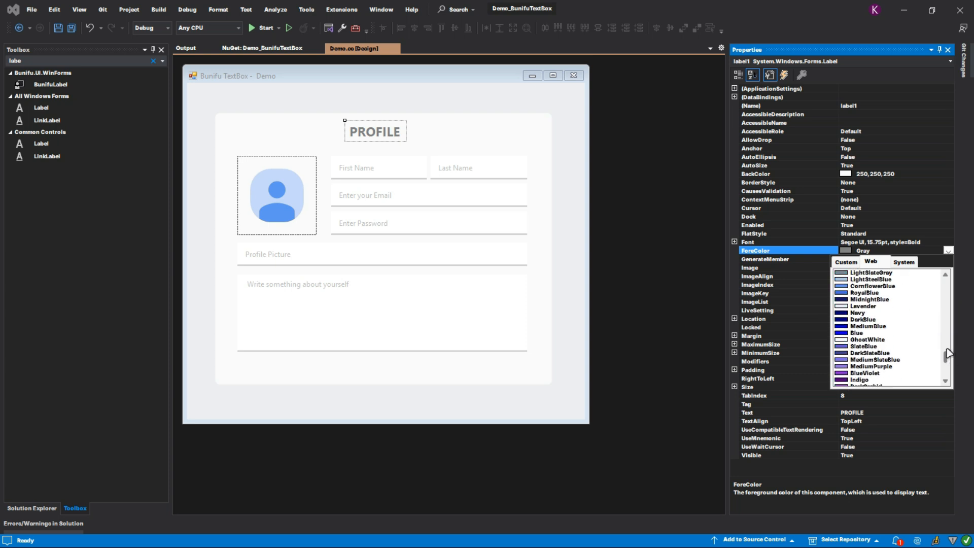
{"action": "left_click", "coordinate": [869, 279]}
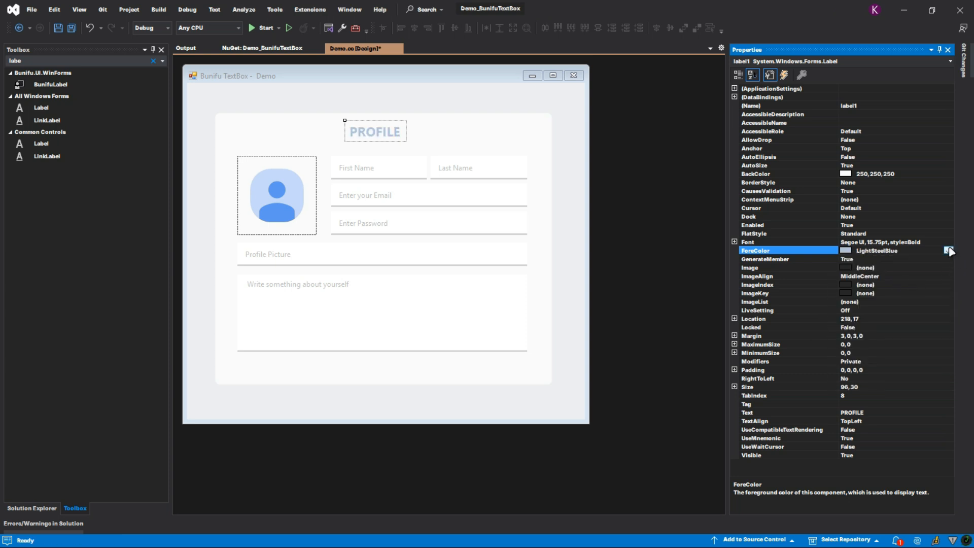
{"action": "left_click", "coordinate": [948, 250]}
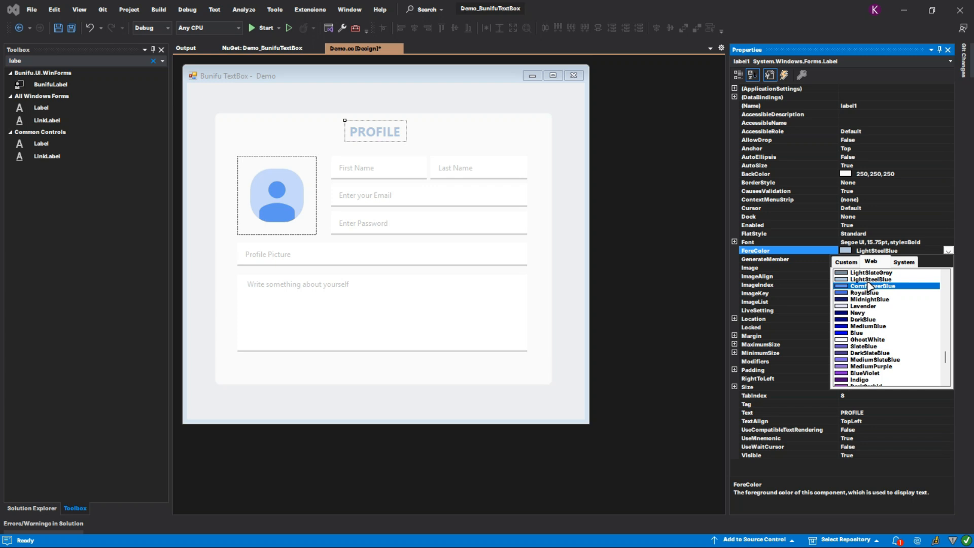
{"action": "left_click", "coordinate": [876, 286]}
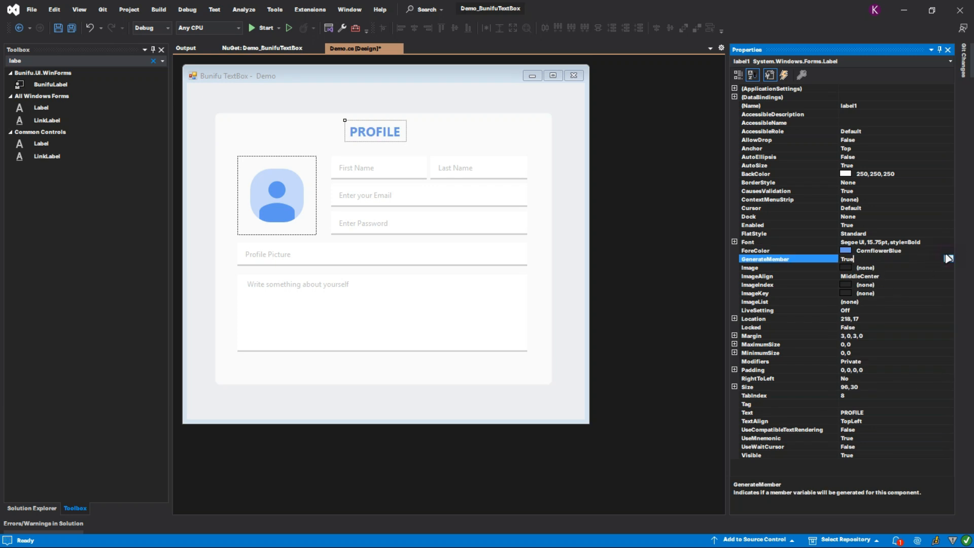
{"action": "left_click", "coordinate": [944, 250]}
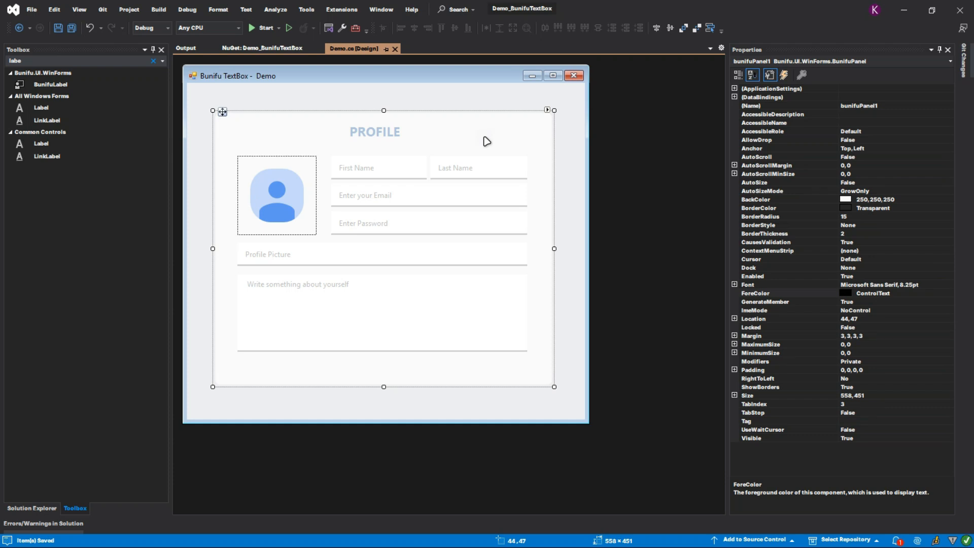
{"action": "left_click", "coordinate": [374, 131]}
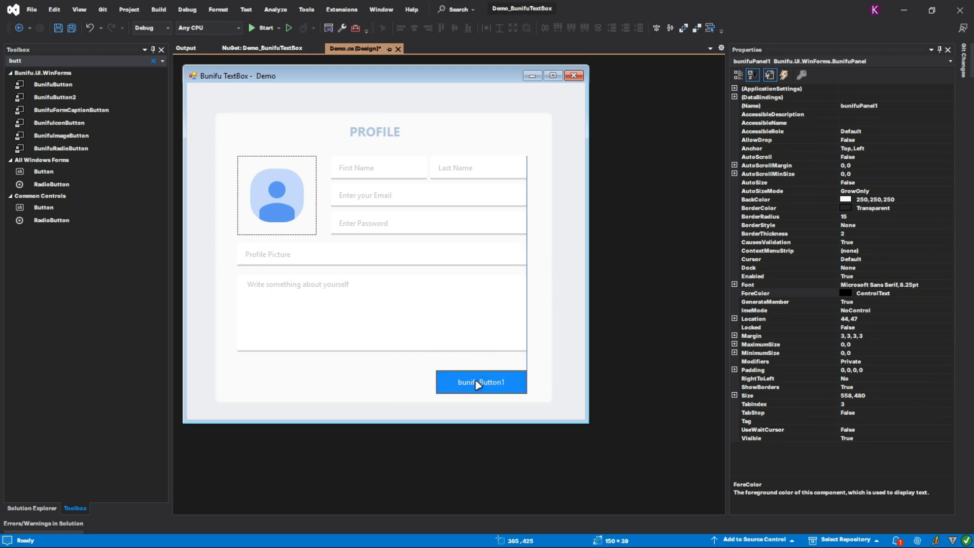
Caption the new Bunifu button 'Save Changes' and resize it.
{"action": "left_click", "coordinate": [480, 381]}
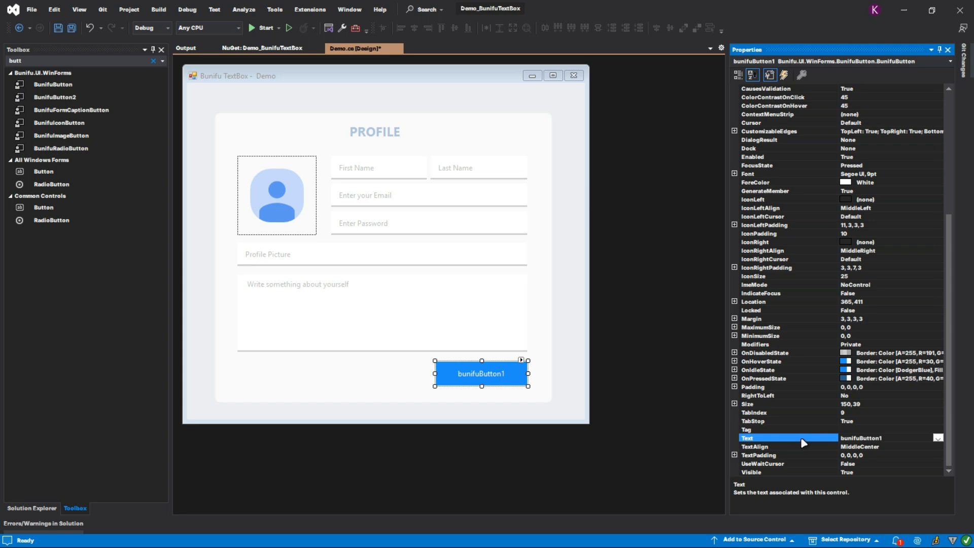
{"action": "type", "text": "Save Chan"}
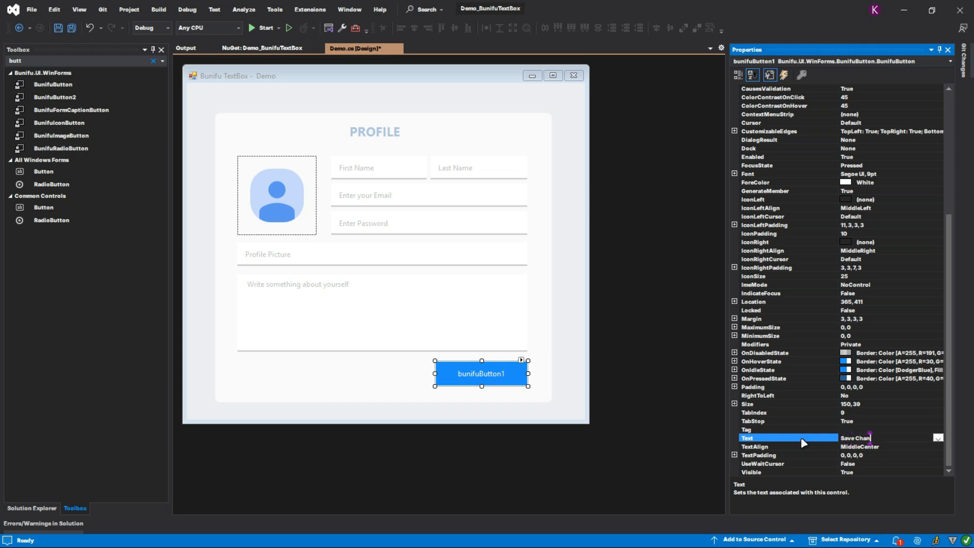
{"action": "left_click", "coordinate": [521, 360]}
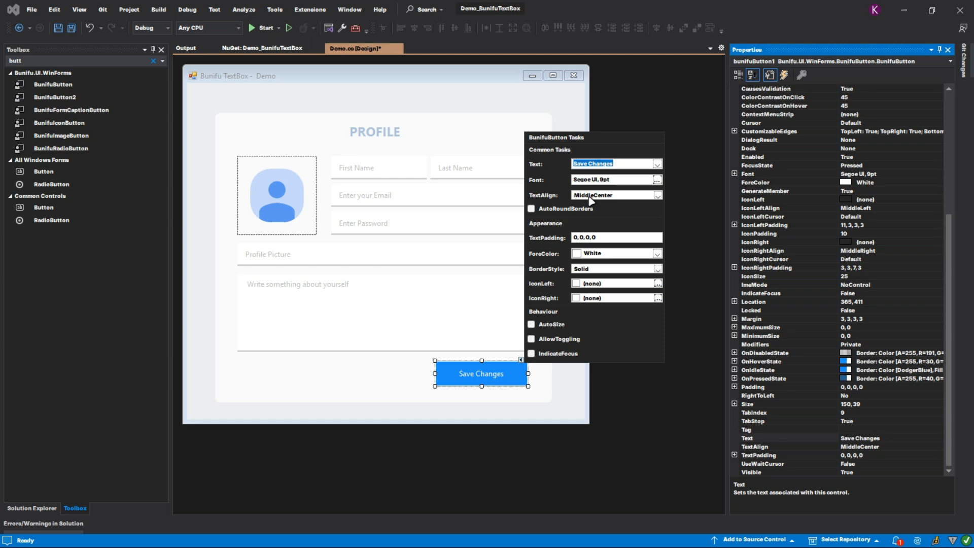
{"action": "left_click", "coordinate": [488, 324]}
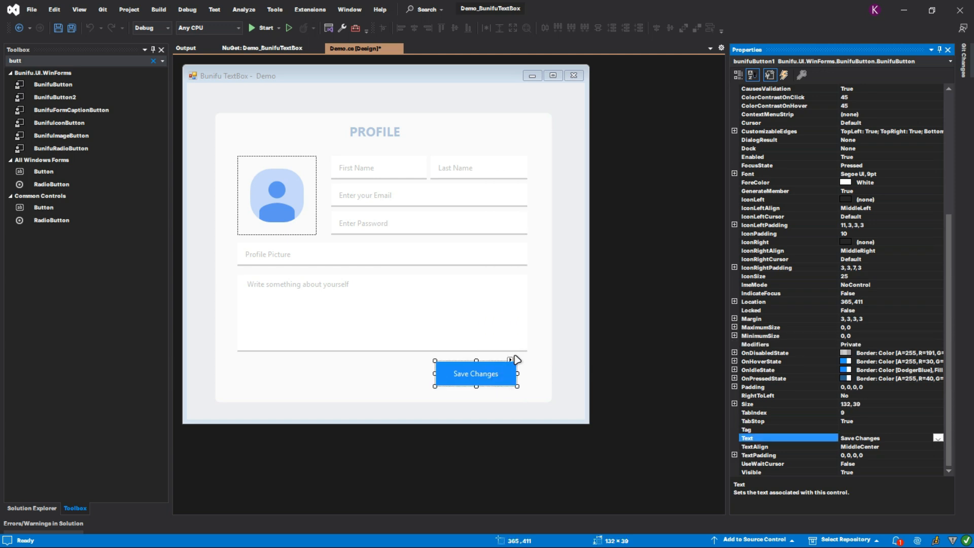
{"action": "left_click", "coordinate": [511, 359]}
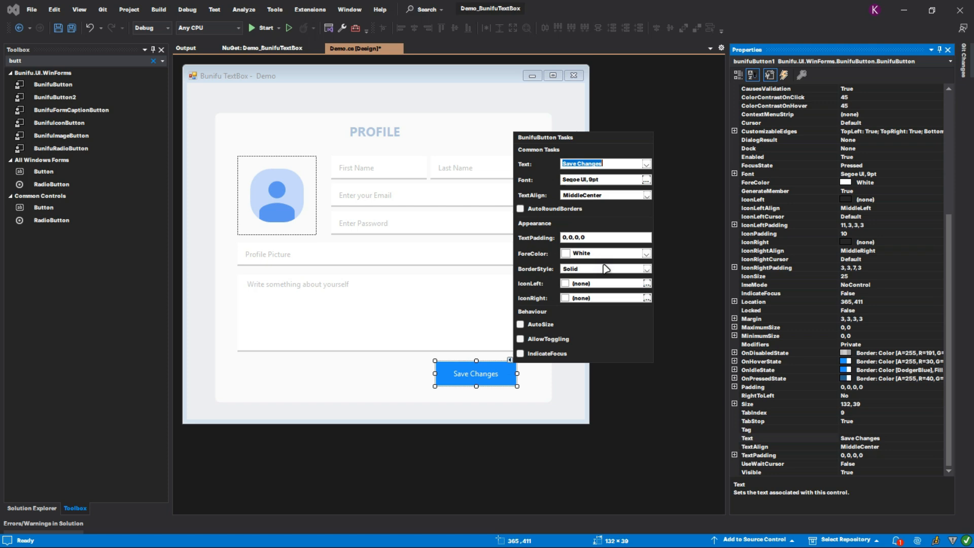
{"action": "mouse_move", "coordinate": [606, 269]}
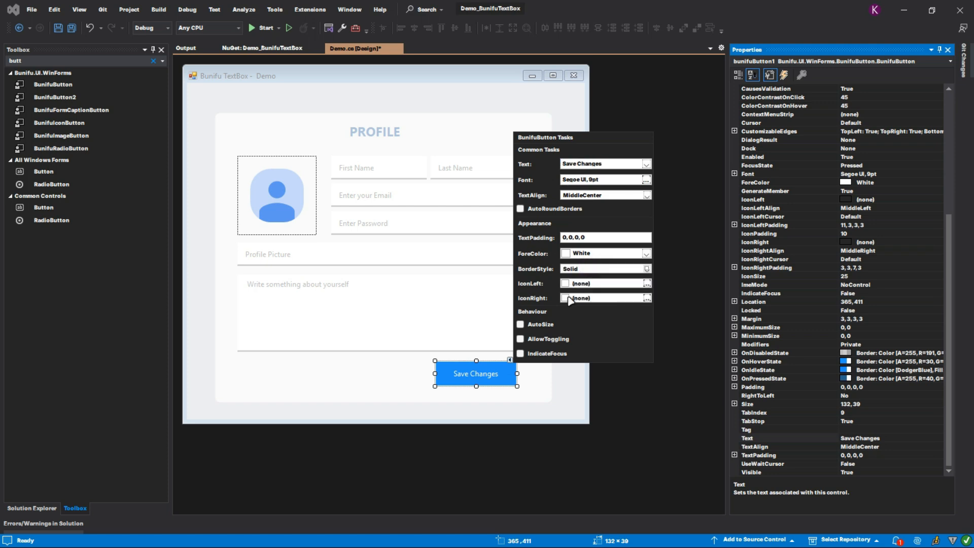
{"action": "mouse_move", "coordinate": [816, 230]}
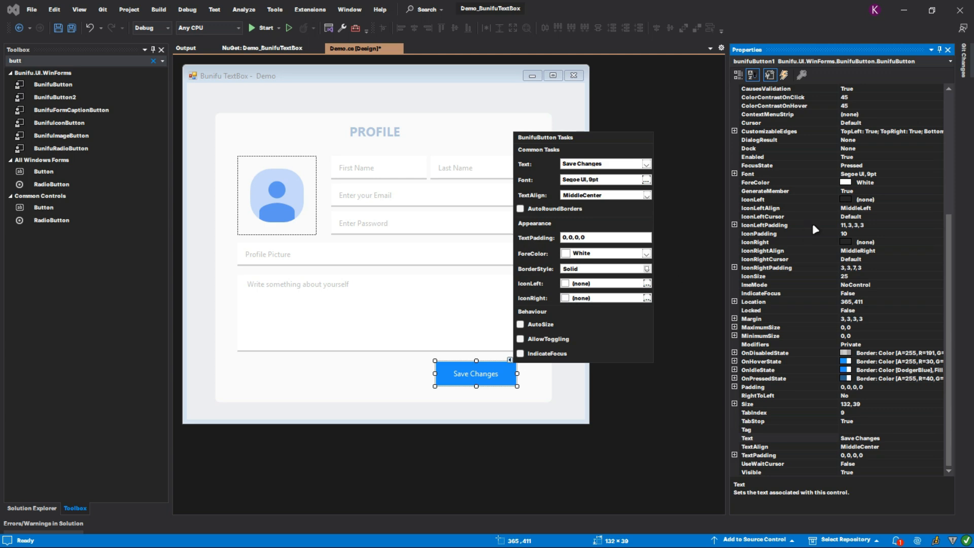
{"action": "mouse_move", "coordinate": [815, 230]}
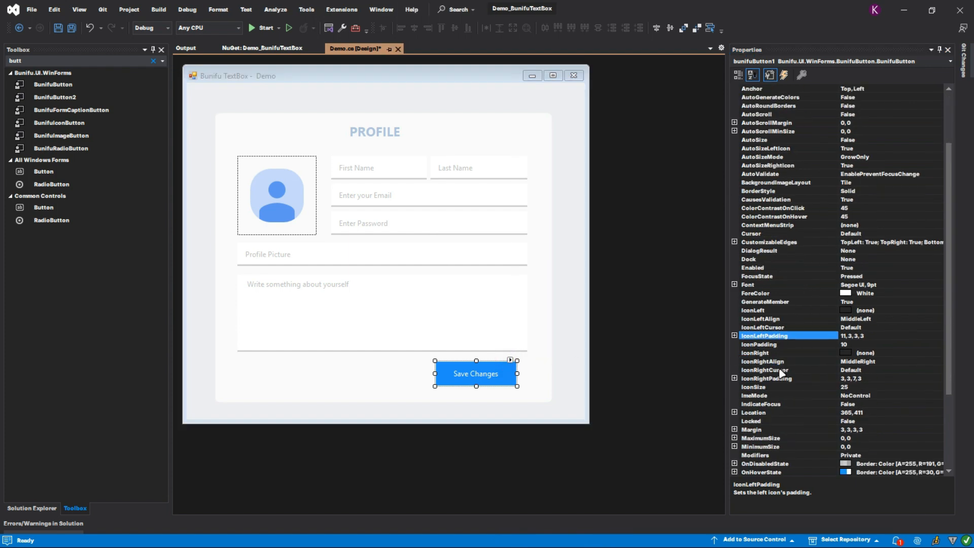
Enable AutoRoundBorders so the button gets fully rounded corners.
{"action": "scroll", "scroll_direction": "down", "scroll_amount": 3}
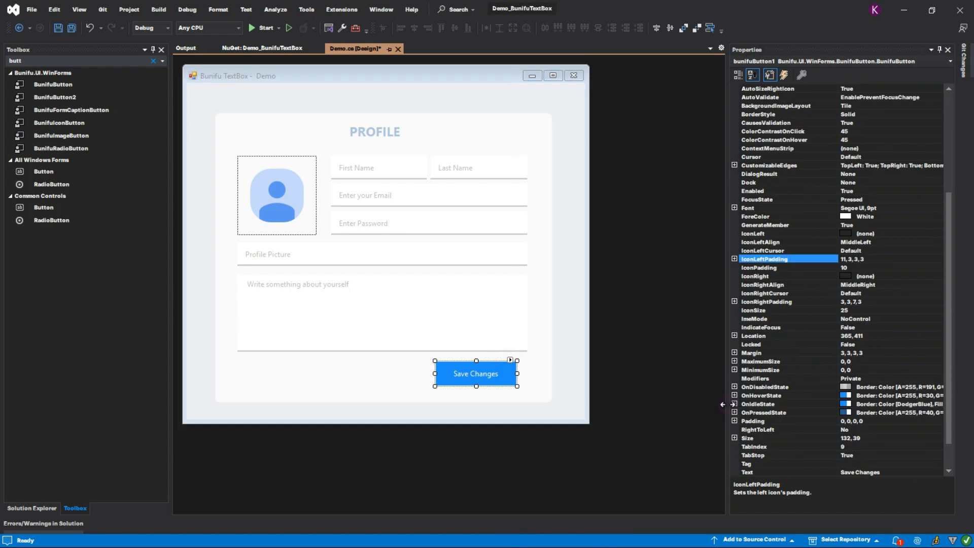
{"action": "left_click", "coordinate": [736, 404]}
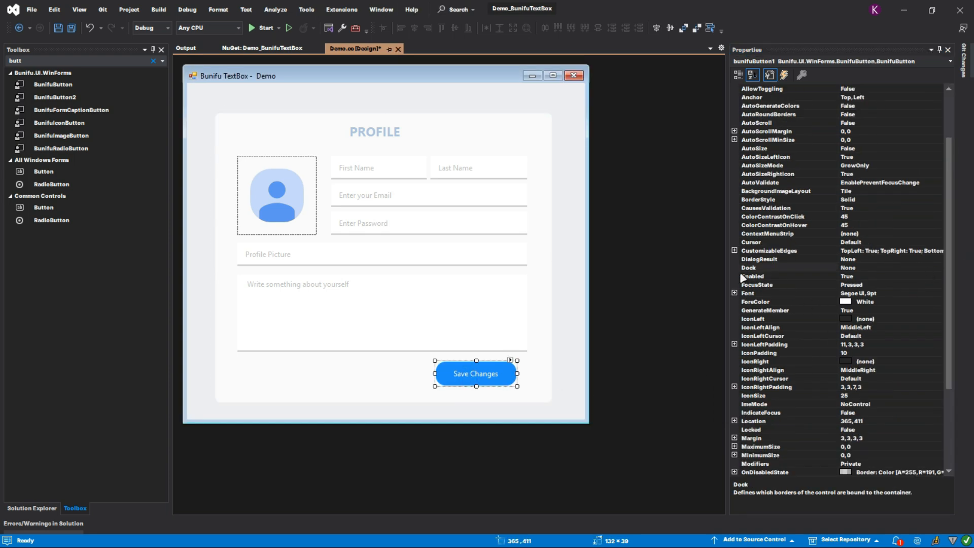
{"action": "scroll", "scroll_direction": "down", "scroll_amount": 3}
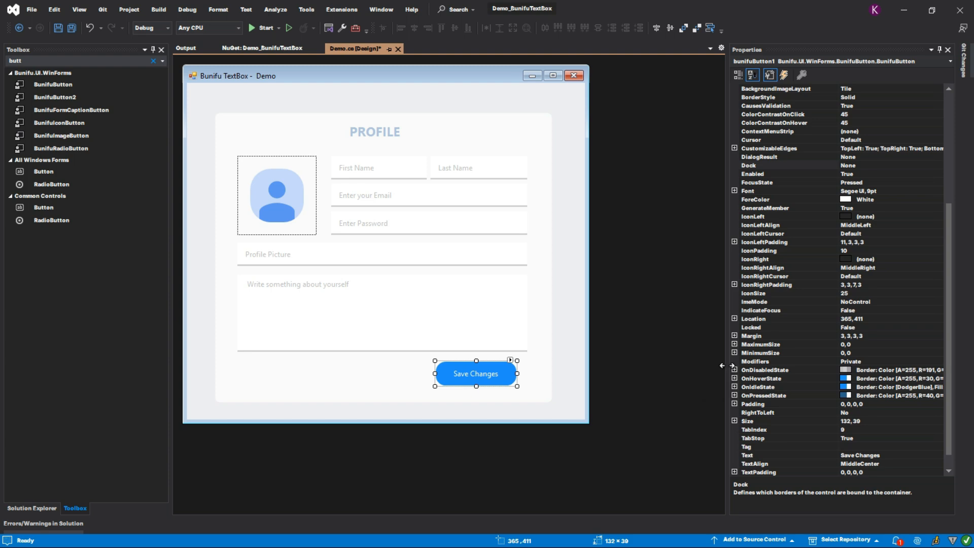
{"action": "left_click", "coordinate": [427, 210]}
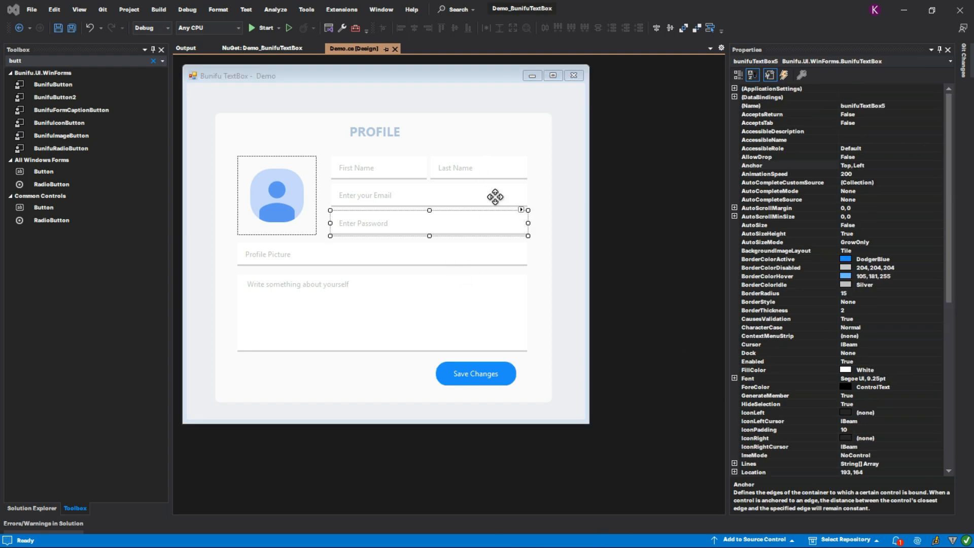
Set an envelope image as the email field's IconLeft.
{"action": "left_click", "coordinate": [522, 183]}
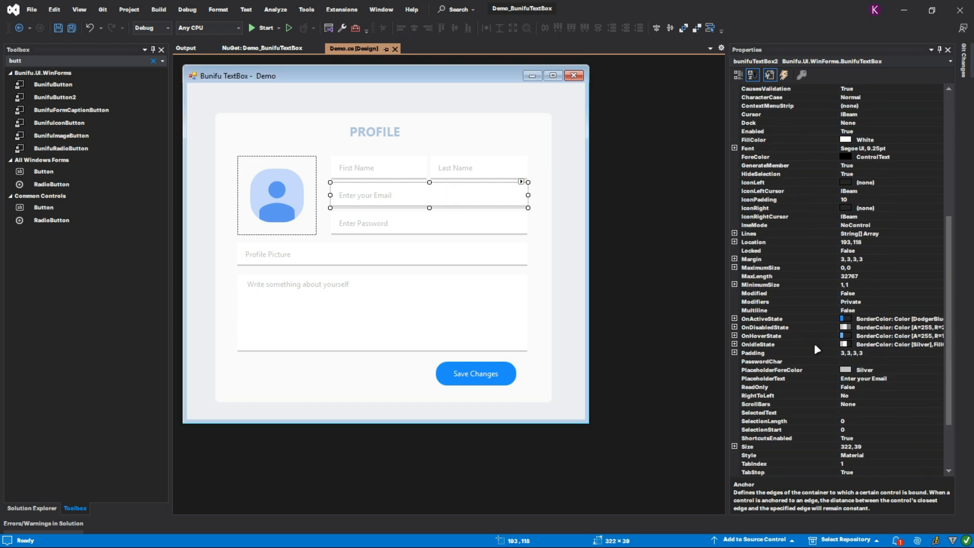
{"action": "left_click", "coordinate": [755, 208]}
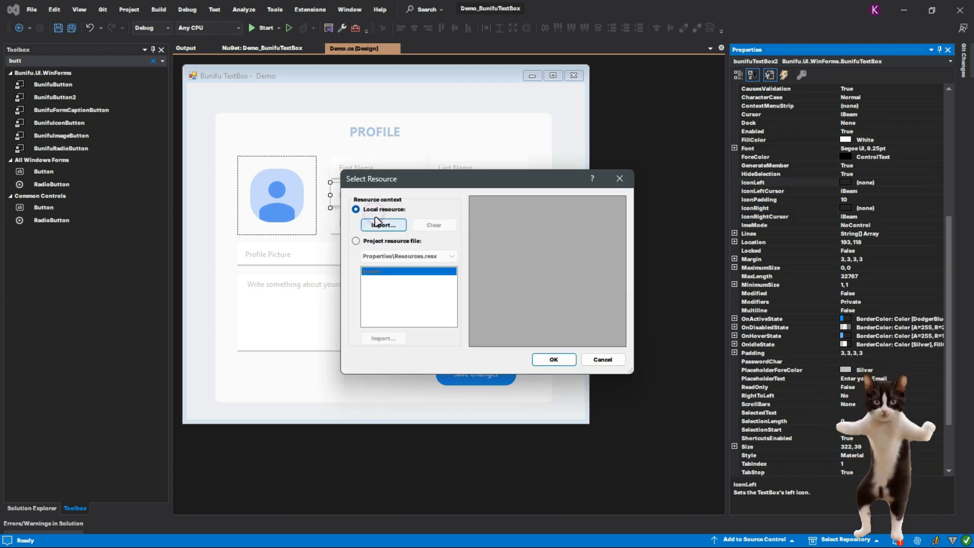
{"action": "left_click", "coordinate": [553, 359]}
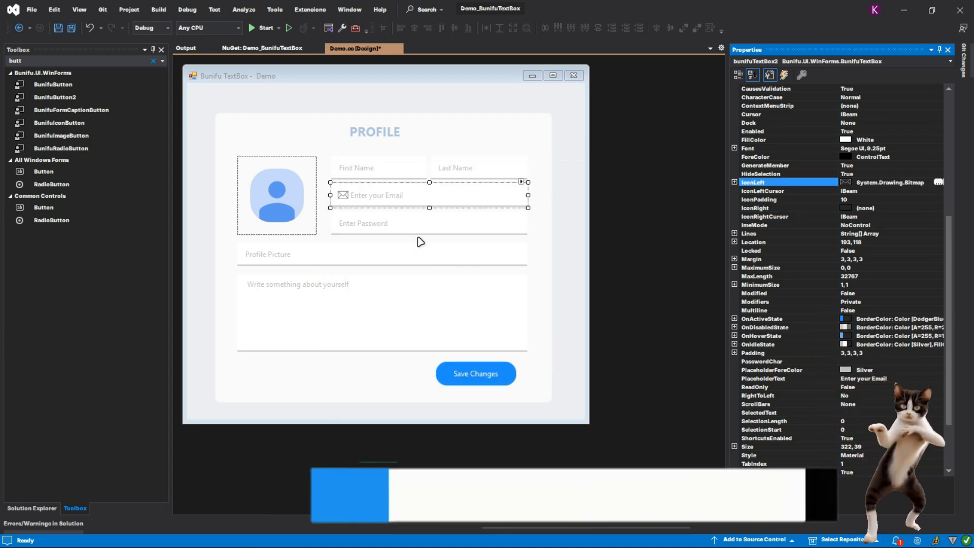
Import a lock image as the password field's IconLeft.
{"action": "left_click", "coordinate": [527, 182]}
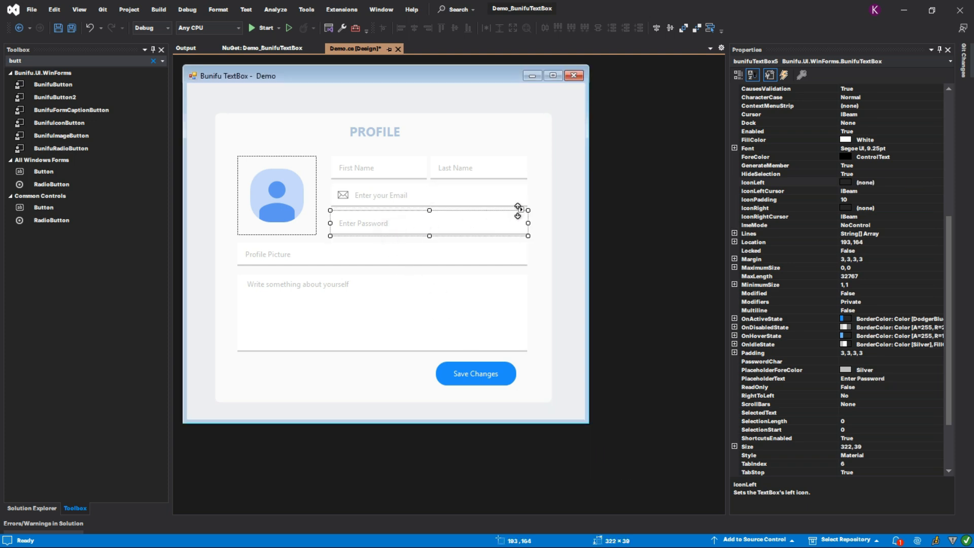
{"action": "left_click", "coordinate": [776, 183]}
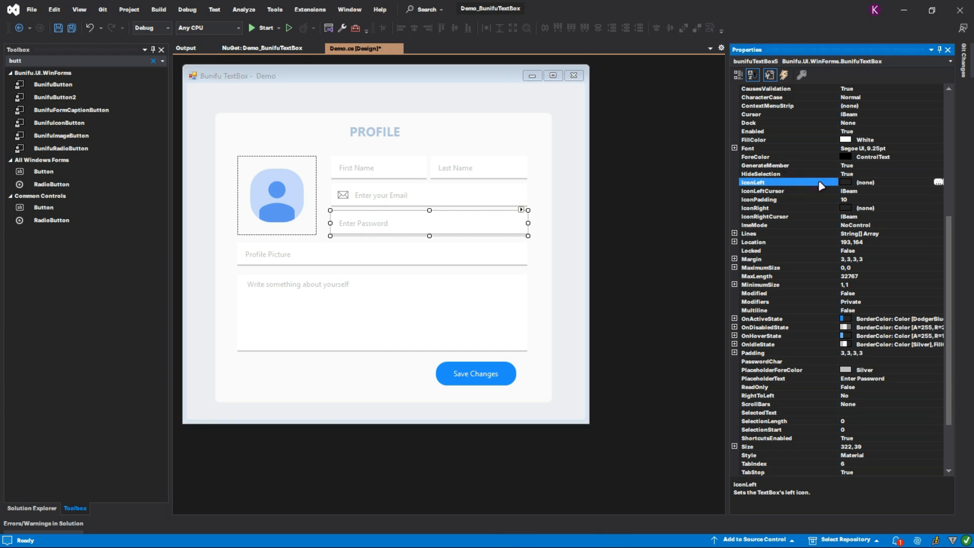
{"action": "left_click", "coordinate": [939, 182]}
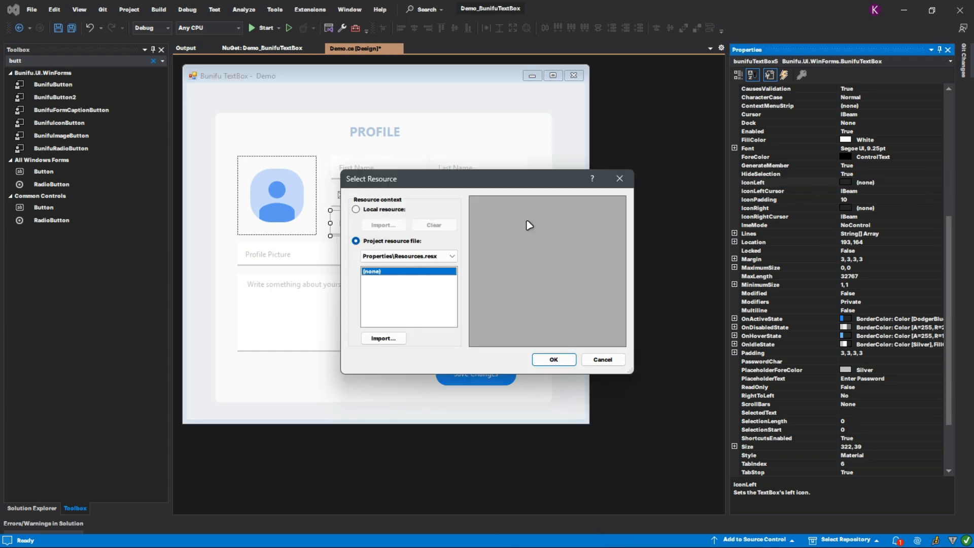
{"action": "left_click", "coordinate": [382, 338]}
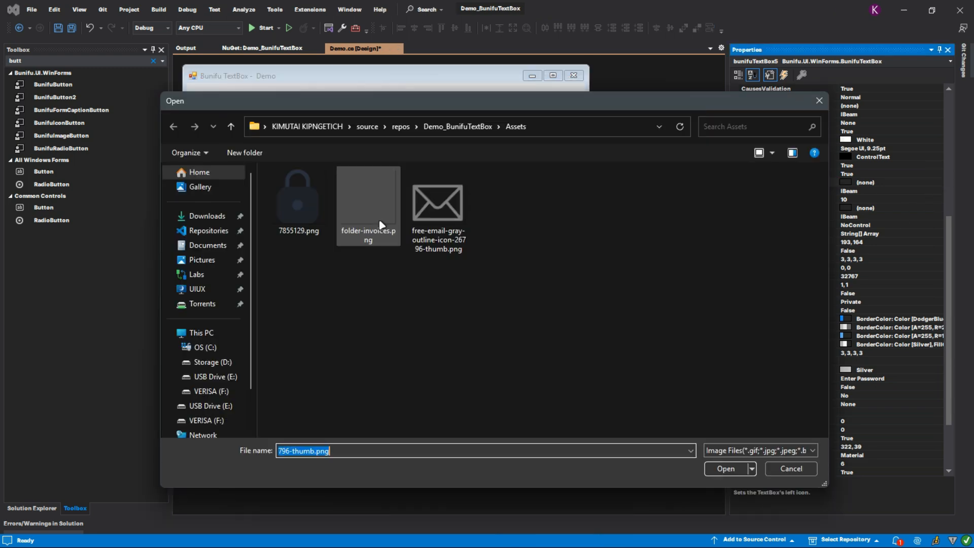
{"action": "left_click", "coordinate": [724, 468]}
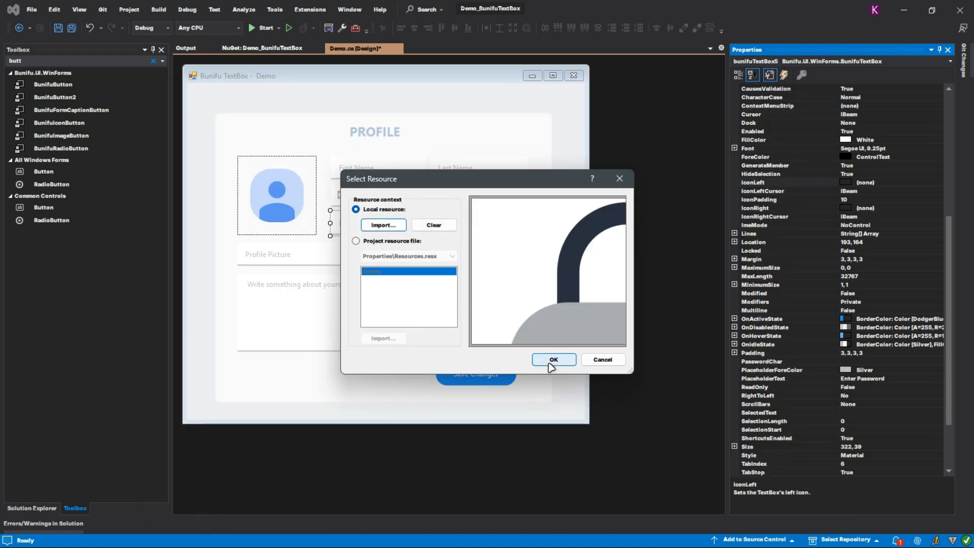
{"action": "left_click", "coordinate": [553, 360]}
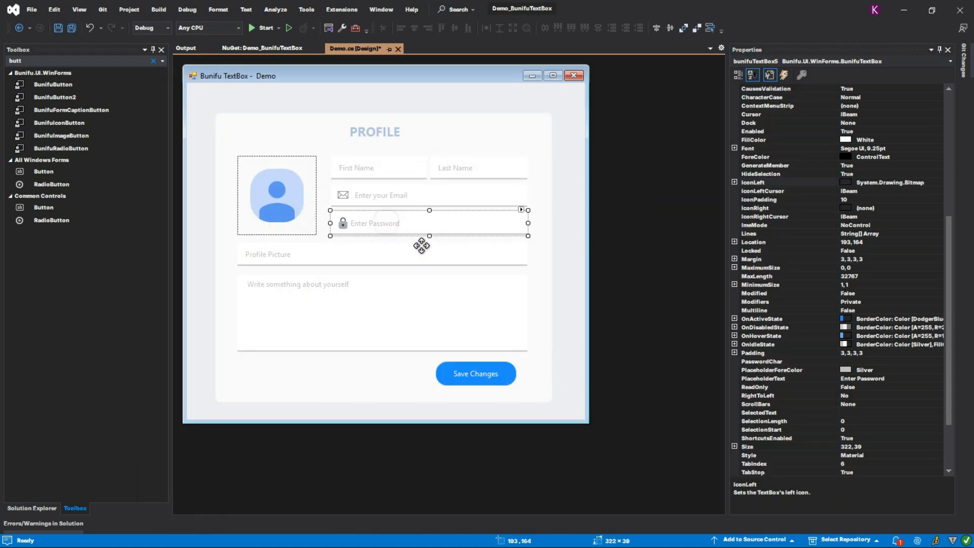
{"action": "mouse_move", "coordinate": [521, 211]}
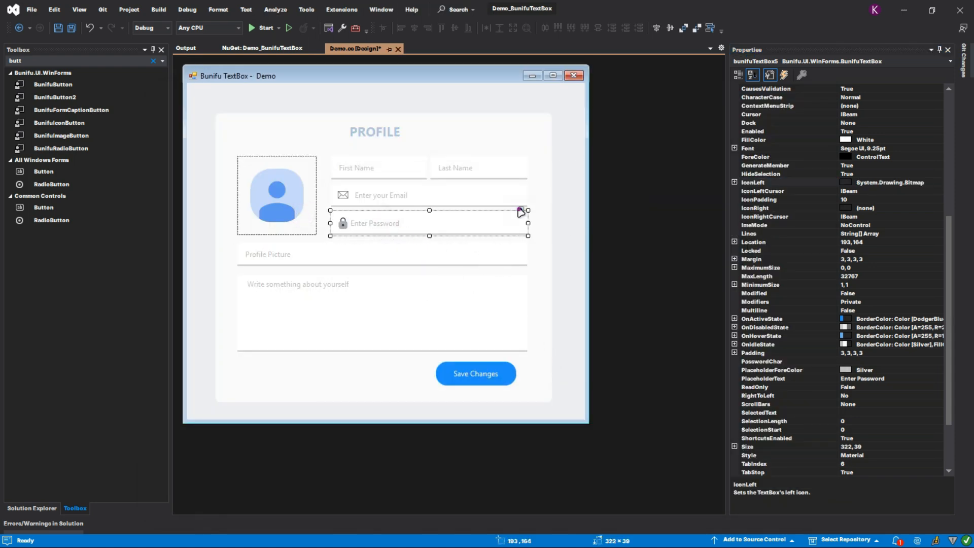
{"action": "left_click", "coordinate": [521, 210]}
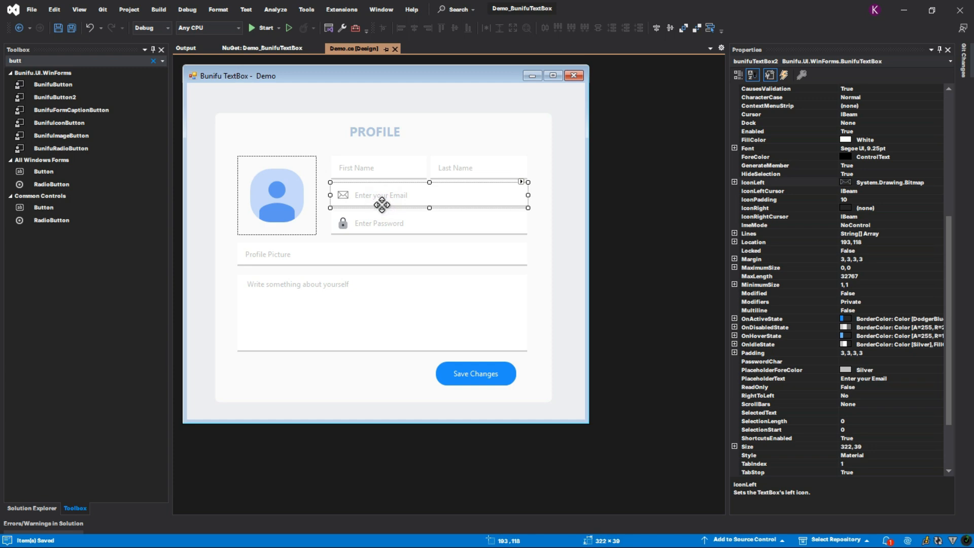
{"action": "left_click", "coordinate": [416, 236]}
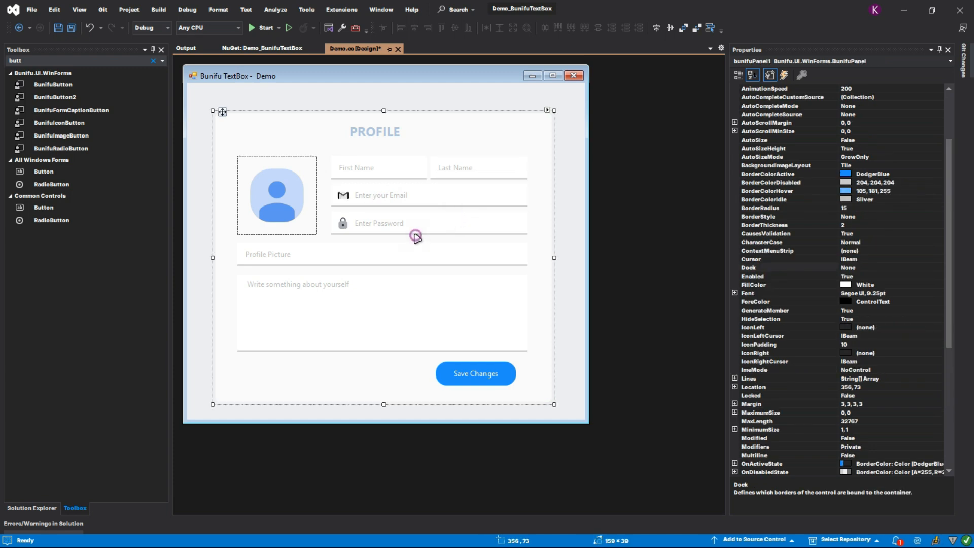
Import a folder image as the Profile Picture field's IconRight and save the form.
{"action": "left_click", "coordinate": [381, 254]}
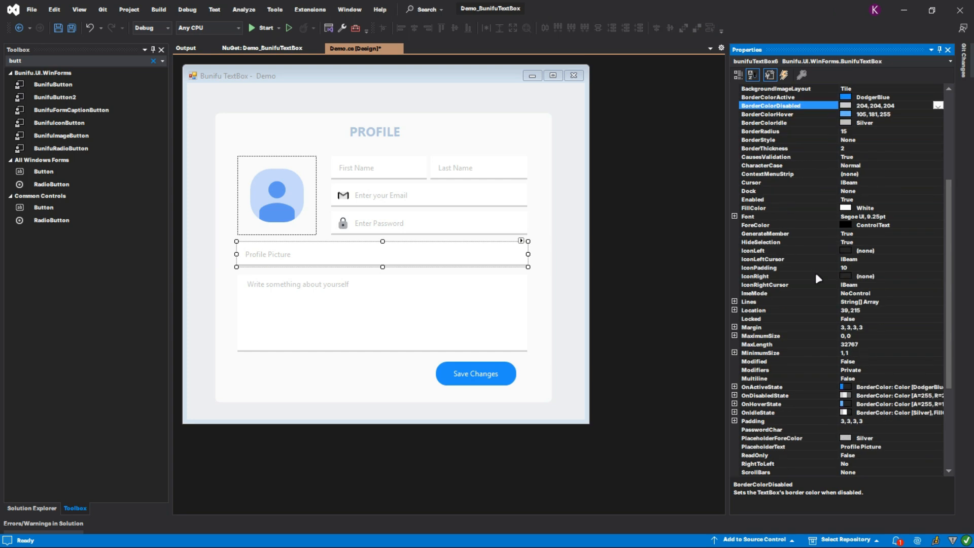
{"action": "left_click", "coordinate": [770, 276]}
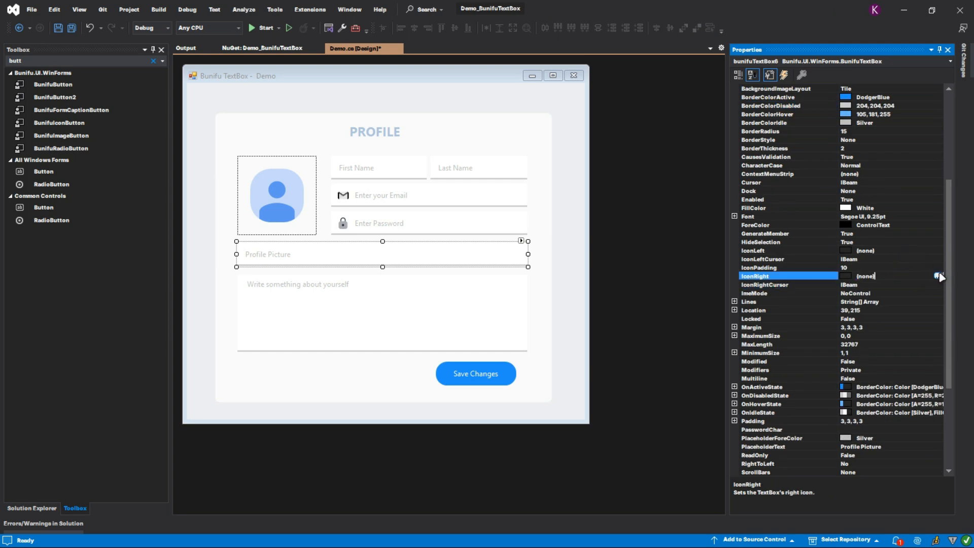
{"action": "left_click", "coordinate": [939, 276]}
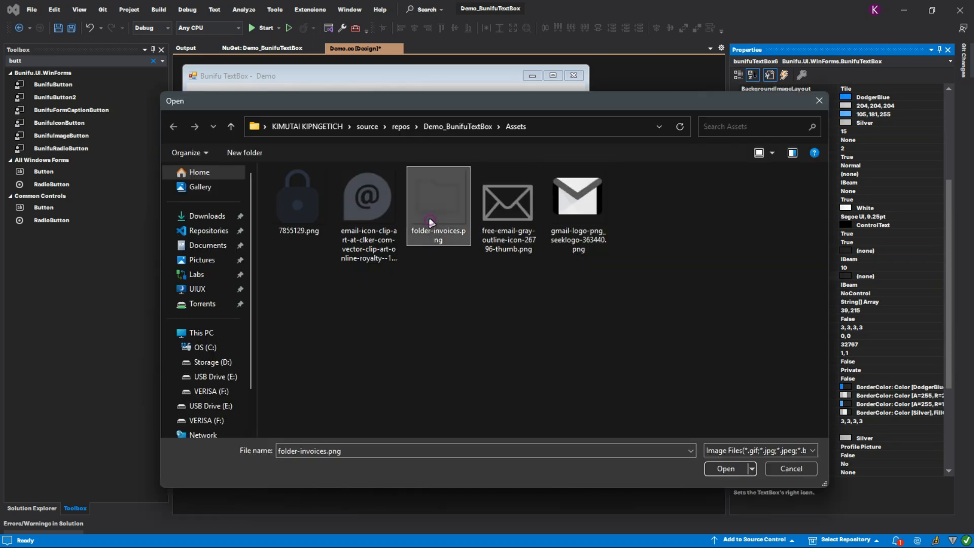
{"action": "left_click", "coordinate": [725, 468]}
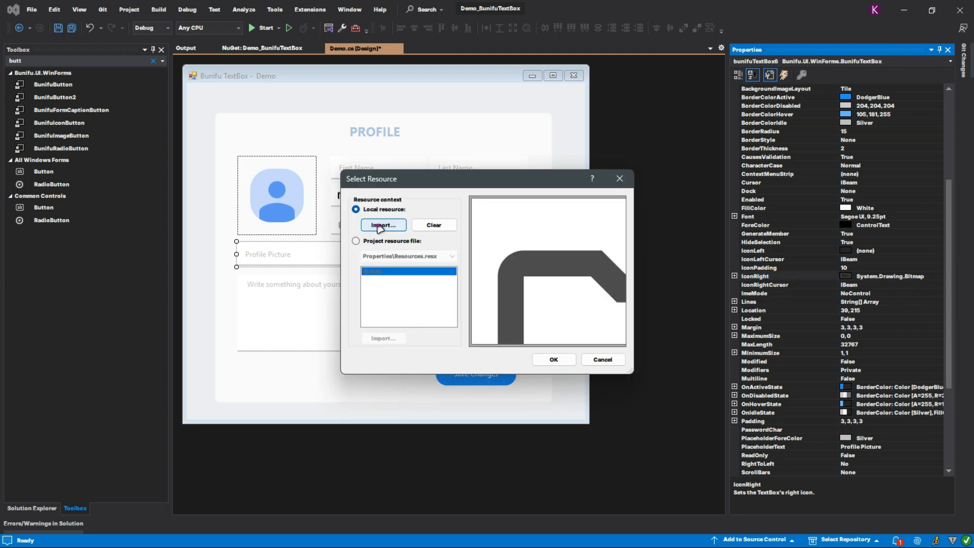
{"action": "left_click", "coordinate": [382, 225]}
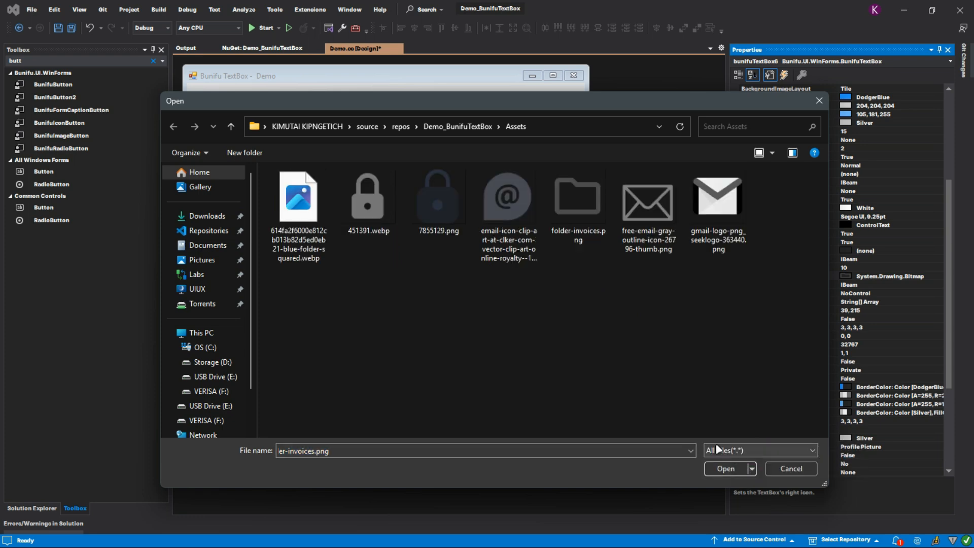
{"action": "left_click", "coordinate": [725, 468]}
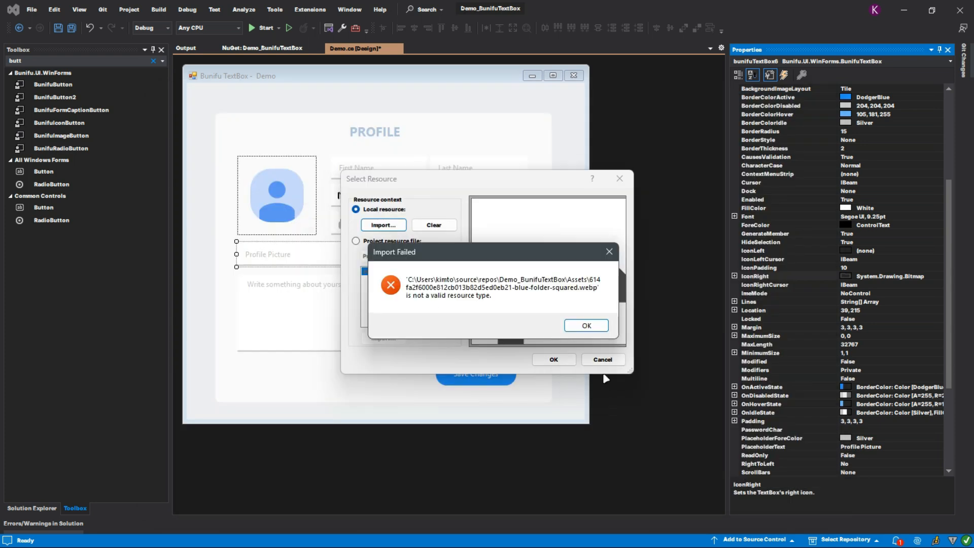
{"action": "left_click", "coordinate": [585, 325]}
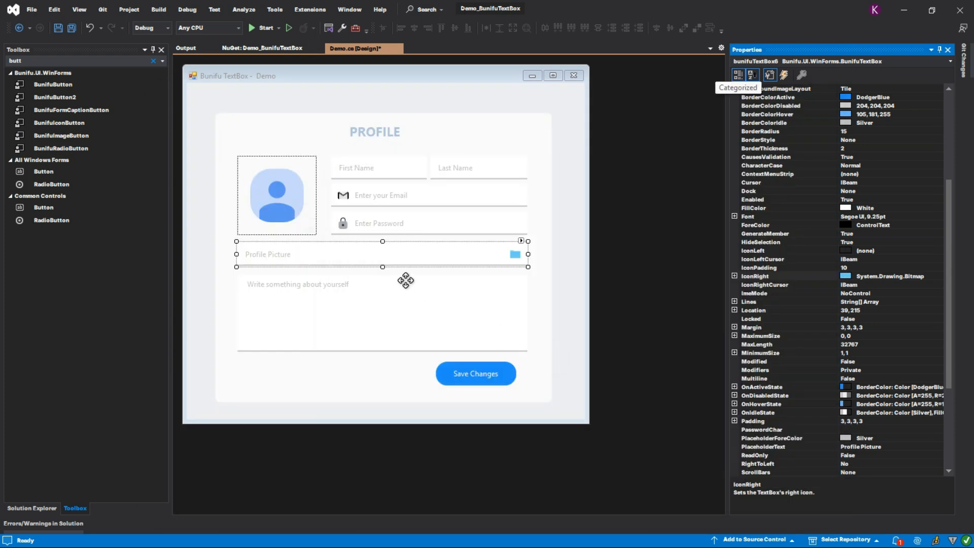
{"action": "left_click", "coordinate": [382, 311]}
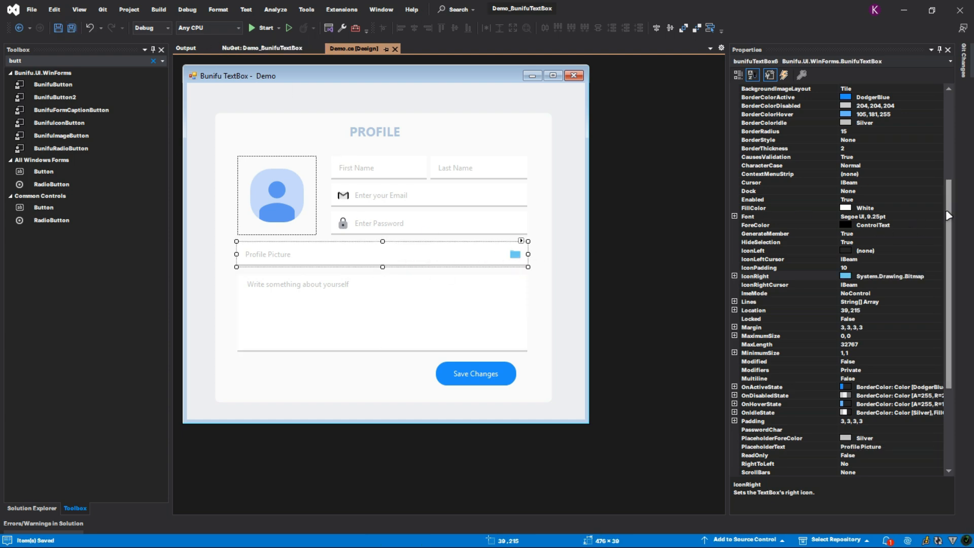
Change the placeholder to 'Profile Picture ...', add an OpenFileDialog, and save.
{"action": "left_click", "coordinate": [523, 241]}
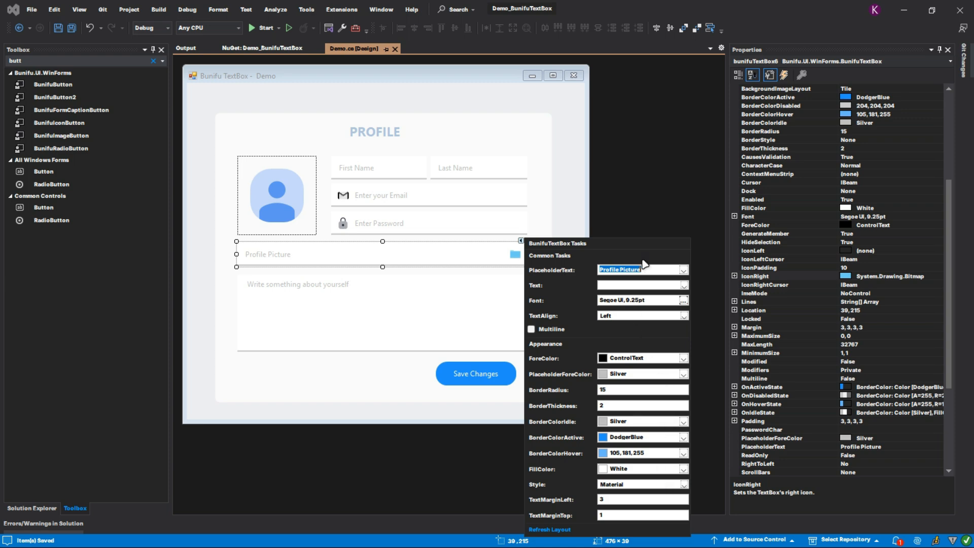
{"action": "left_click", "coordinate": [639, 269]}
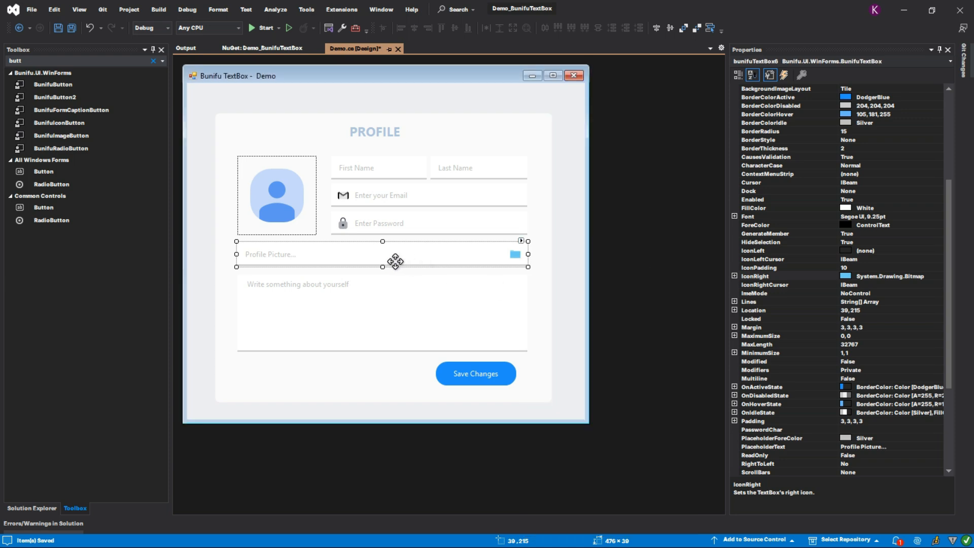
{"action": "left_click", "coordinate": [521, 241]}
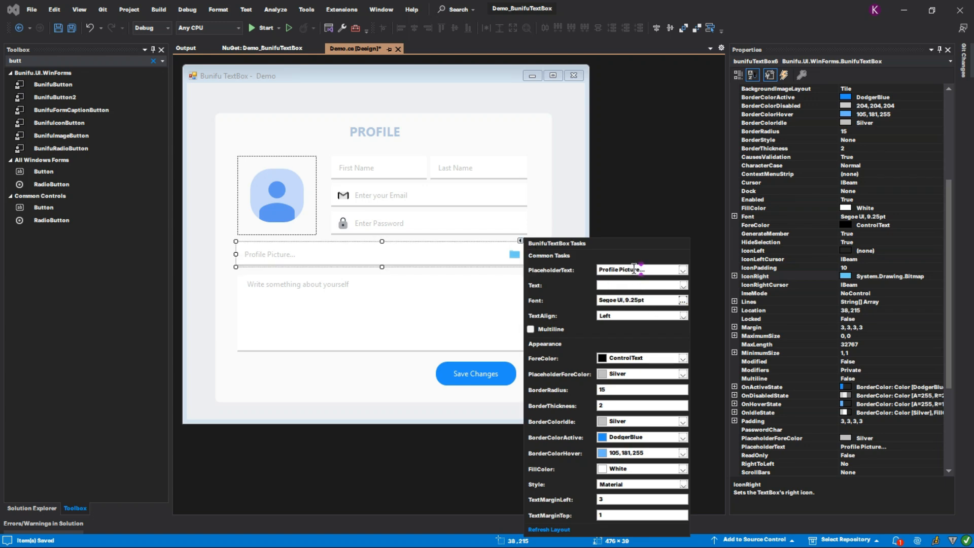
{"action": "mouse_move", "coordinate": [453, 292]}
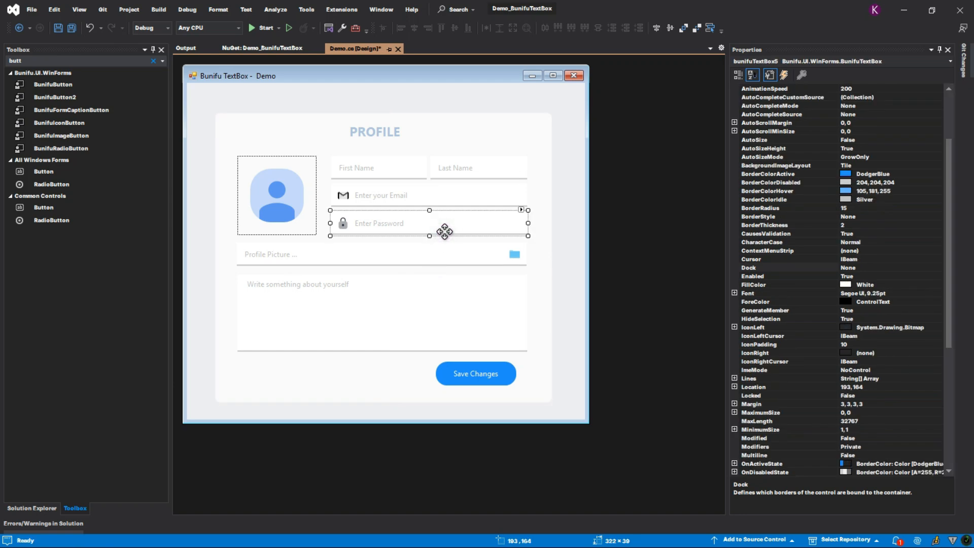
{"action": "key", "text": "ctrl+s"}
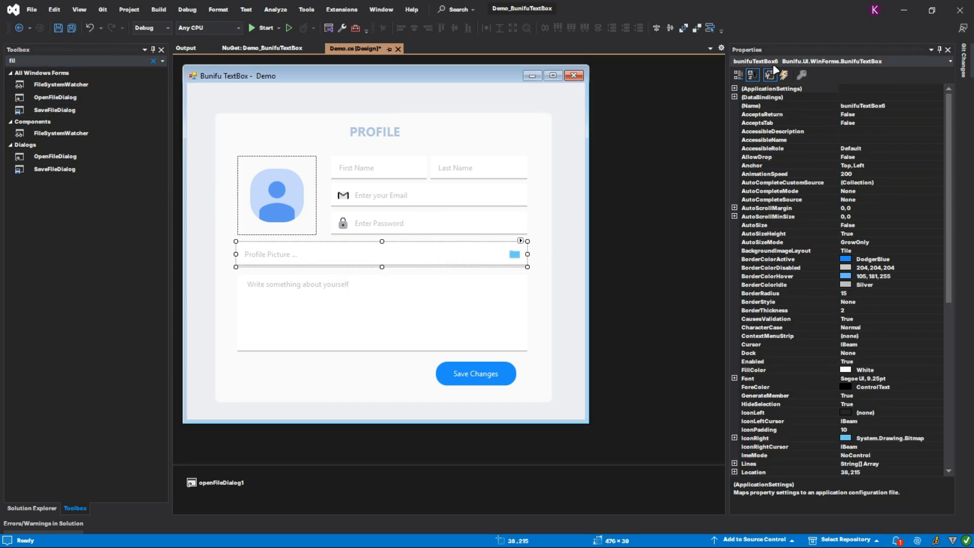
Browse the Profile Picture field's Events list to find OnIconRightClick.
{"action": "left_click", "coordinate": [784, 74]}
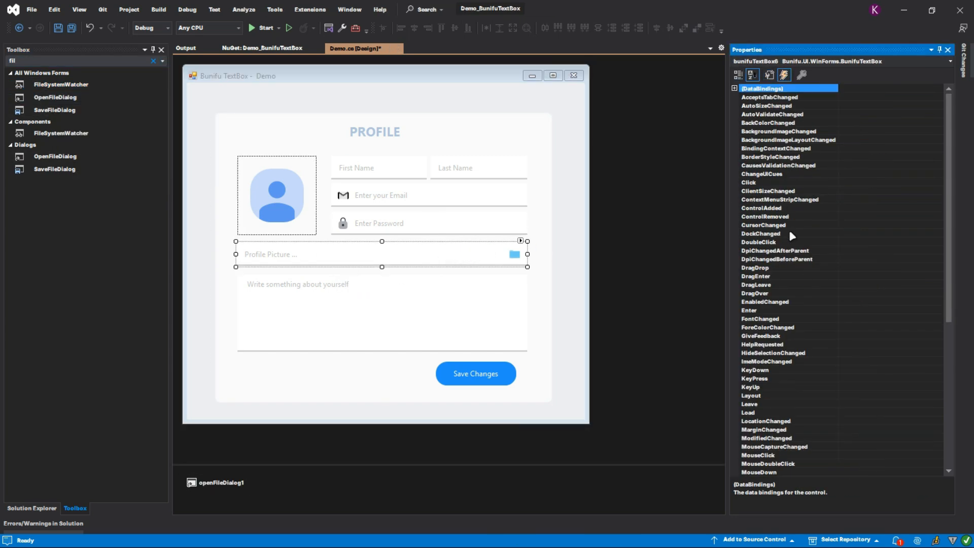
{"action": "scroll", "scroll_direction": "down", "scroll_amount": 3}
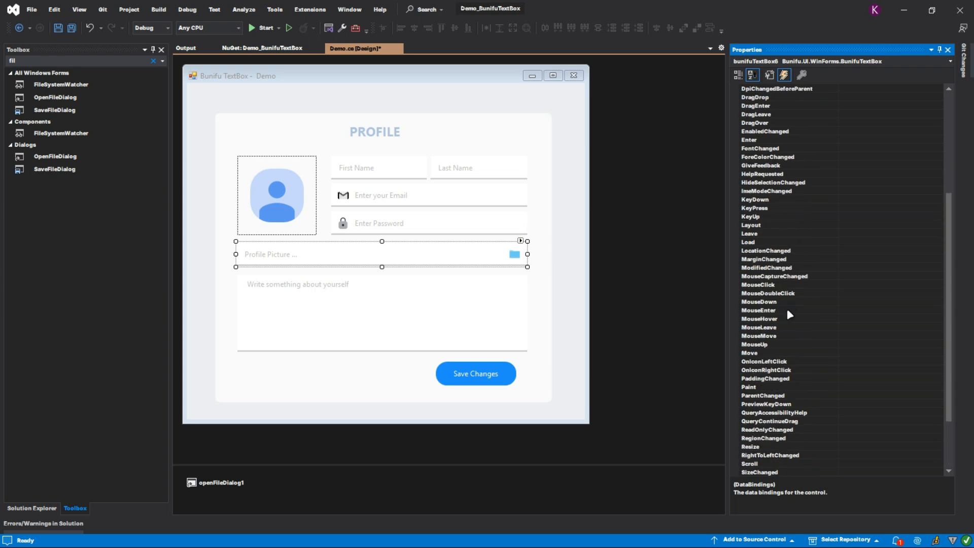
{"action": "scroll", "scroll_direction": "up", "scroll_amount": 3}
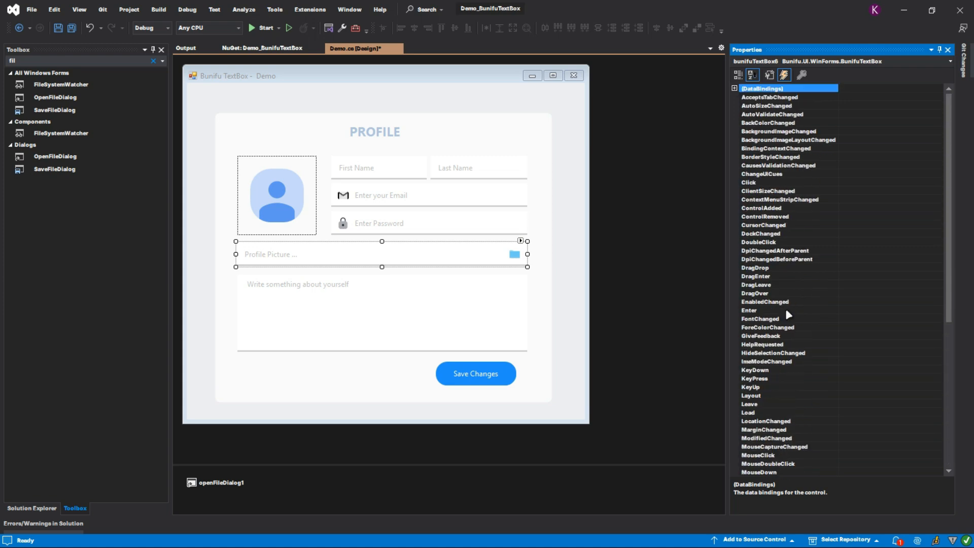
{"action": "scroll", "scroll_direction": "down", "scroll_amount": 3}
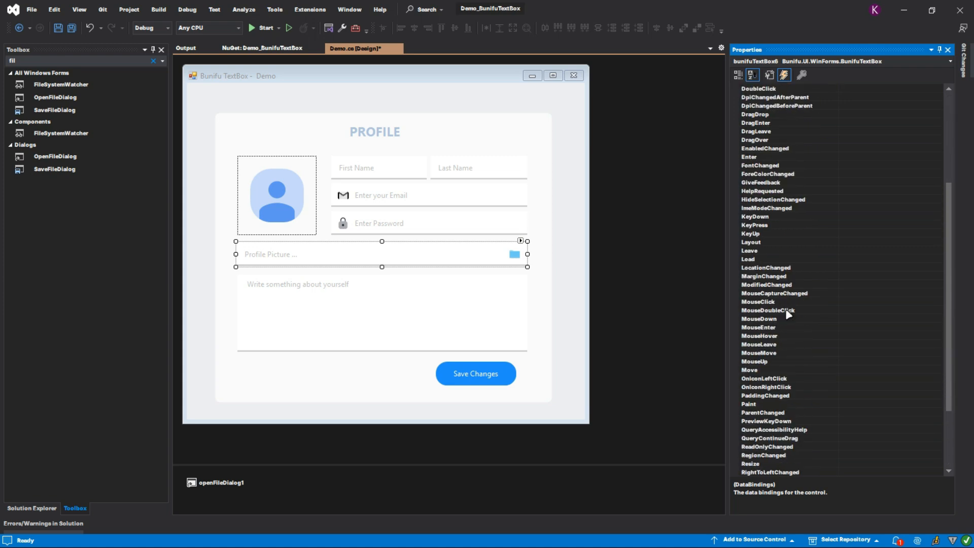
{"action": "scroll", "scroll_direction": "down", "scroll_amount": 3}
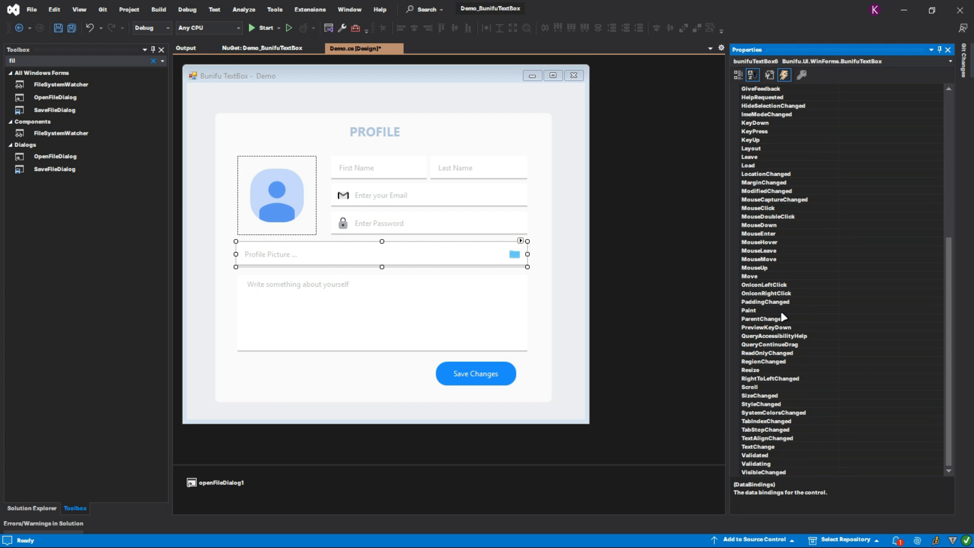
{"action": "left_click", "coordinate": [764, 336]}
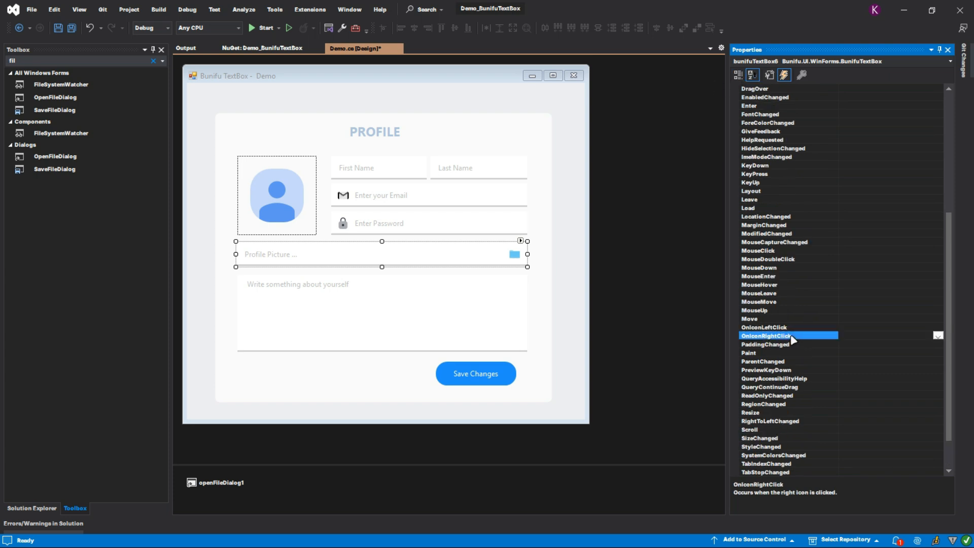
Set (Name) to inputPic, toggle read-only, and generate the empty inputPic_OnIconRightClick handler.
{"action": "left_click", "coordinate": [750, 75]}
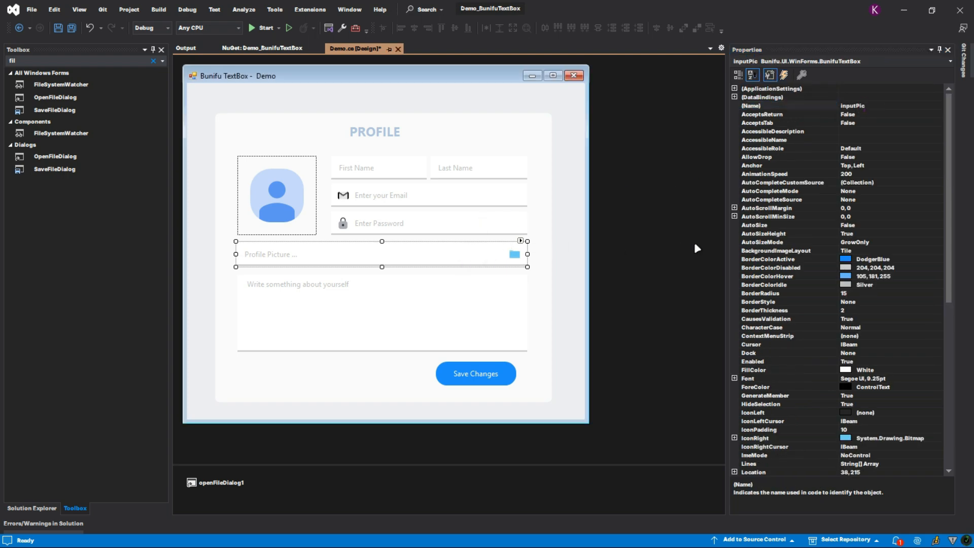
{"action": "left_click", "coordinate": [478, 168]}
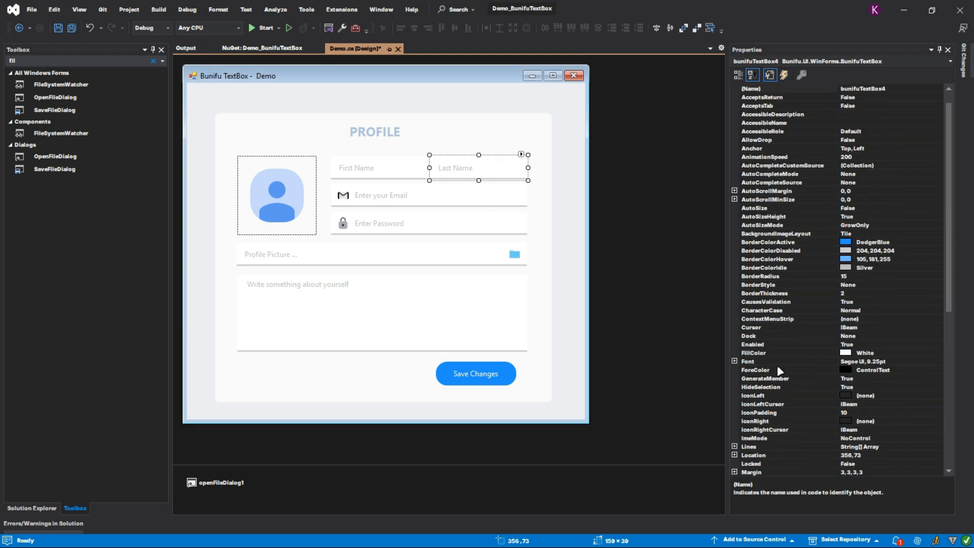
{"action": "scroll", "scroll_direction": "down", "scroll_amount": 3}
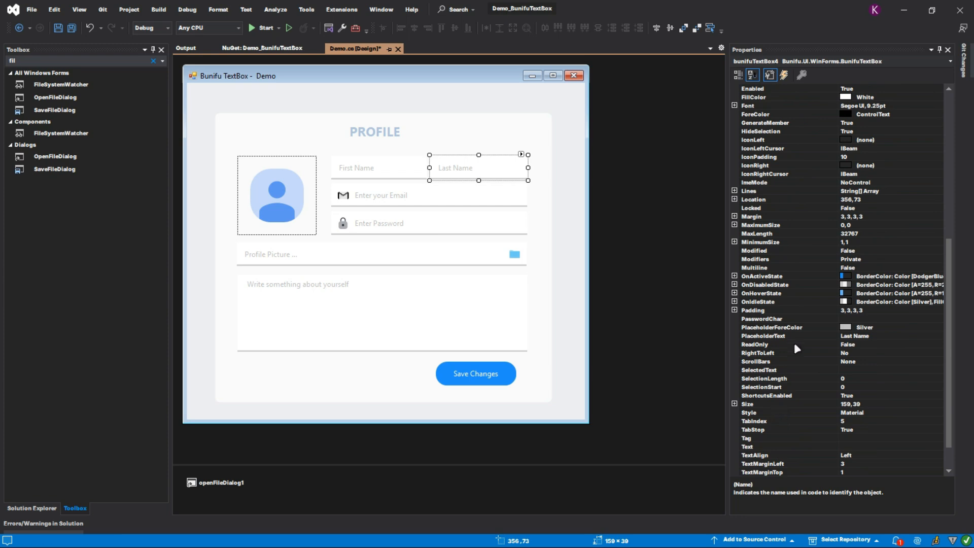
{"action": "left_click", "coordinate": [755, 344]}
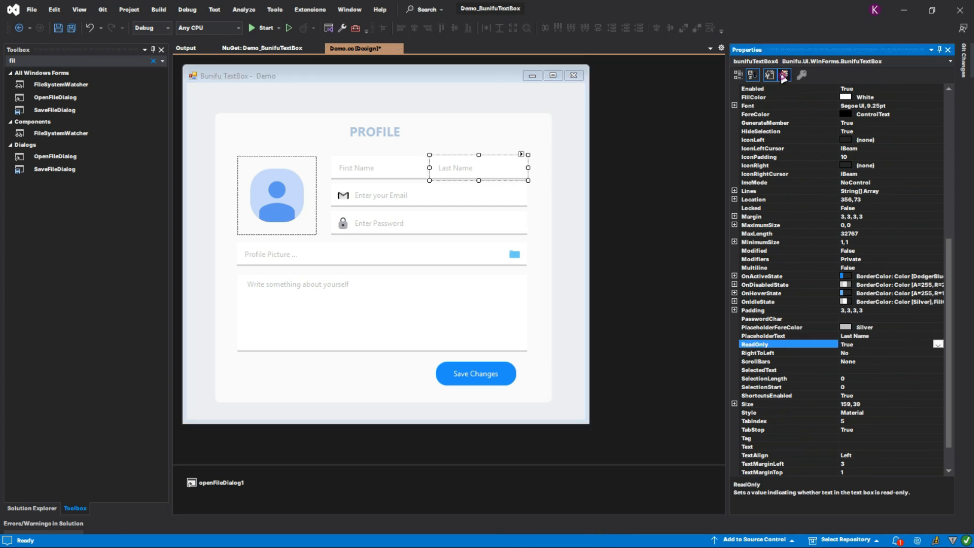
{"action": "left_click", "coordinate": [784, 75]}
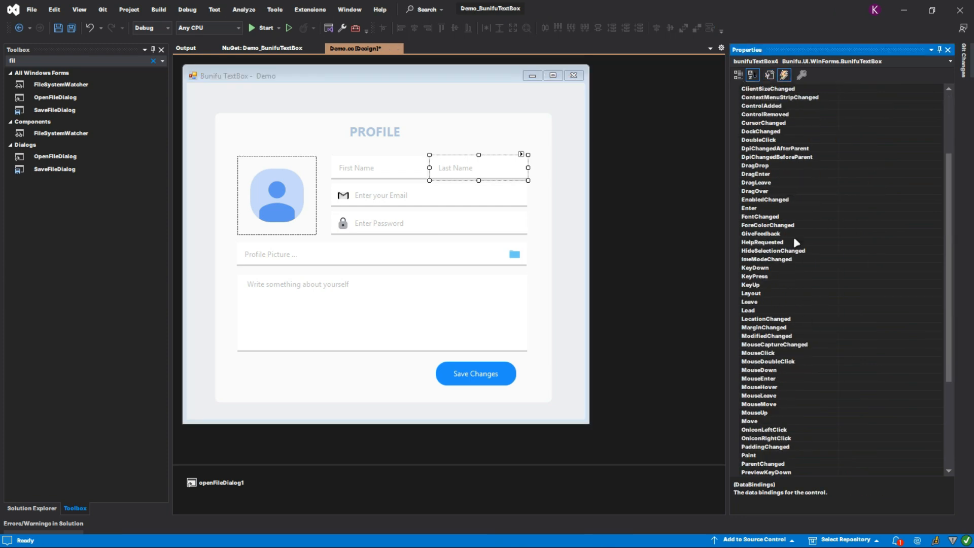
{"action": "left_click", "coordinate": [764, 360]}
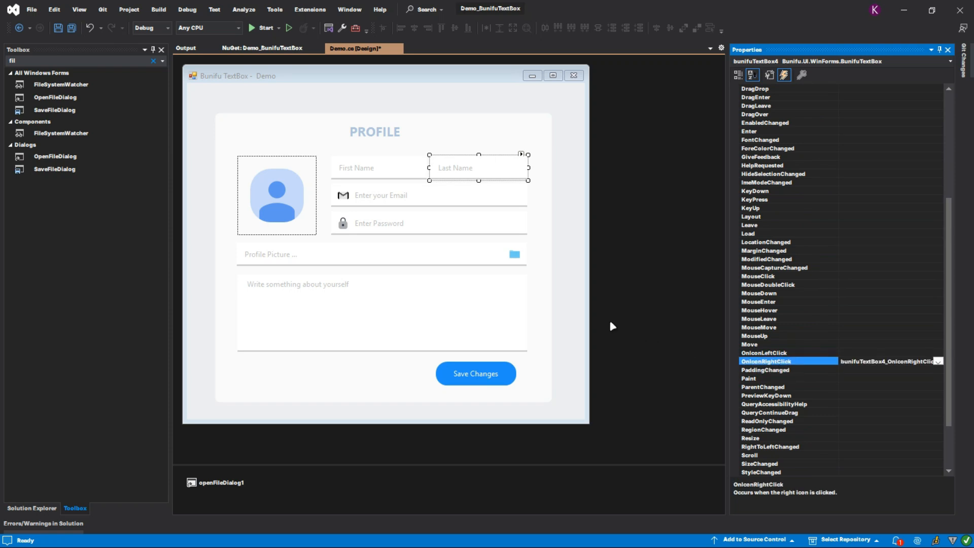
{"action": "double_click", "coordinate": [788, 361]}
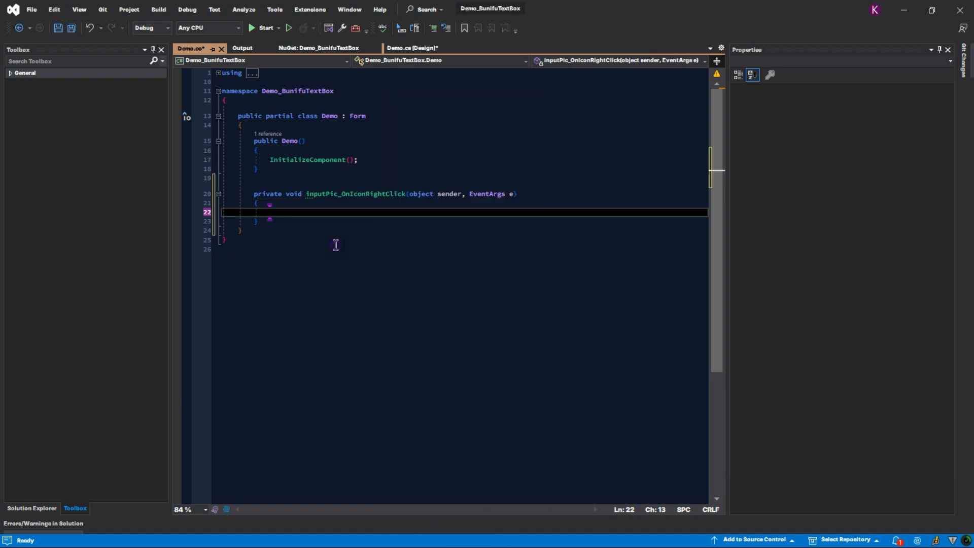
Call openFileDialog1.ShowDialog(), load pic.Image via a FileOk handler, and run the app.
{"action": "left_click", "coordinate": [412, 48]}
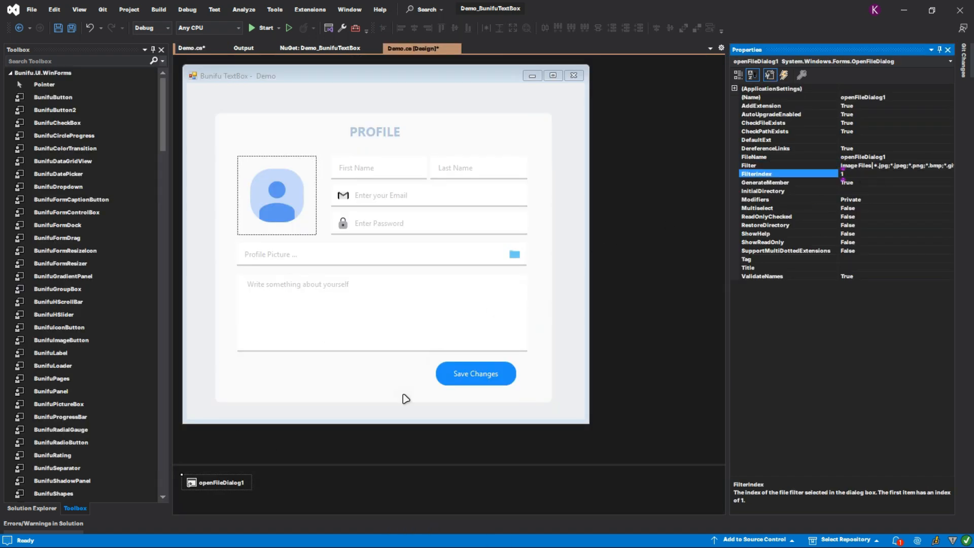
{"action": "left_click", "coordinate": [191, 48]}
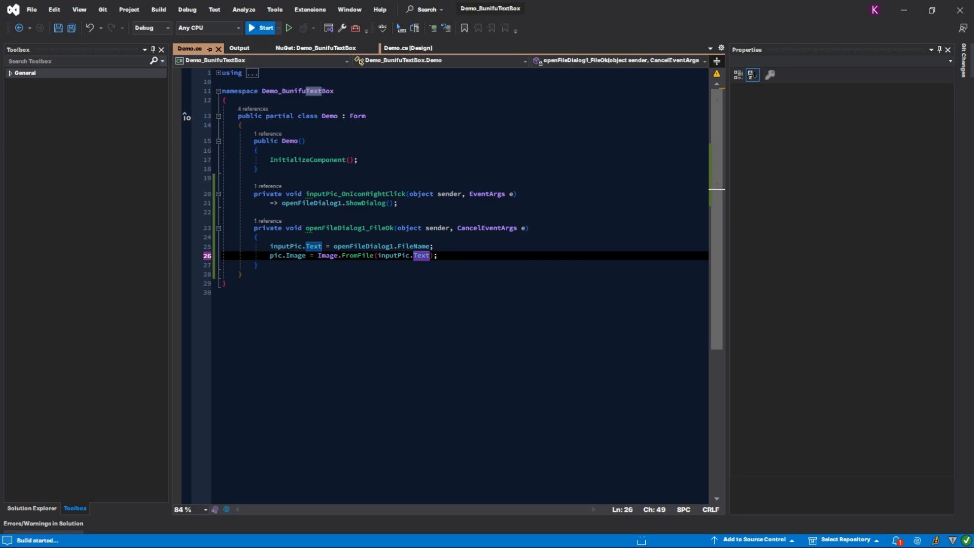
{"action": "left_click", "coordinate": [261, 27]}
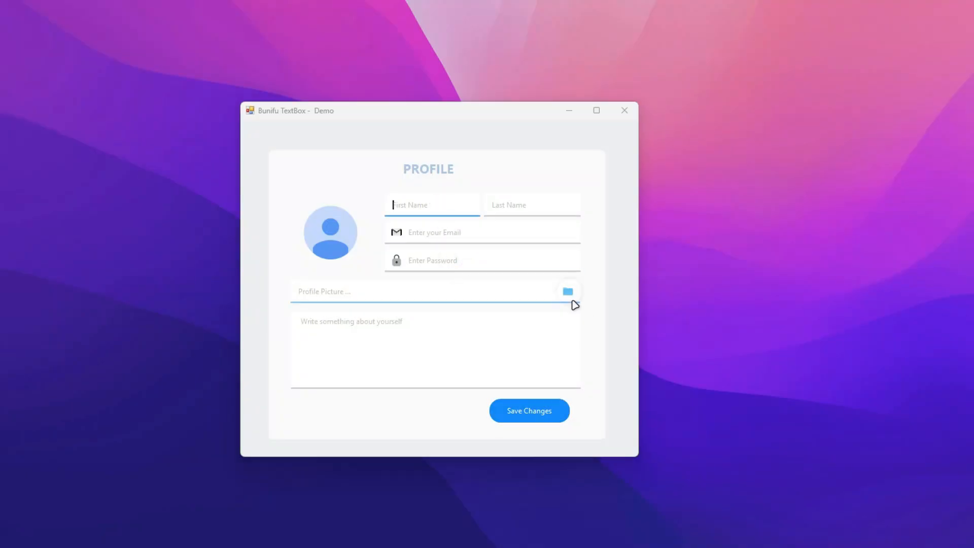
Load avatar-3d.jpg from Pictures through the Profile Picture folder icon.
{"action": "left_click", "coordinate": [566, 290]}
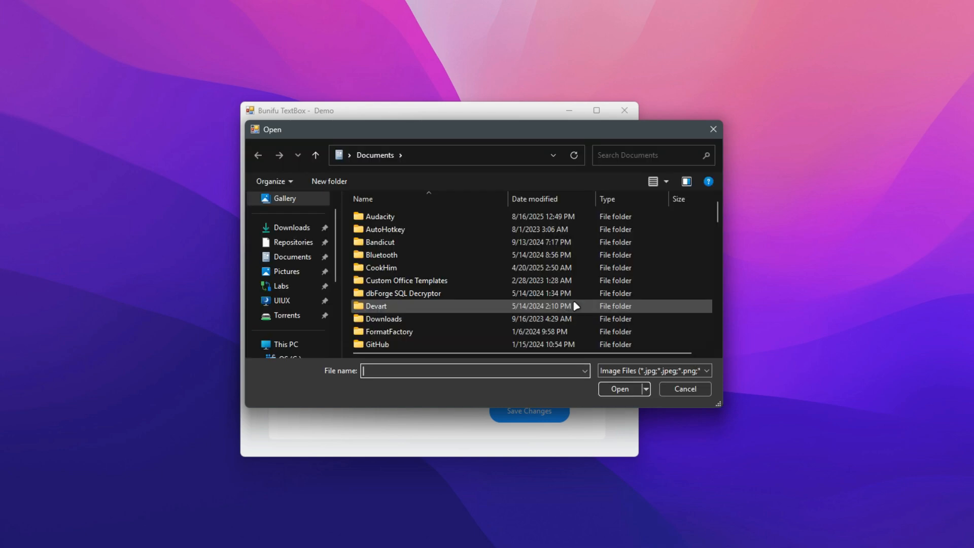
{"action": "left_click", "coordinate": [287, 271]}
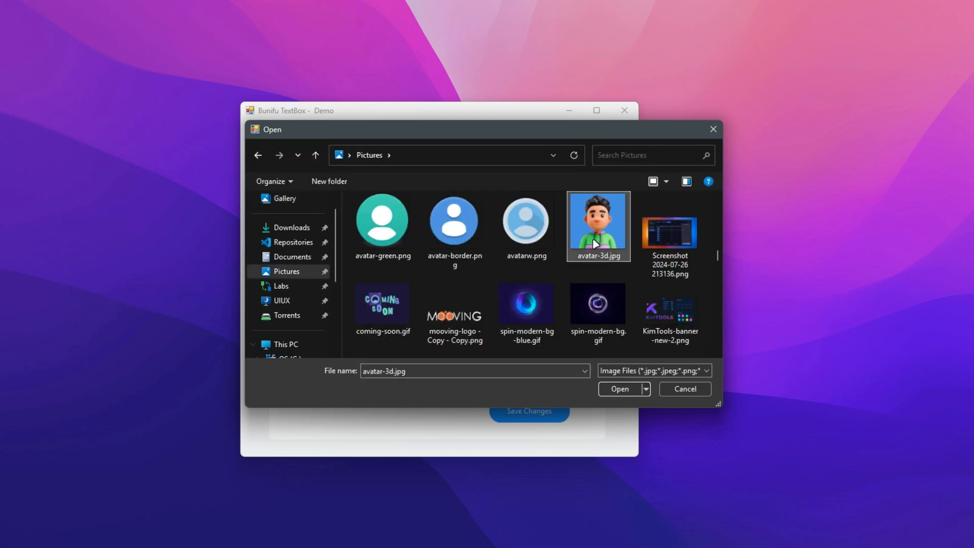
{"action": "left_click", "coordinate": [620, 388]}
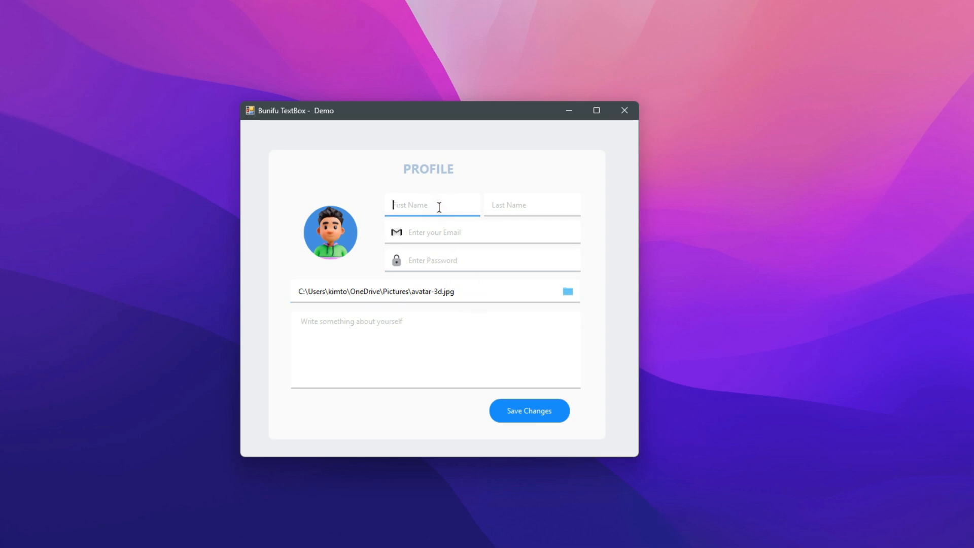
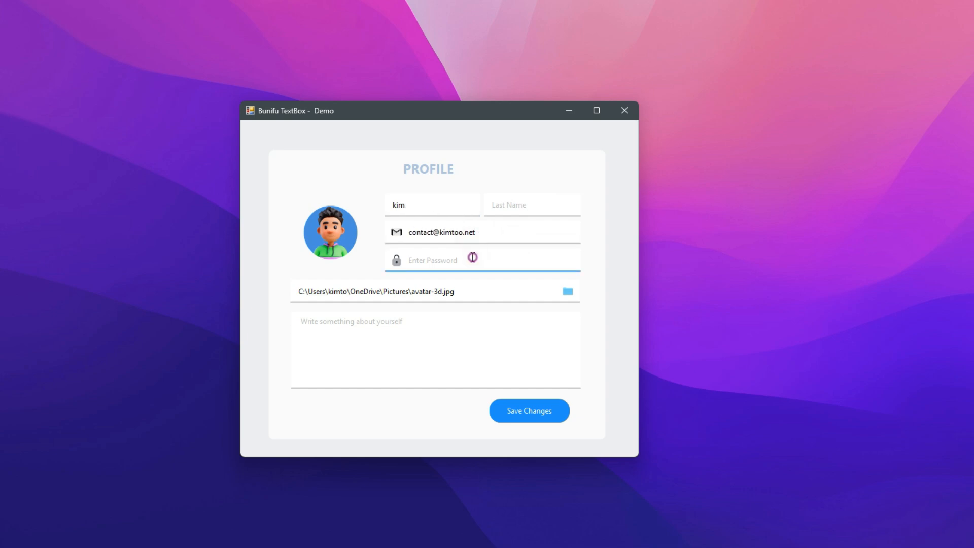
{"action": "type", "text": "password"}
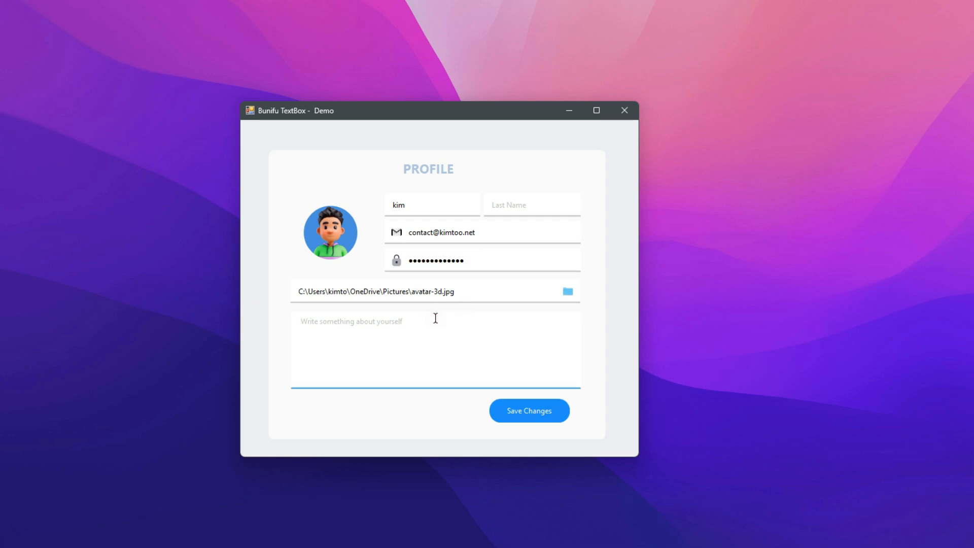
Write the multiline note 'This / Is / A / Text area / Thanks for watching'.
{"action": "type", "text": "This"}
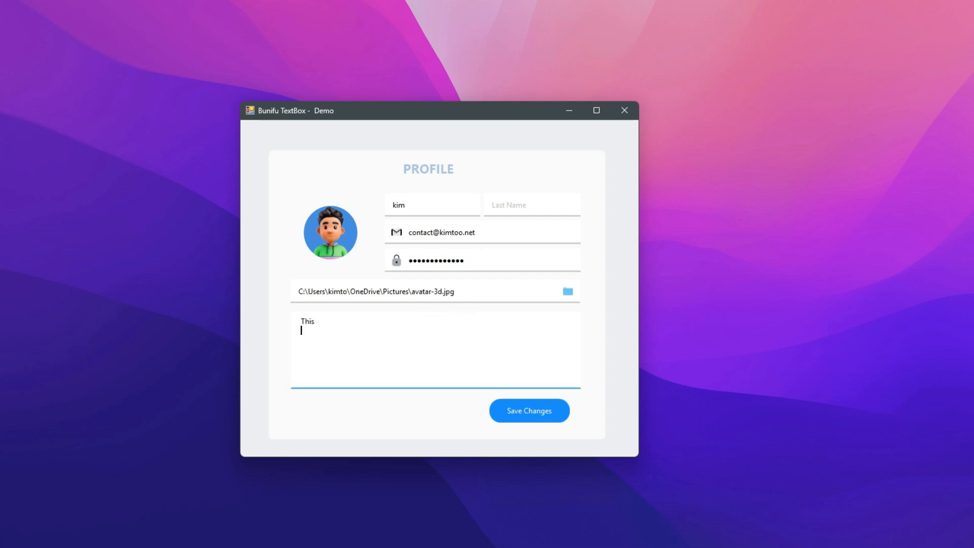
{"action": "type", "text": "Is"}
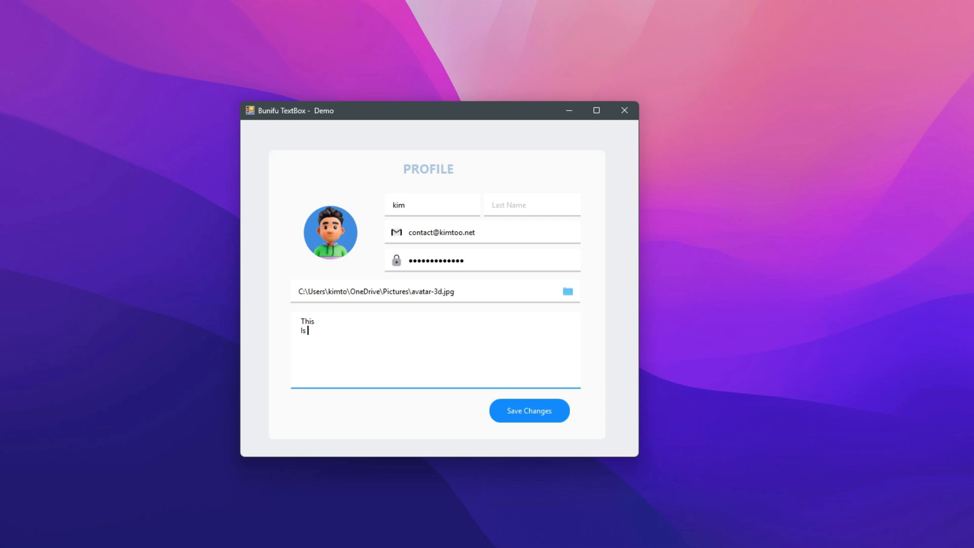
{"action": "type", "text": "A"}
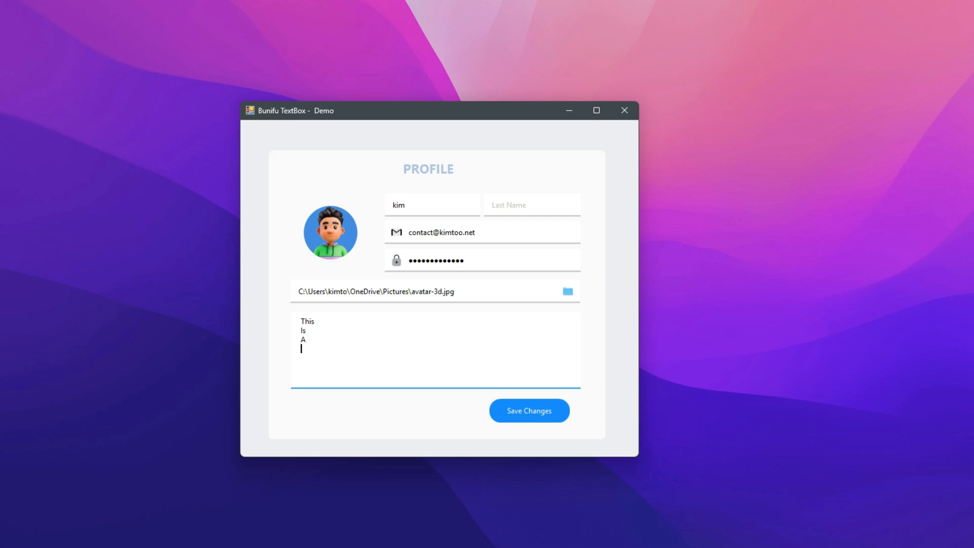
{"action": "type", "text": "mULTILIN"}
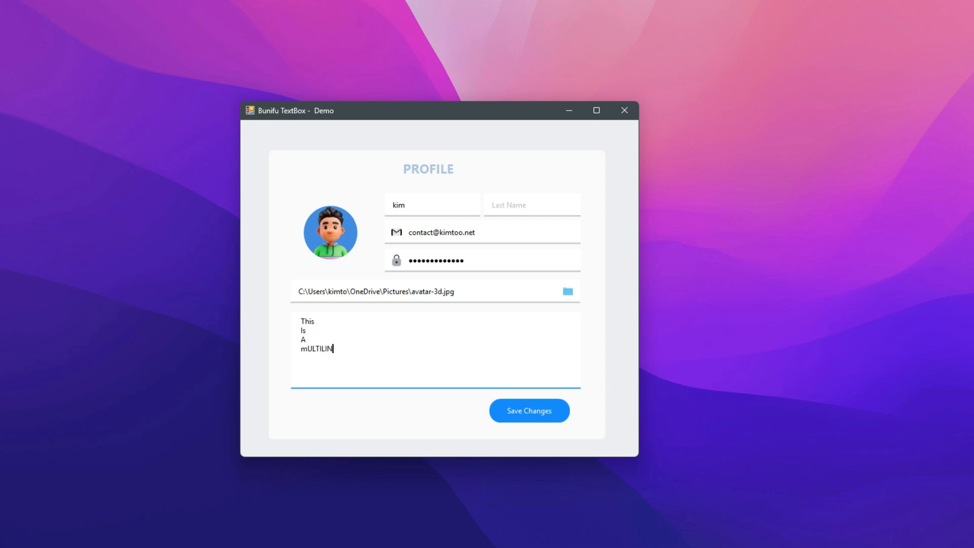
{"action": "key", "text": "BackSpace"}
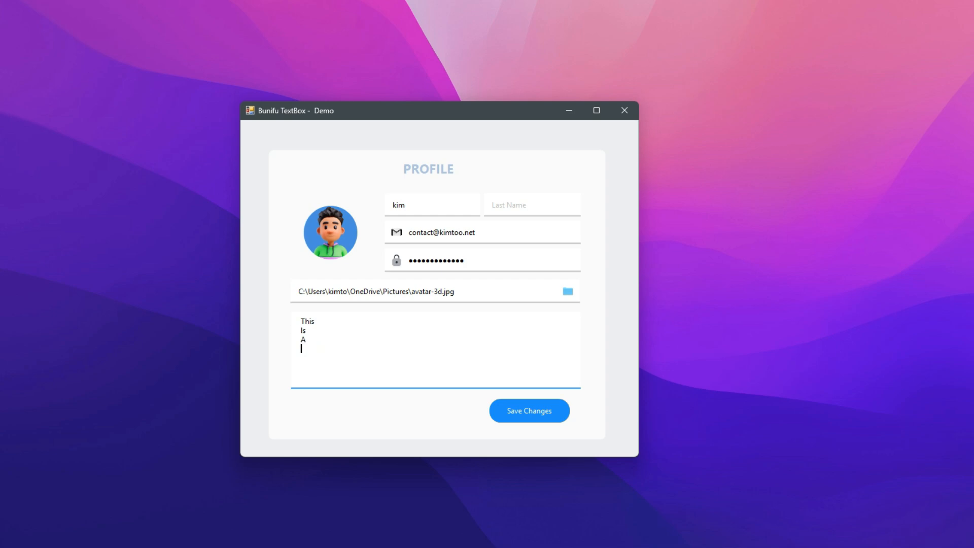
{"action": "type", "text": "Text a"}
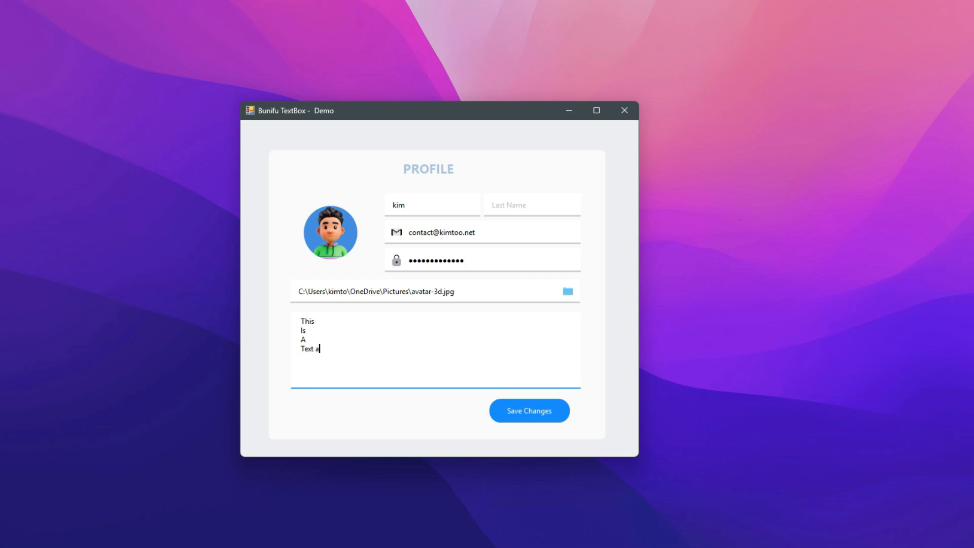
{"action": "type", "text": "rea"}
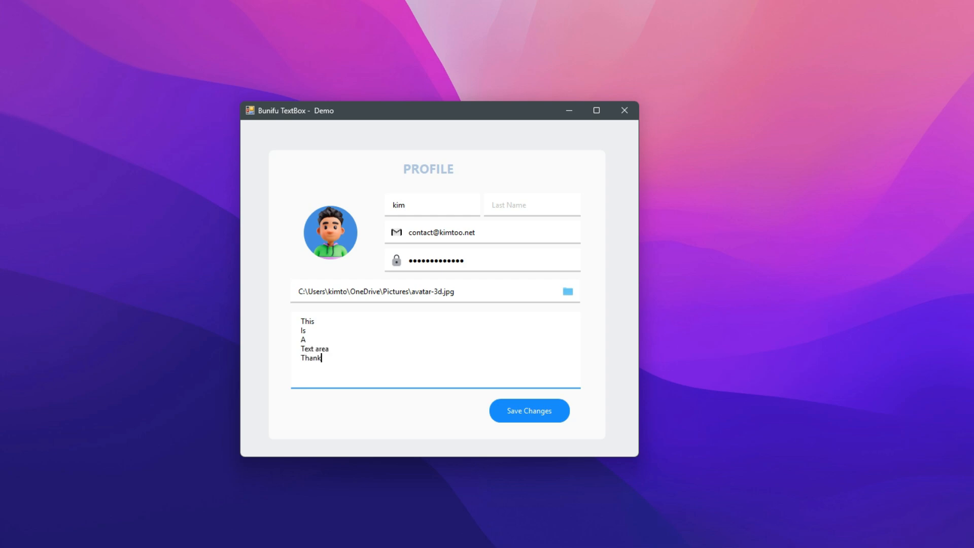
{"action": "type", "text": "s for watching"}
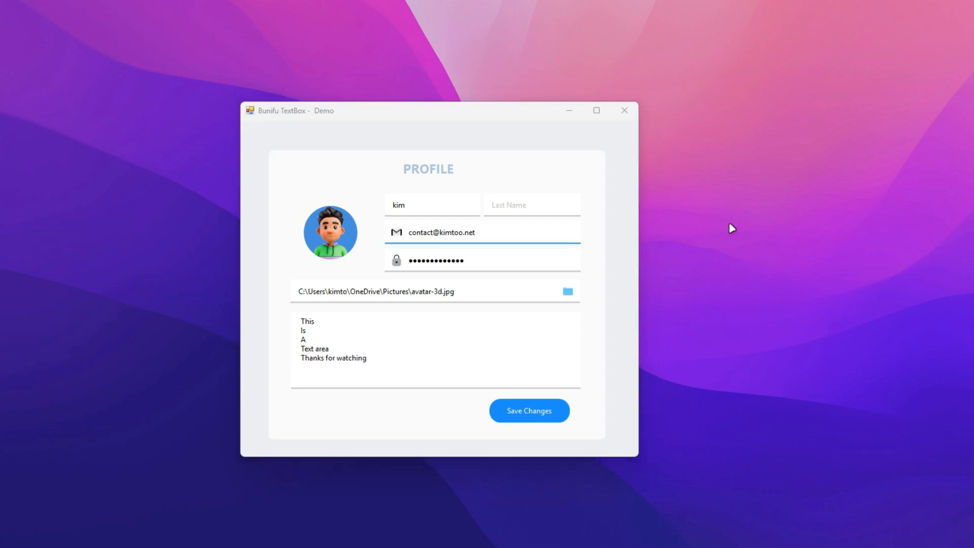
{"action": "mouse_move", "coordinate": [849, 212]}
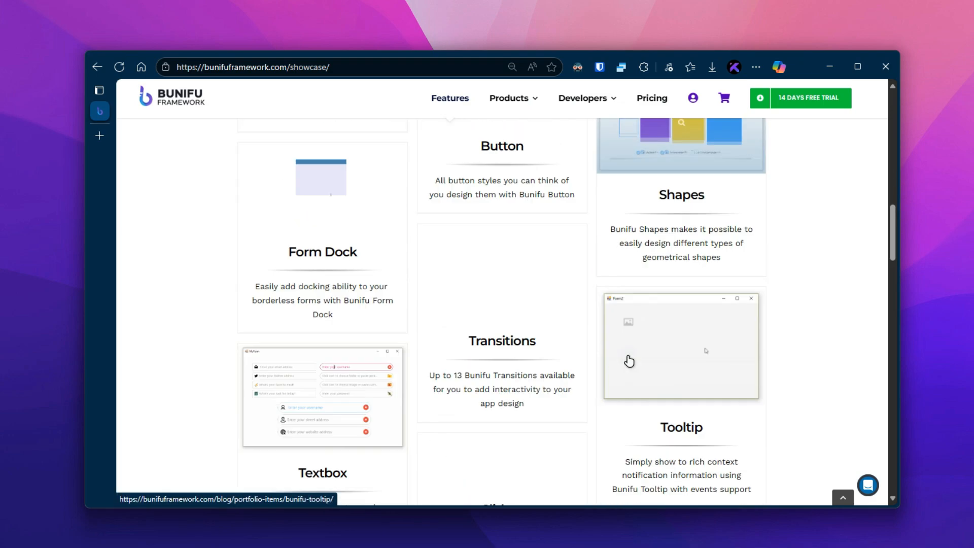
Scroll the Textbox showcase project page and advance through two demo images.
{"action": "scroll", "scroll_direction": "down", "scroll_amount": 3}
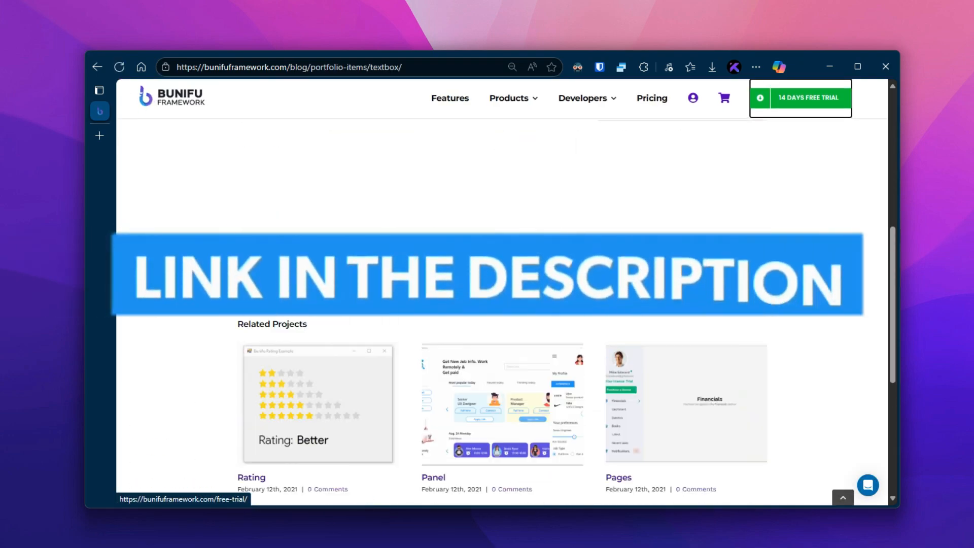
{"action": "scroll", "scroll_direction": "up", "scroll_amount": 3}
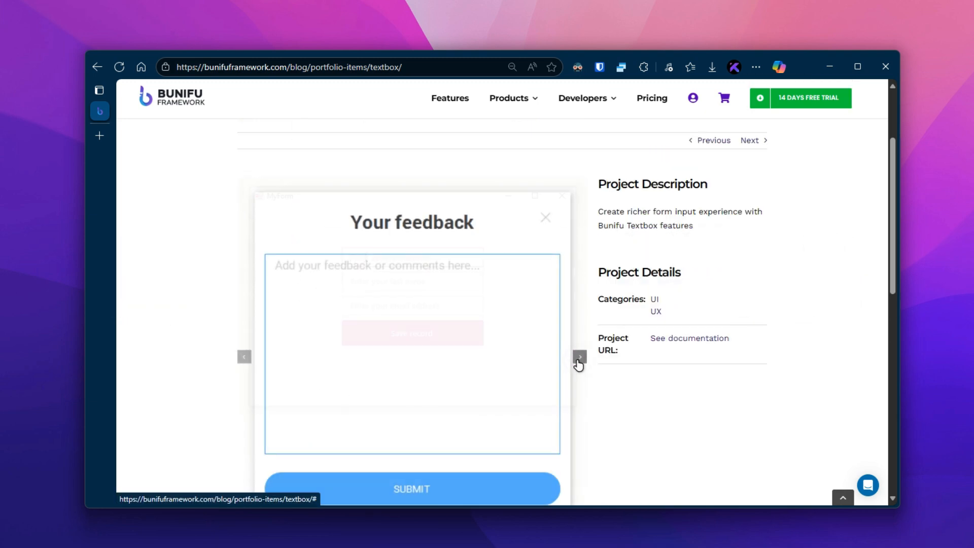
{"action": "left_click", "coordinate": [578, 356]}
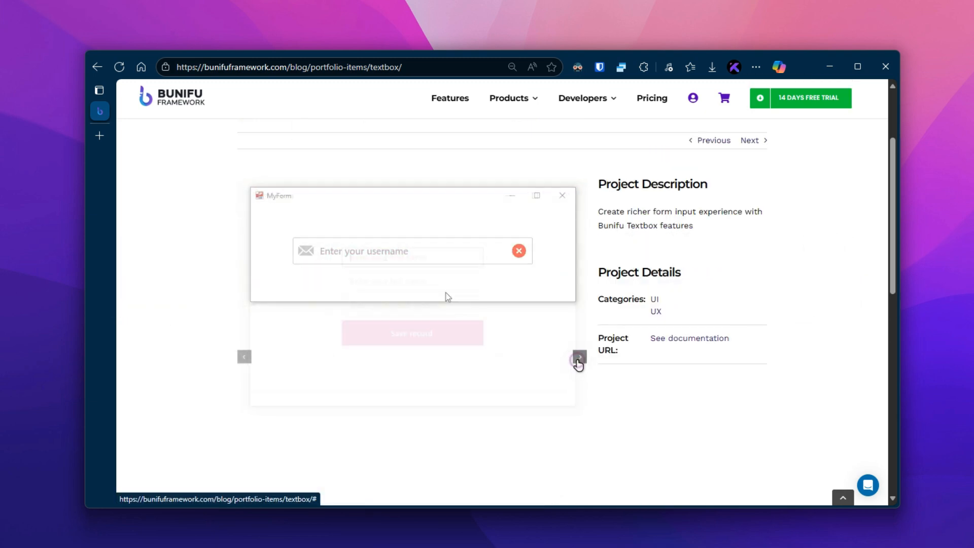
{"action": "left_click", "coordinate": [579, 356]}
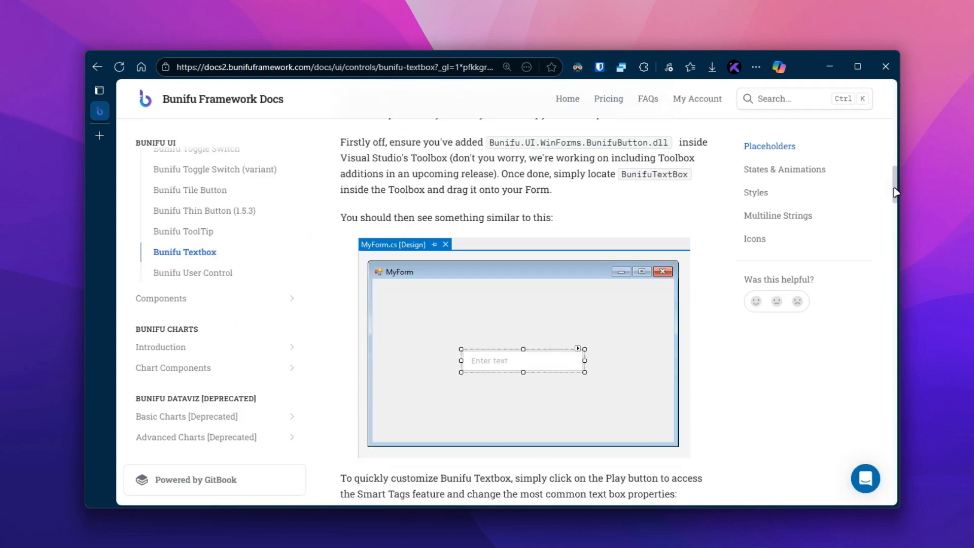
Scroll the Bunifu Textbox docs past States & Animations, Styles and Multiline Strings to Icons.
{"action": "scroll", "scroll_direction": "down", "scroll_amount": 3}
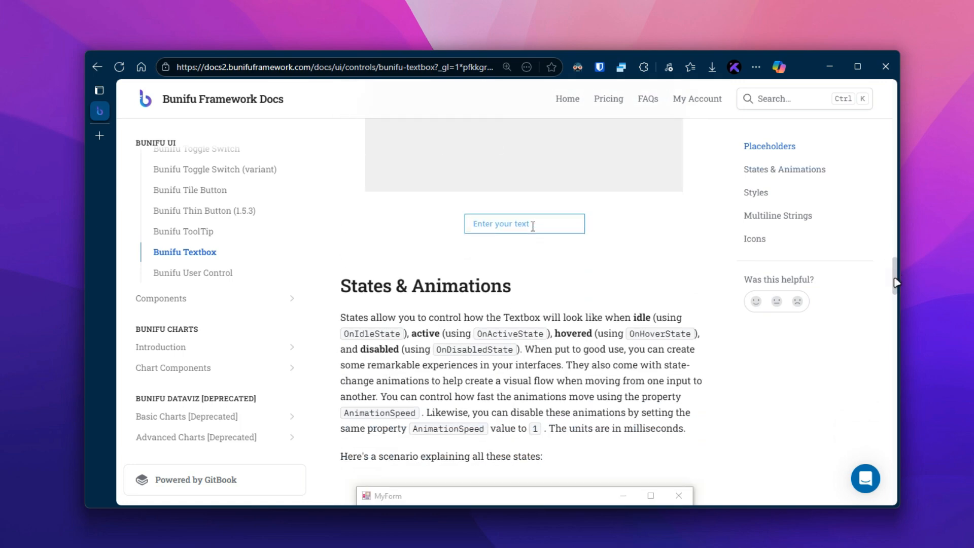
{"action": "scroll", "scroll_direction": "down", "scroll_amount": 3}
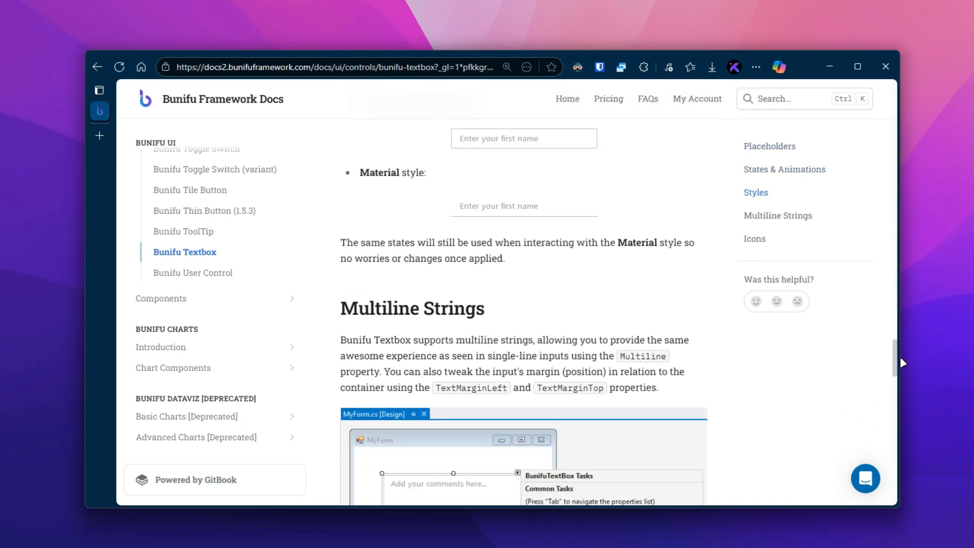
{"action": "scroll", "scroll_direction": "down", "scroll_amount": 3}
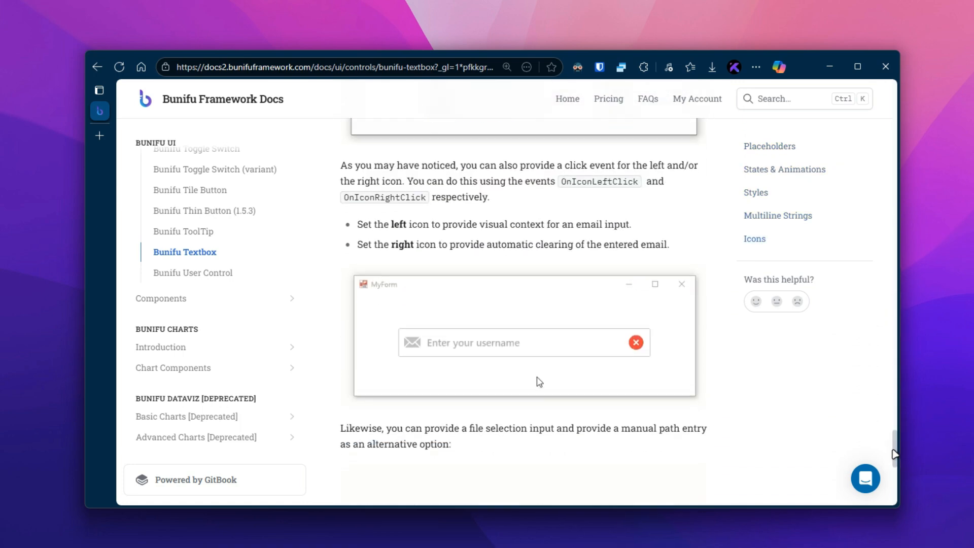
{"action": "scroll", "scroll_direction": "down", "scroll_amount": 3}
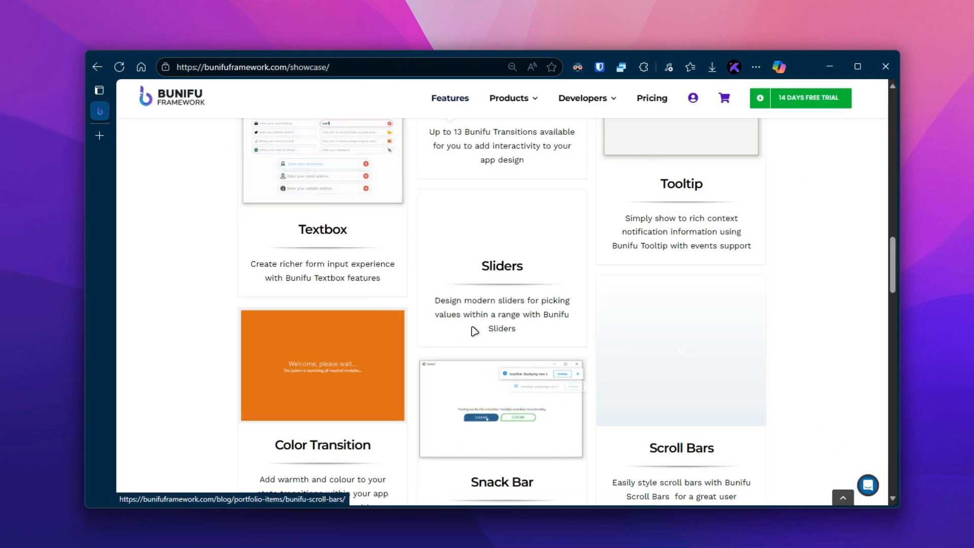
Scroll up the showcase page to the Gradient Panel, Button and Shapes cards.
{"action": "scroll", "scroll_direction": "up", "scroll_amount": 3}
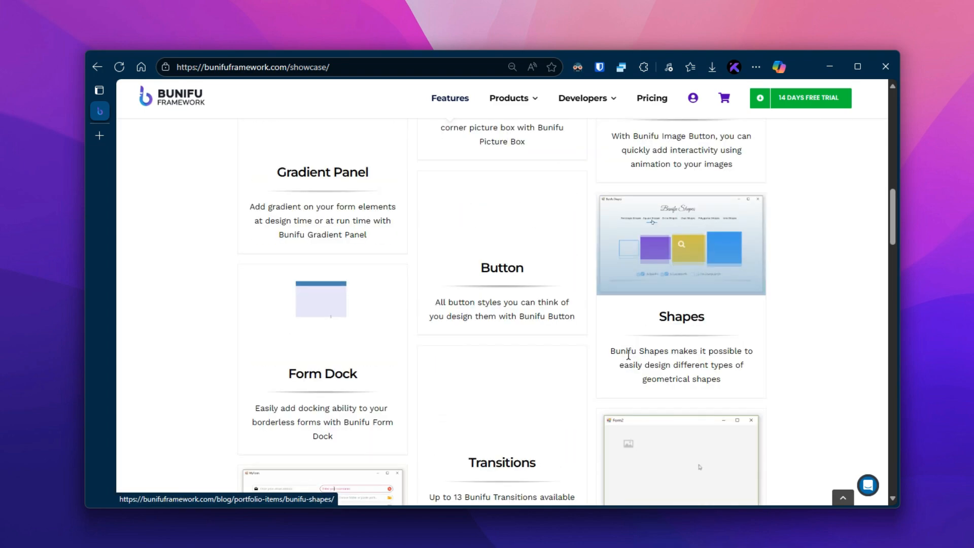